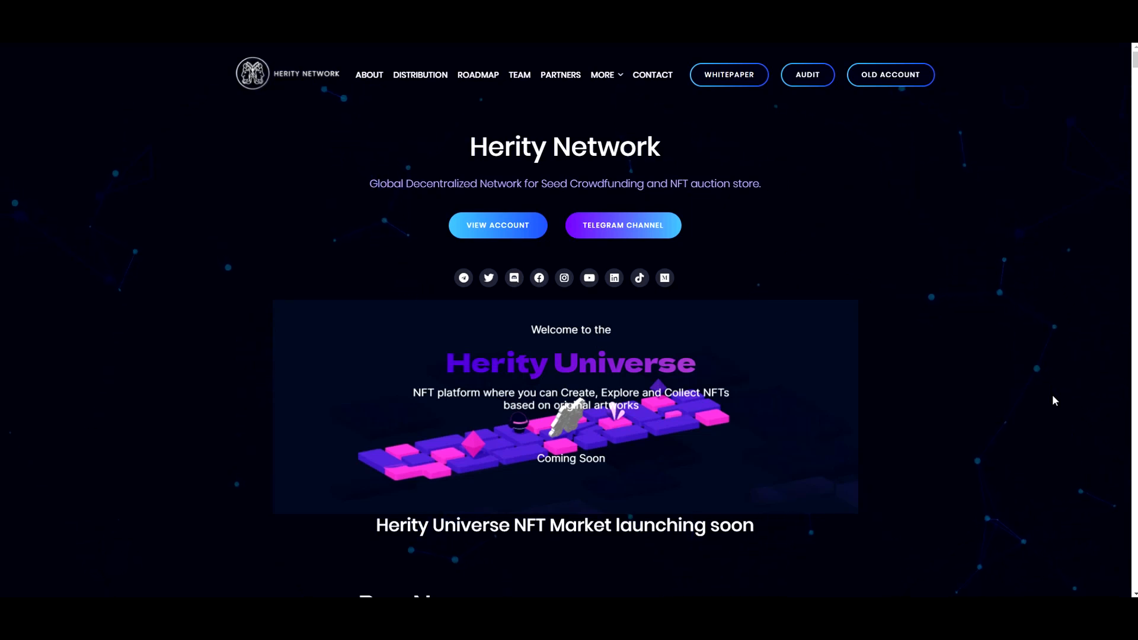
pyautogui.moveTo(260, 117)
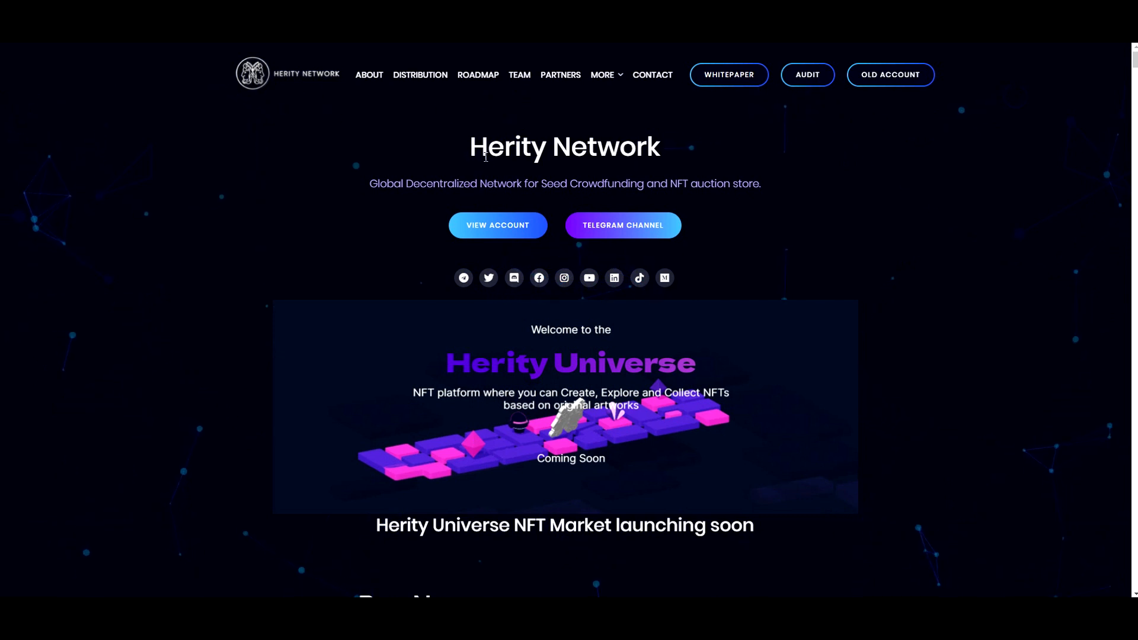
pyautogui.moveTo(172, 331)
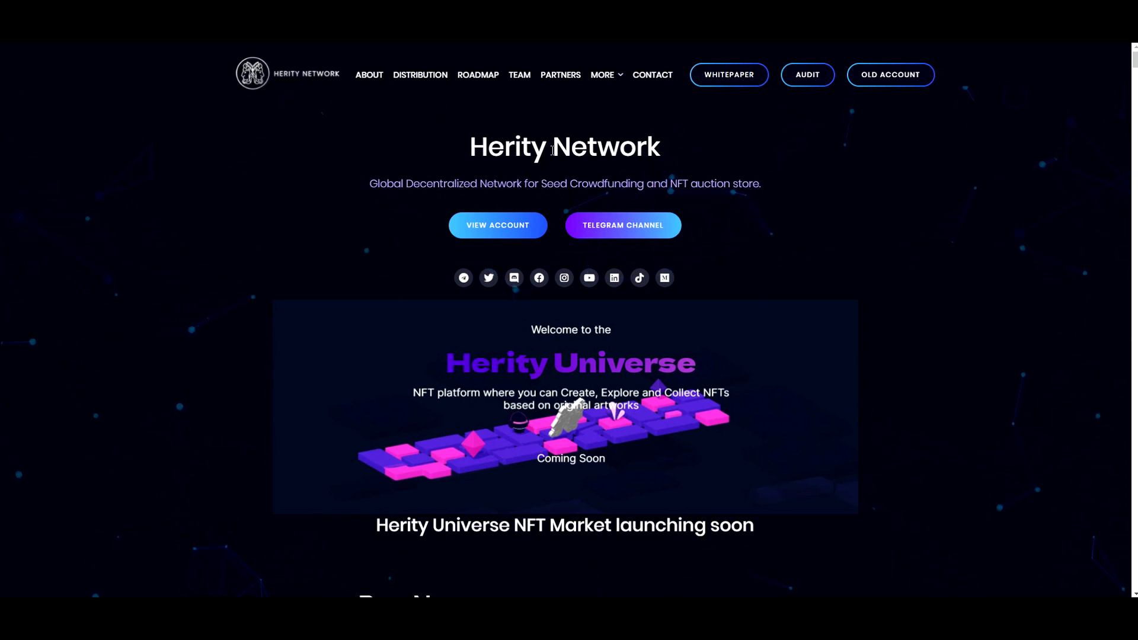
pyautogui.moveTo(452, 151)
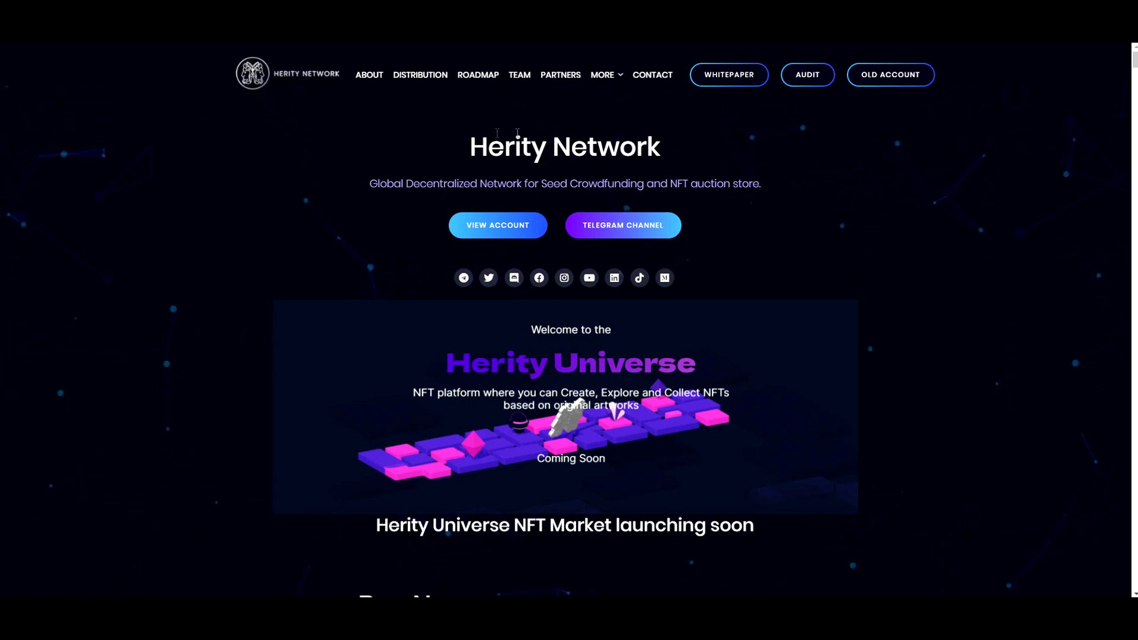
pyautogui.moveTo(687, 162)
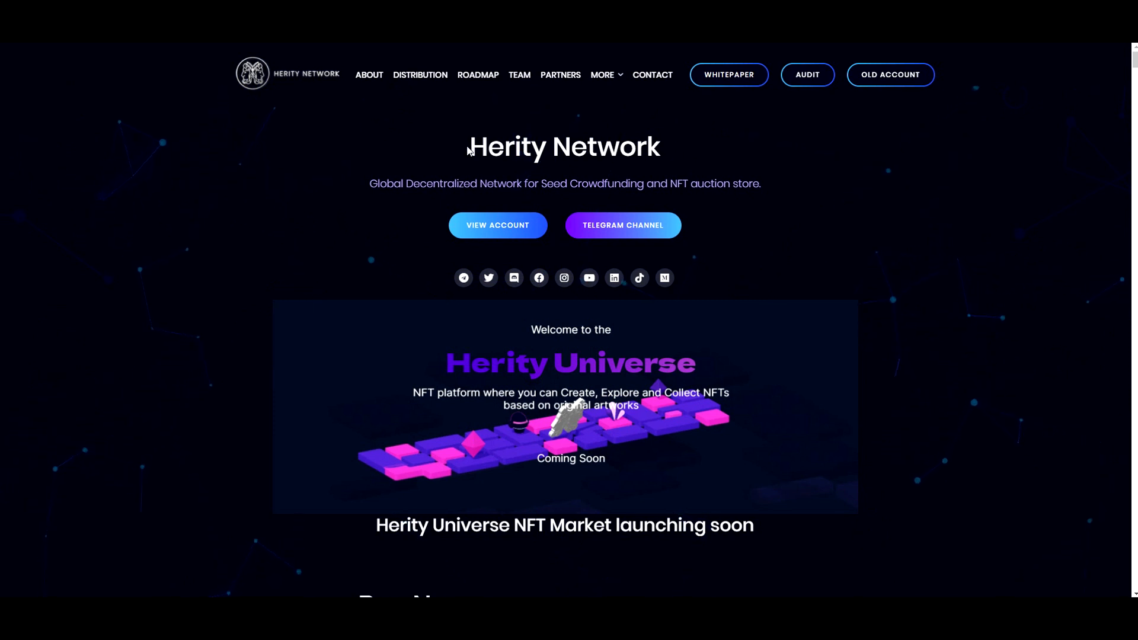
pyautogui.moveTo(652, 121)
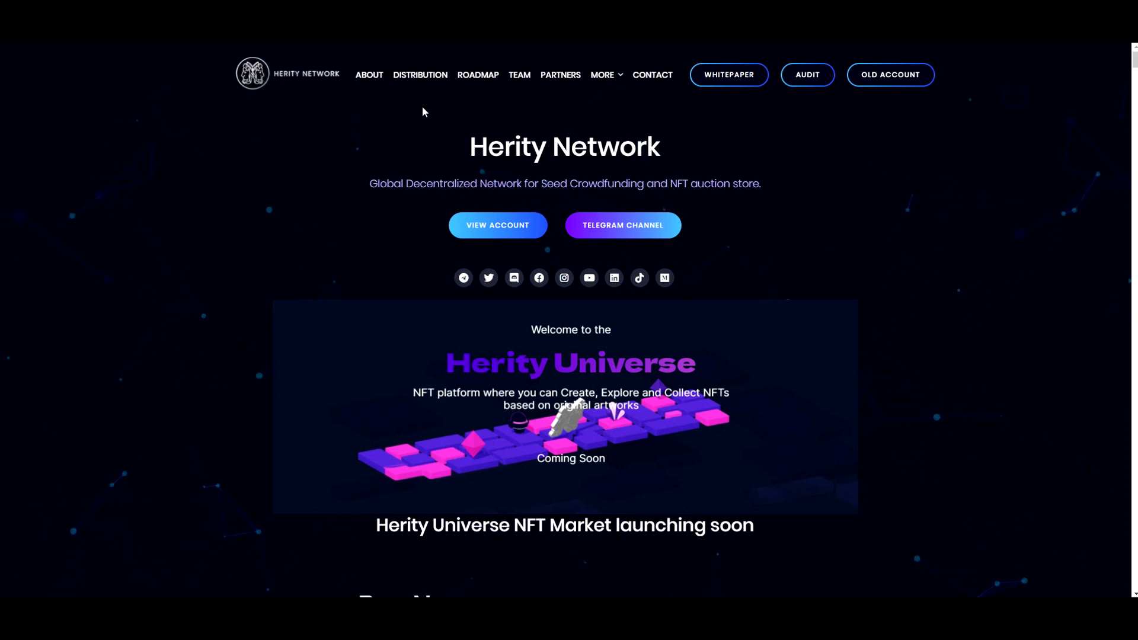
pyautogui.moveTo(478, 74)
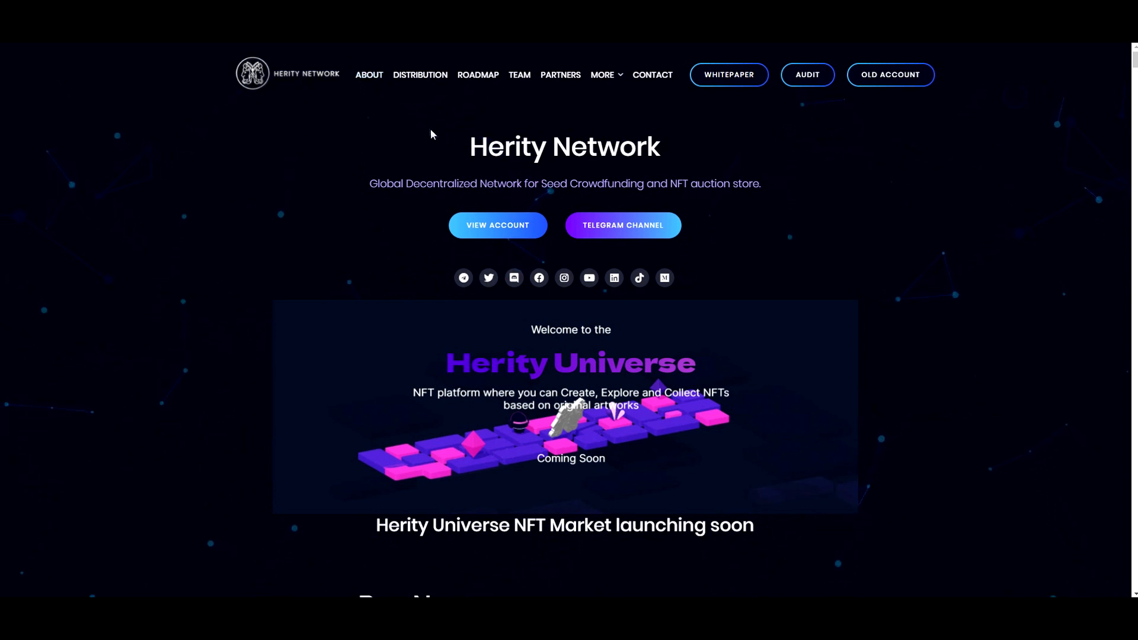
pyautogui.moveTo(578, 151)
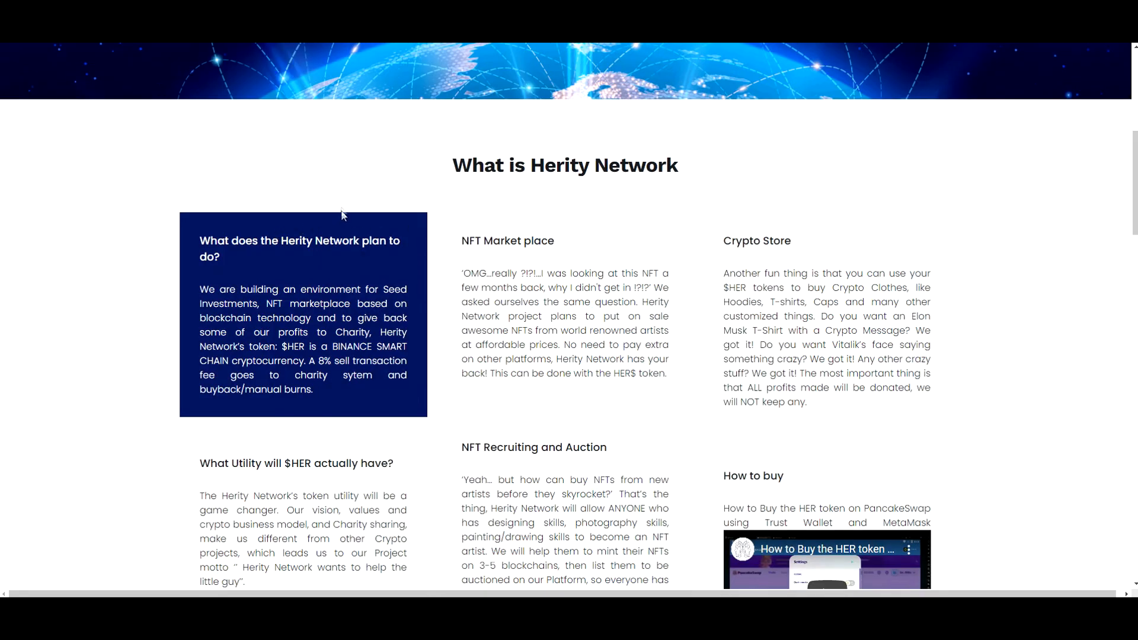
pyautogui.moveTo(57, 236)
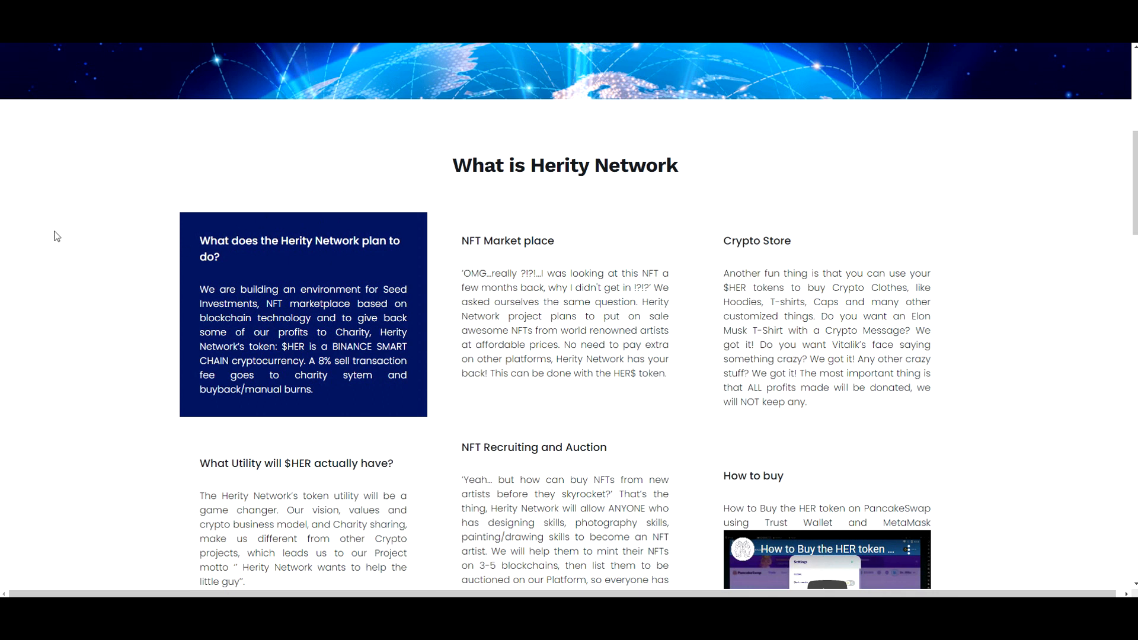
pyautogui.moveTo(80, 231)
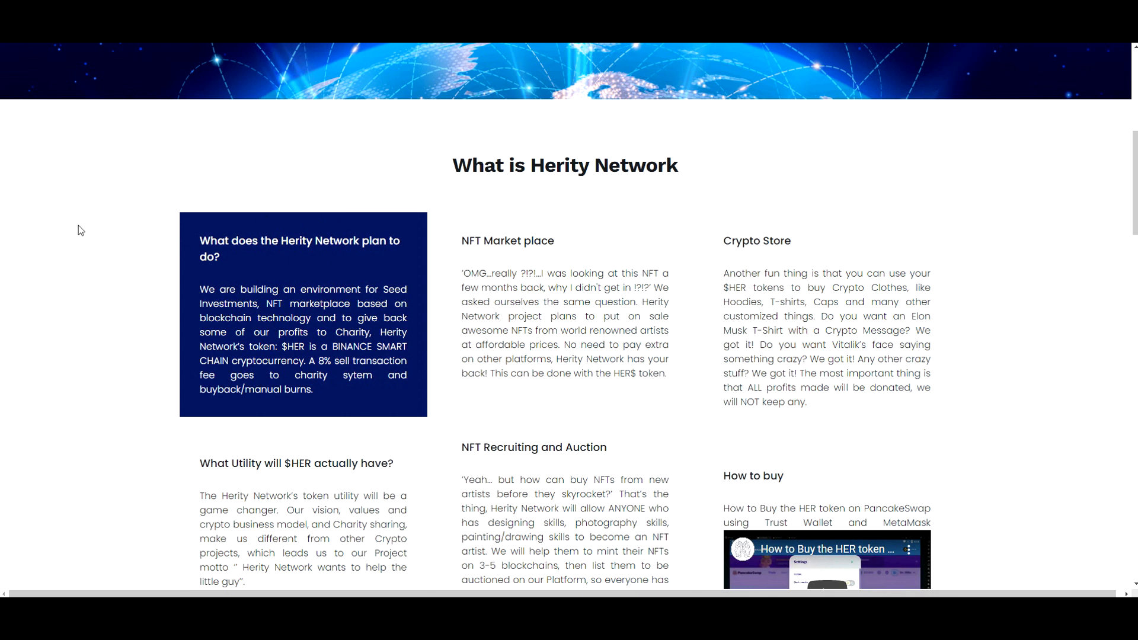
pyautogui.moveTo(82, 230)
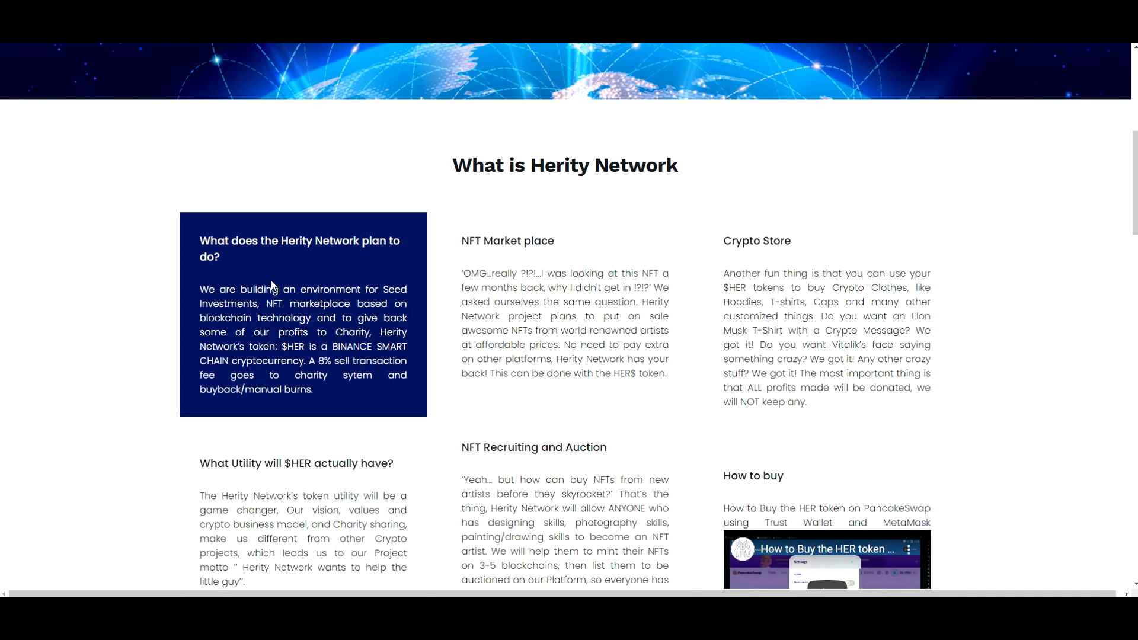
pyautogui.moveTo(286, 285)
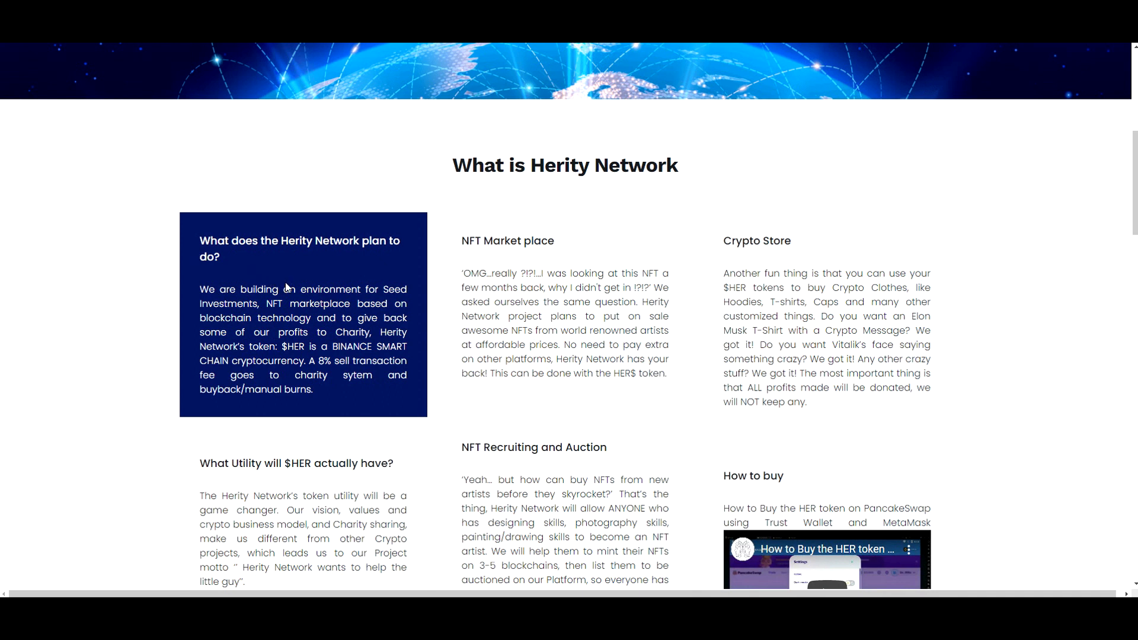
pyautogui.moveTo(327, 243)
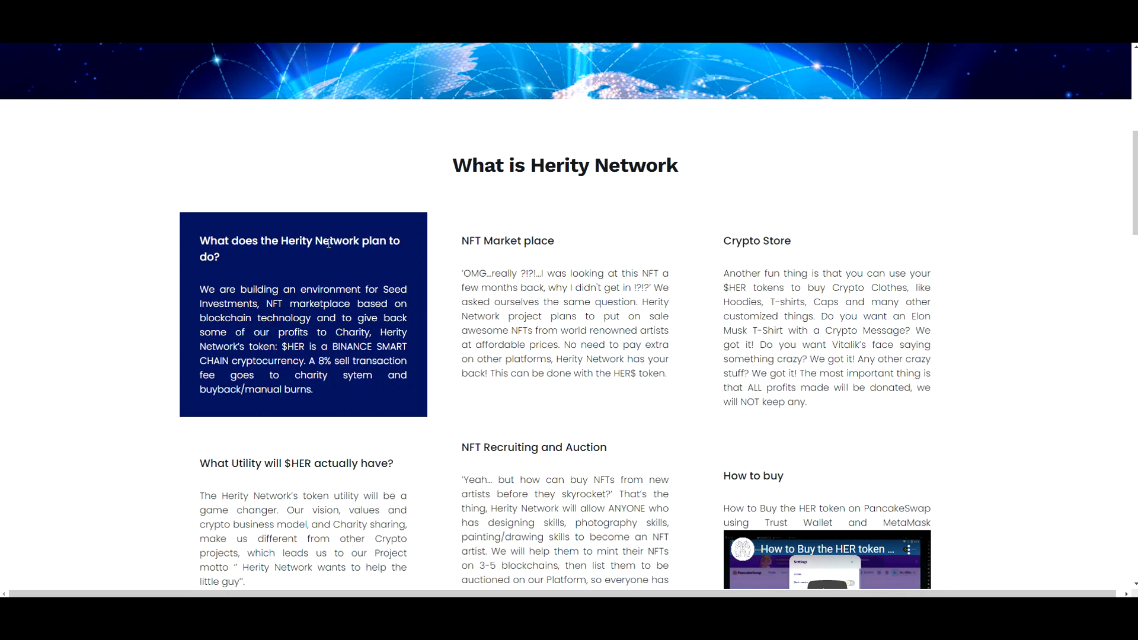
pyautogui.moveTo(328, 244)
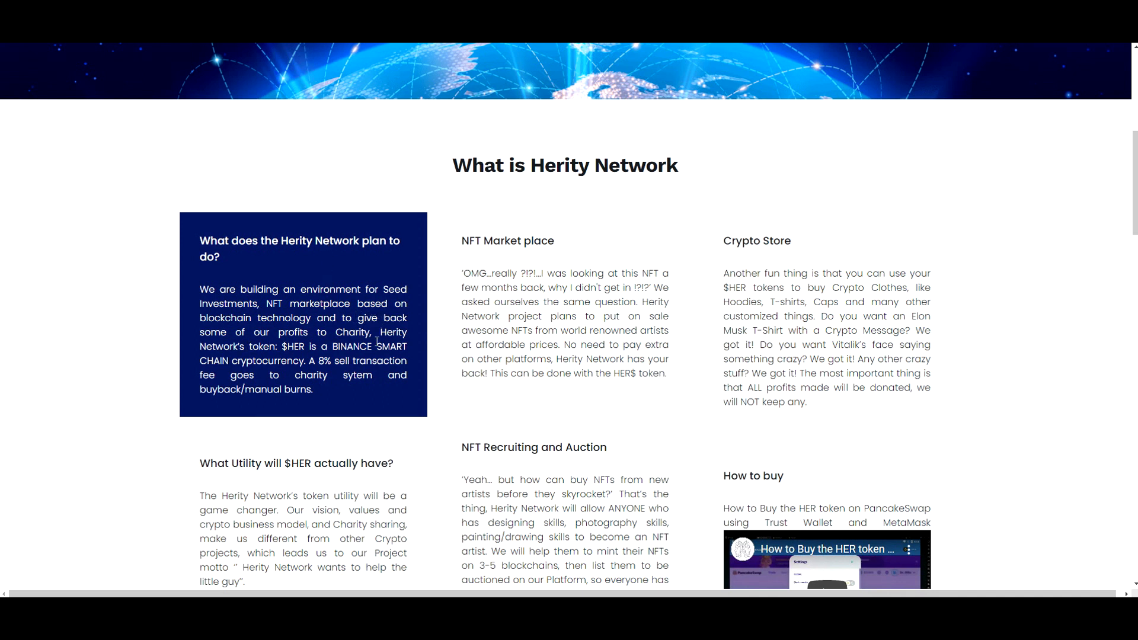
pyautogui.moveTo(554, 409)
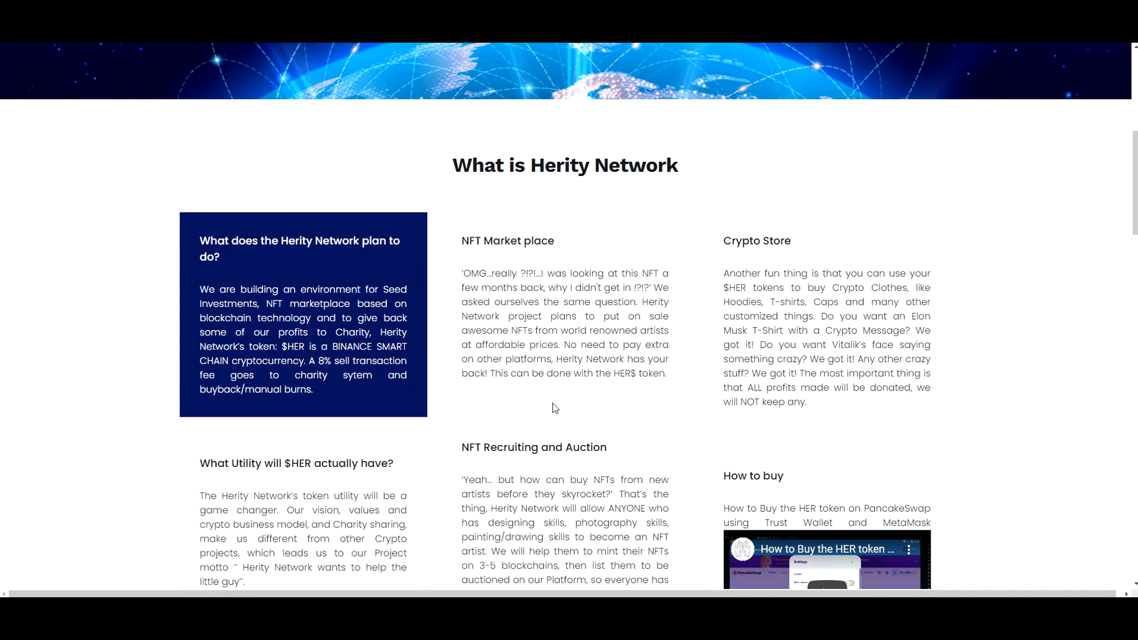
pyautogui.moveTo(464, 389)
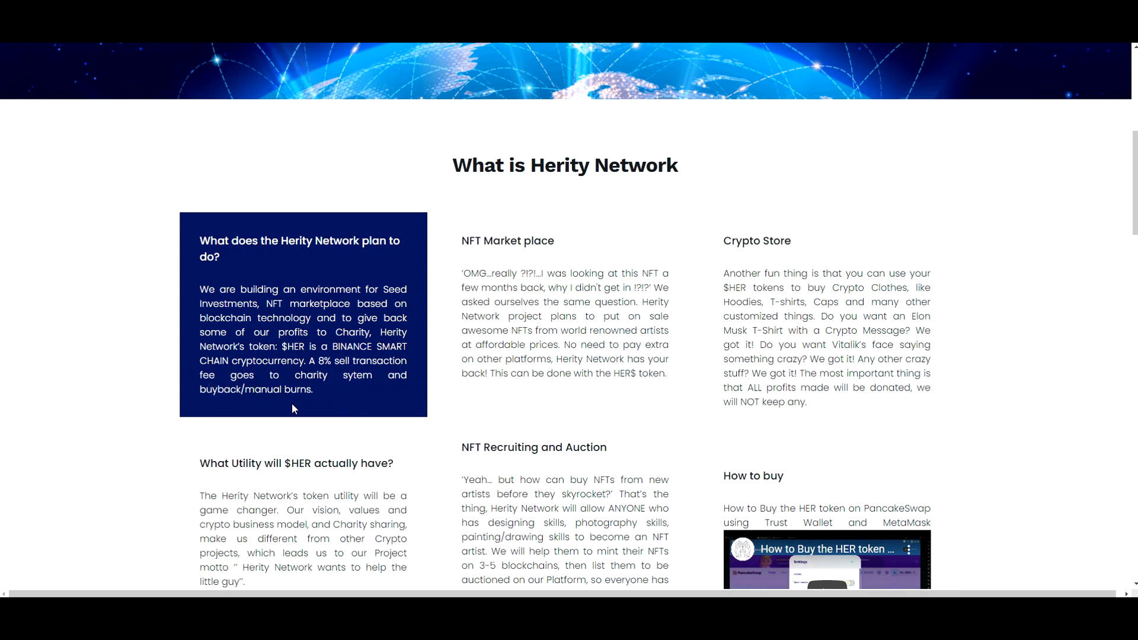
pyautogui.moveTo(300, 402)
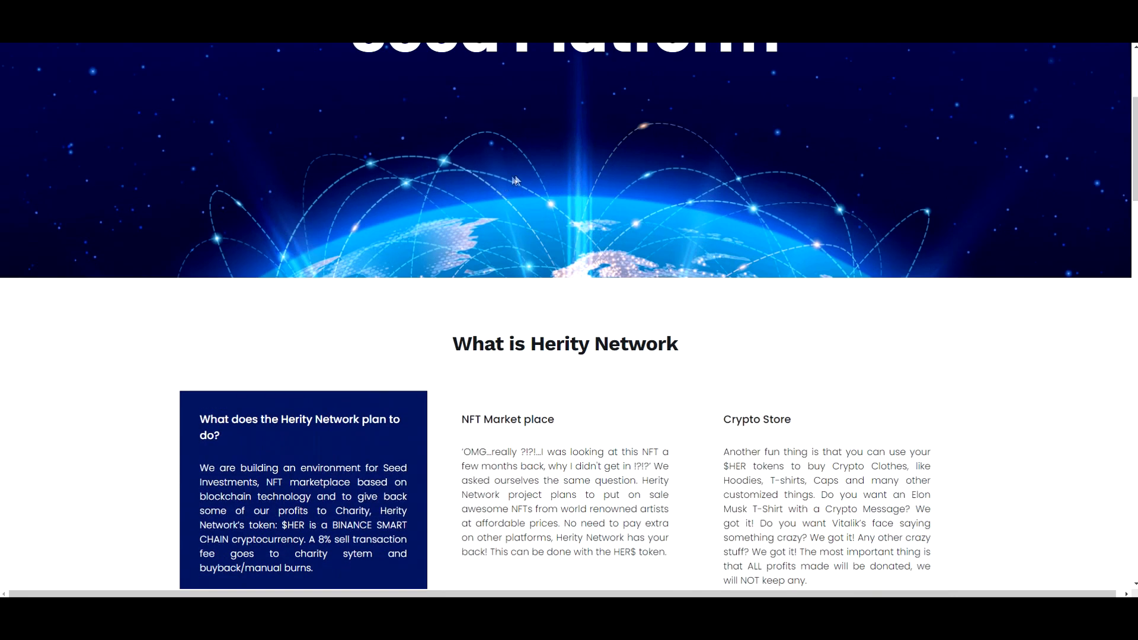
pyautogui.scroll(3)
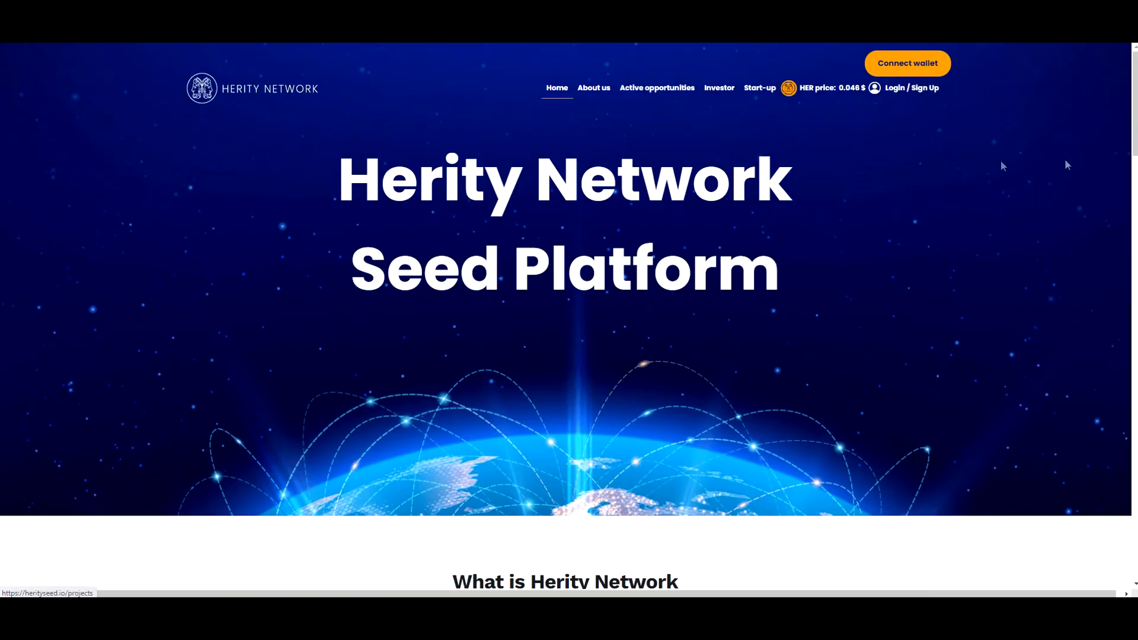
pyautogui.moveTo(512, 249)
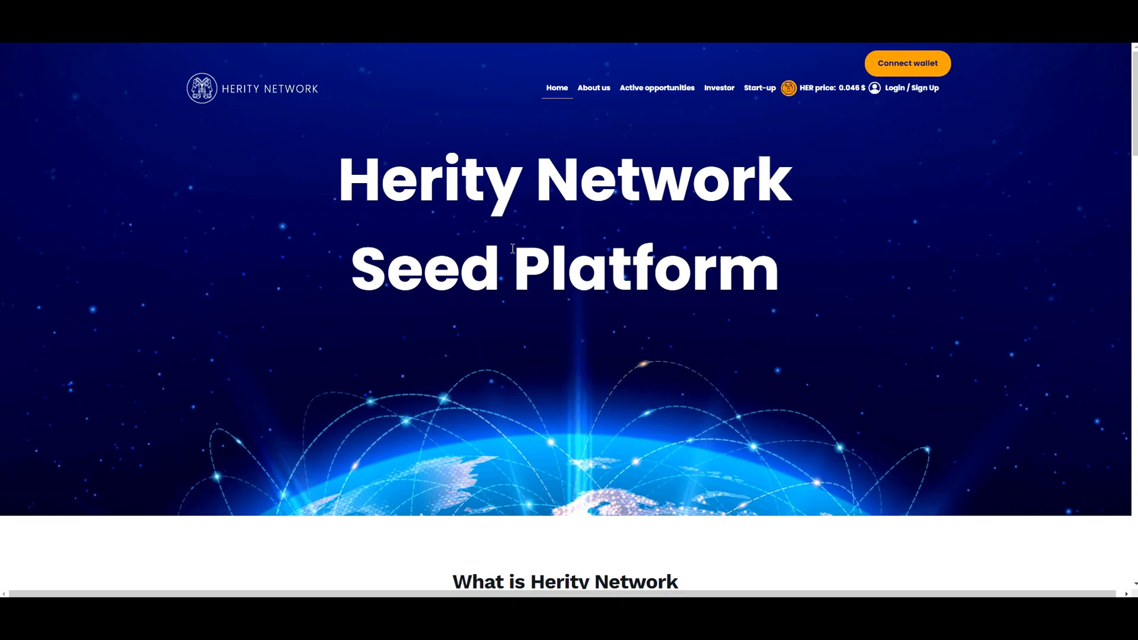
pyautogui.scroll(-3)
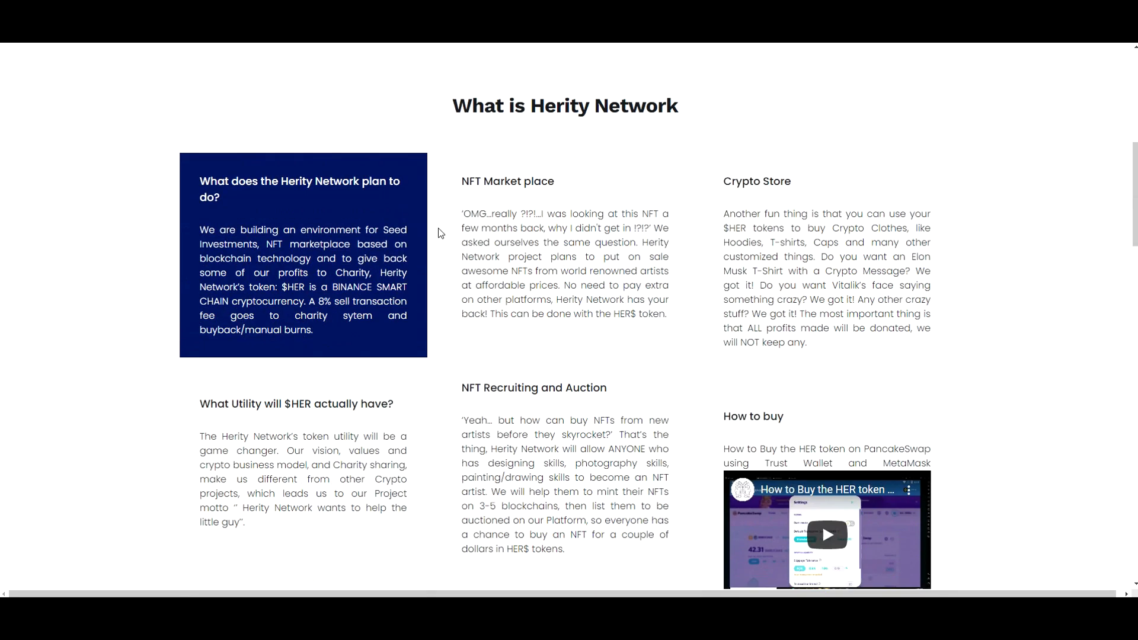
pyautogui.moveTo(450, 226)
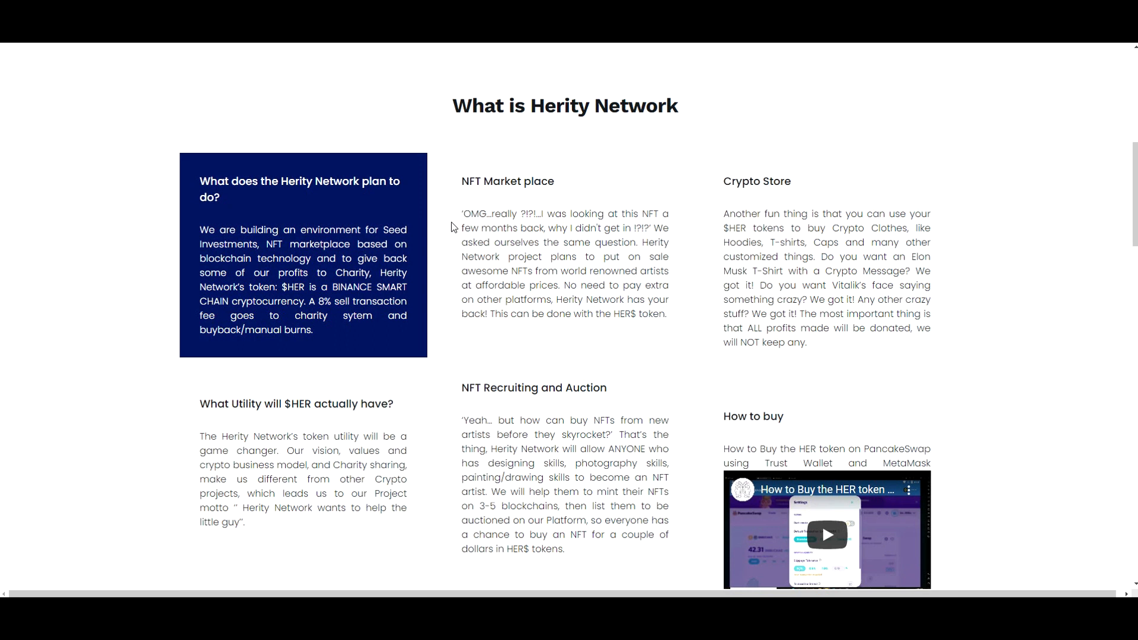
pyautogui.moveTo(497, 185)
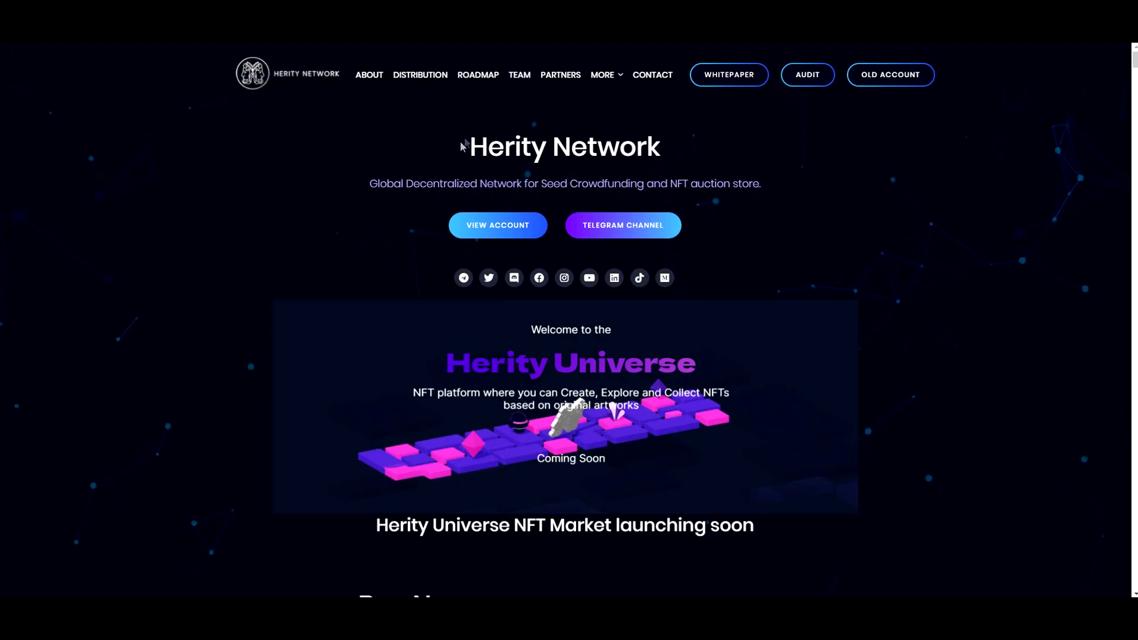
pyautogui.moveTo(468, 164)
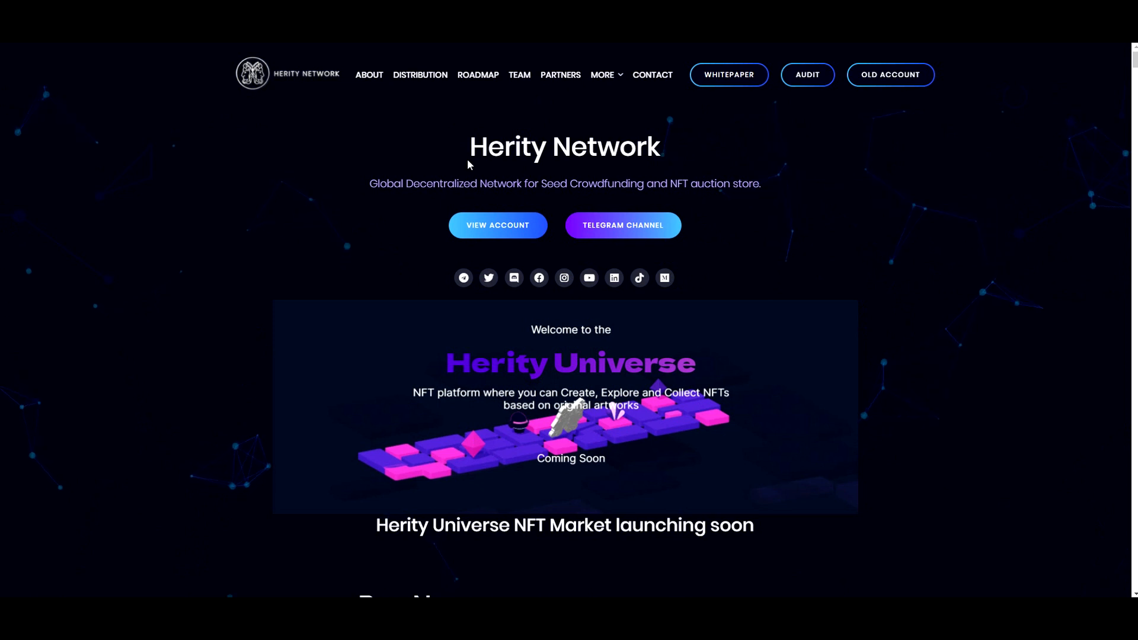
pyautogui.moveTo(1000, 80)
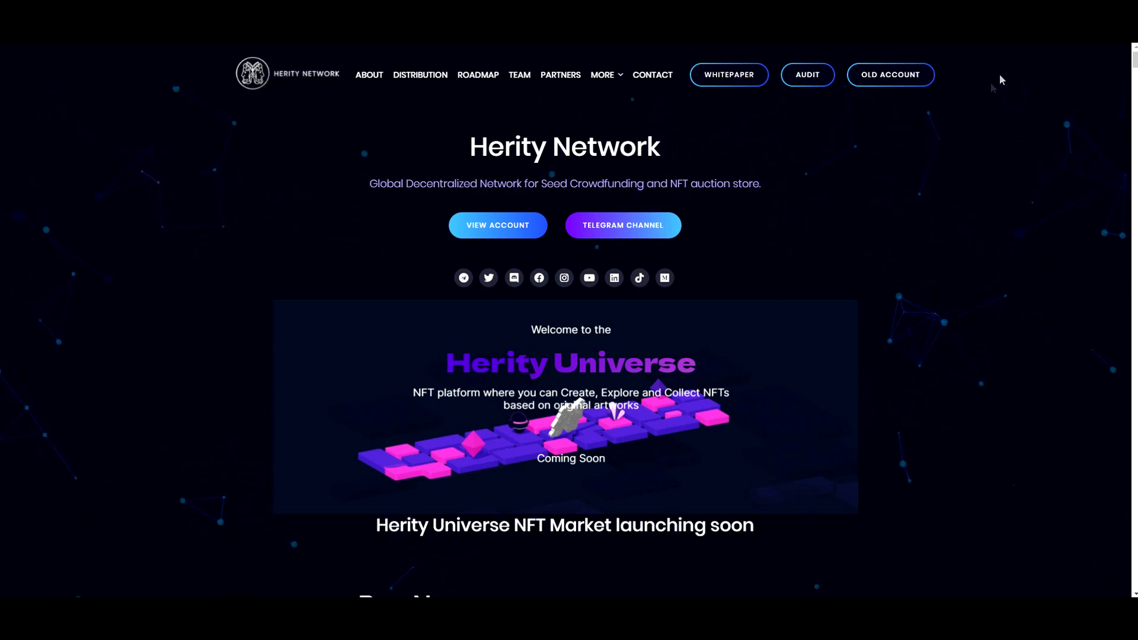
pyautogui.moveTo(865, 198)
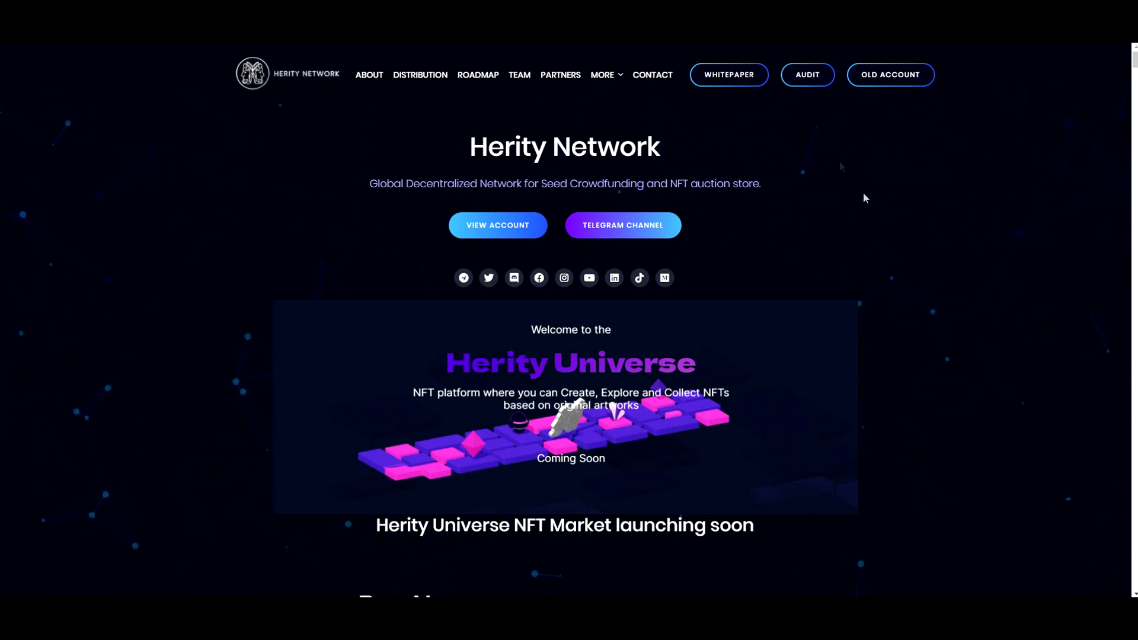
# Step: Scroll down the homepage past the Seed Platform and Ukraine links and back up slightly
pyautogui.scroll(-3)
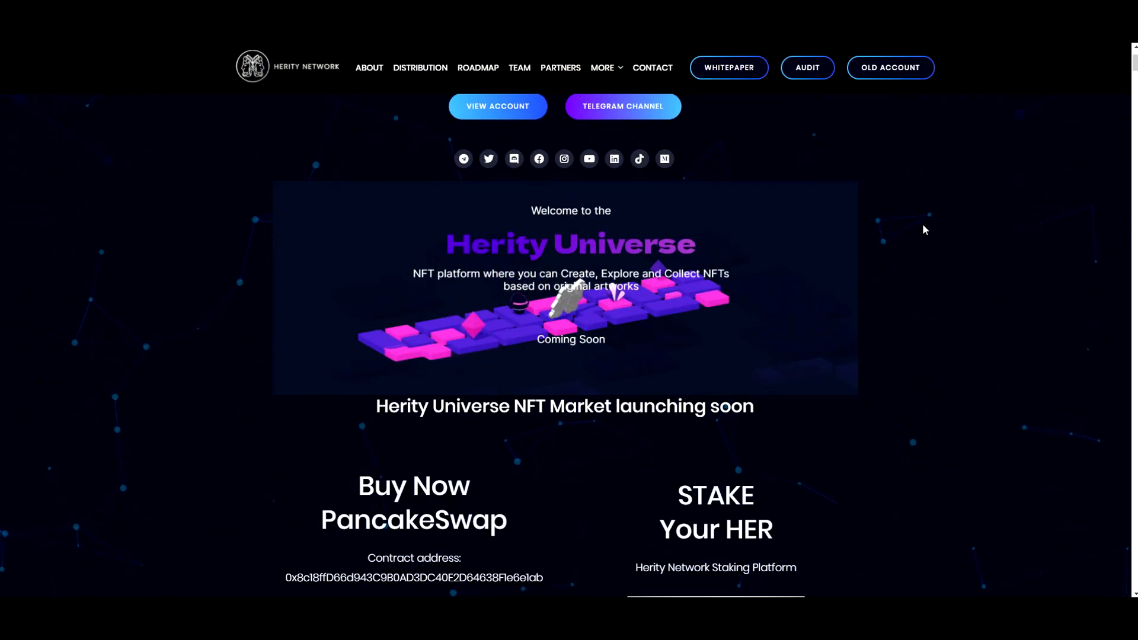
pyautogui.scroll(-3)
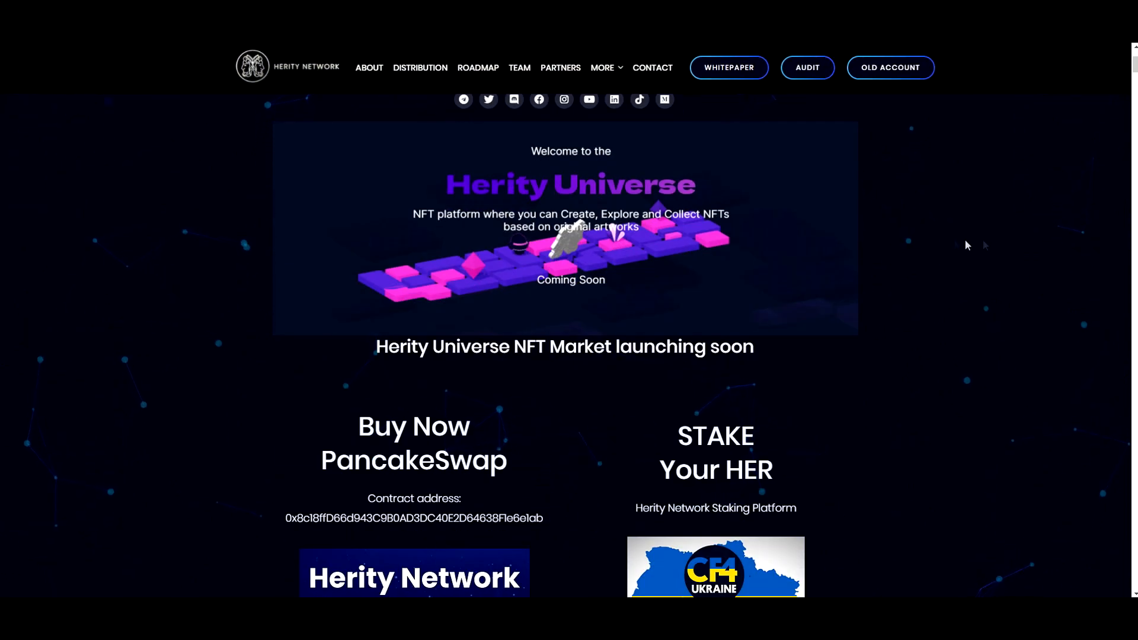
pyautogui.scroll(-3)
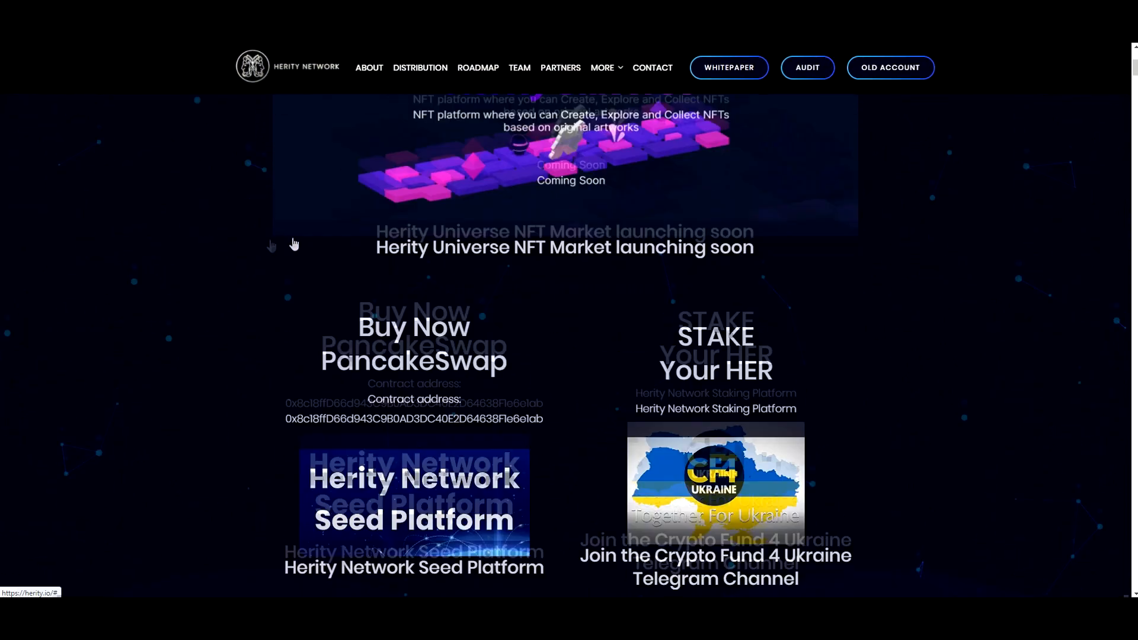
pyautogui.scroll(-3)
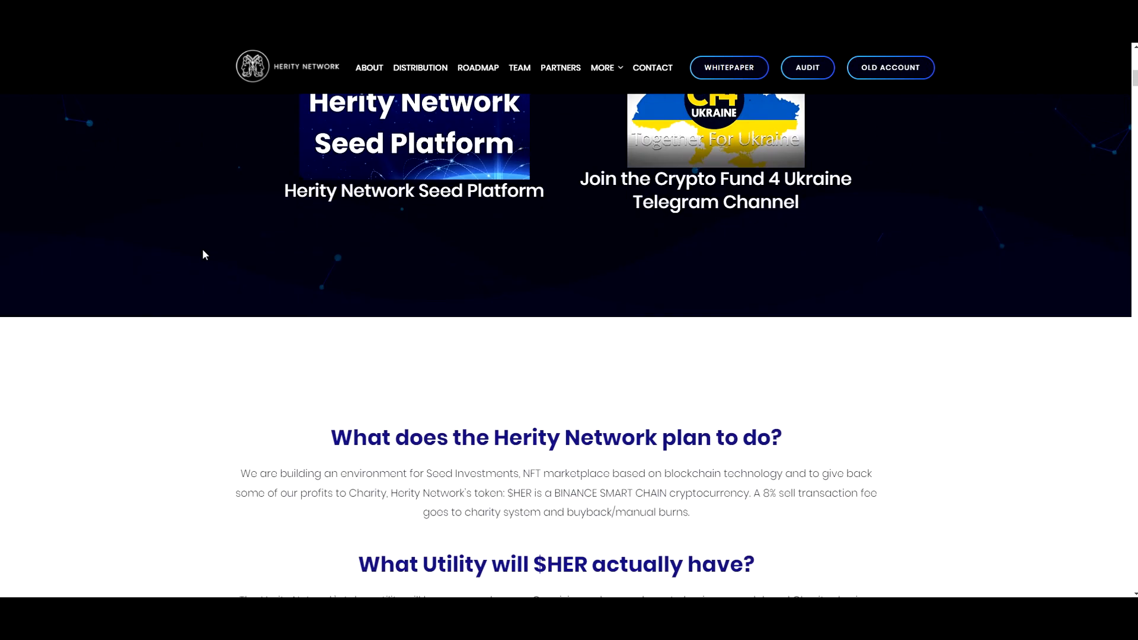
pyautogui.scroll(3)
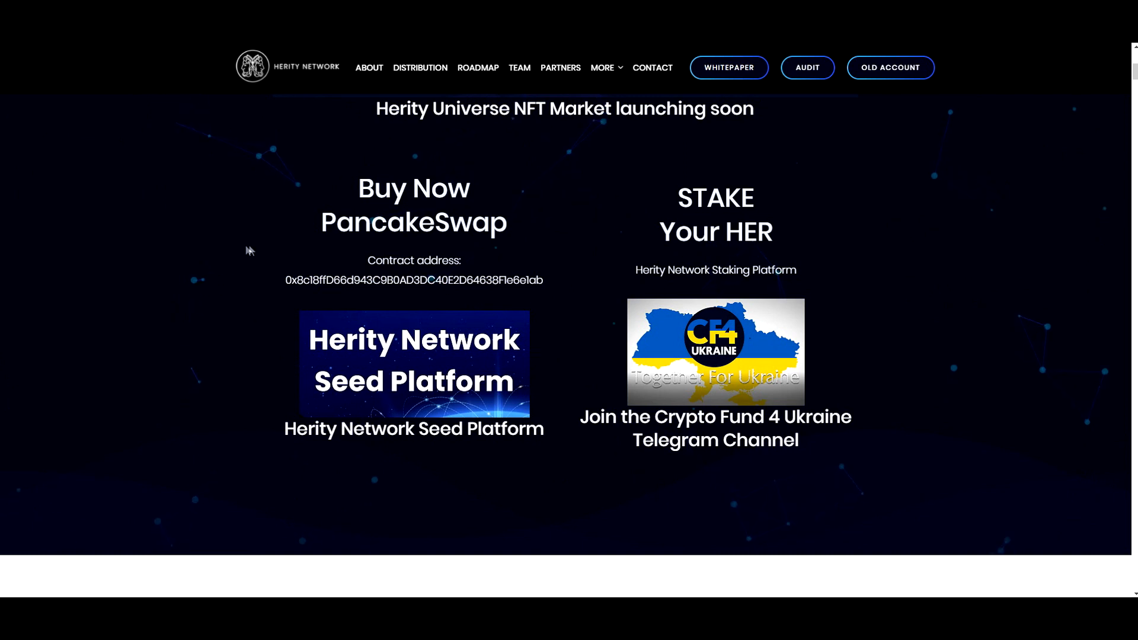
pyautogui.moveTo(332, 298)
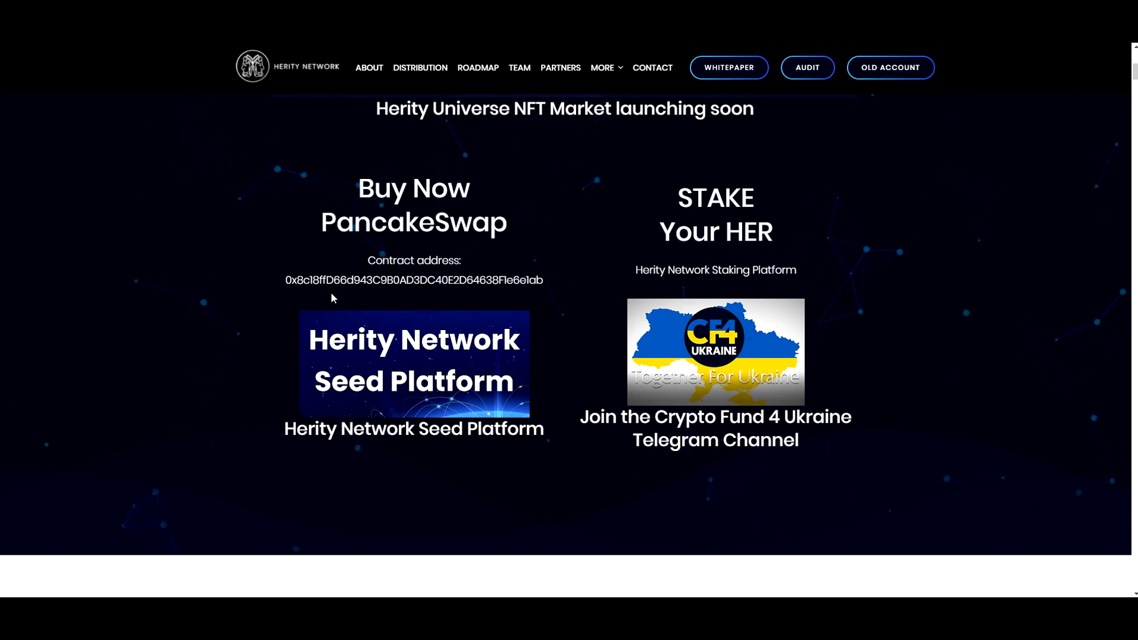
# Step: Scroll down to the 'What does the Herity Network plan to do?' section
pyautogui.scroll(-3)
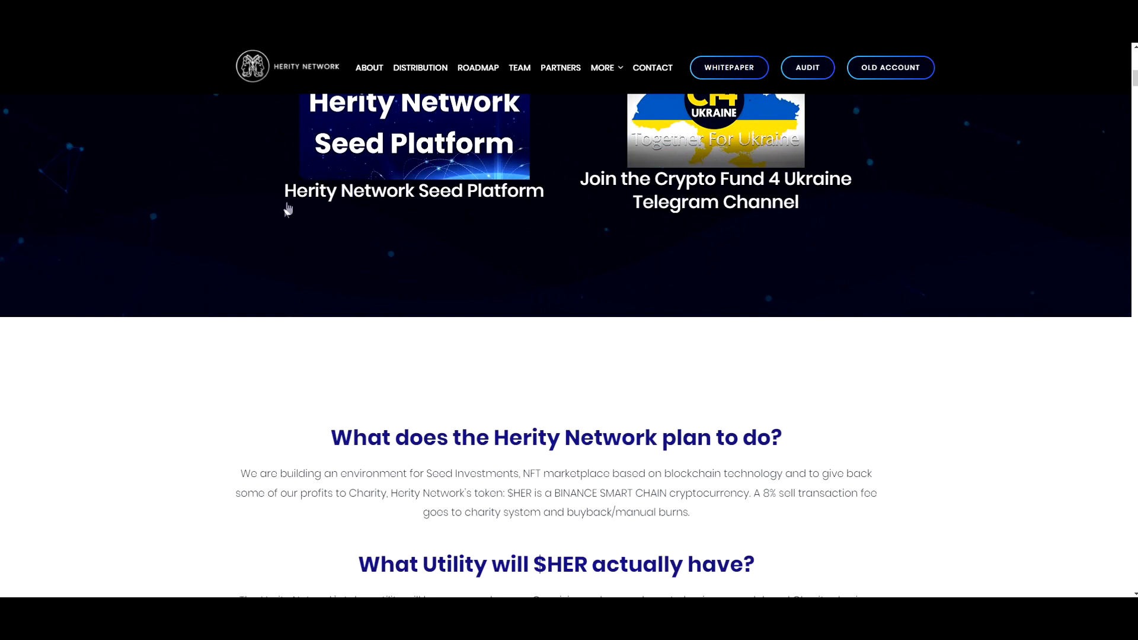
pyautogui.scroll(3)
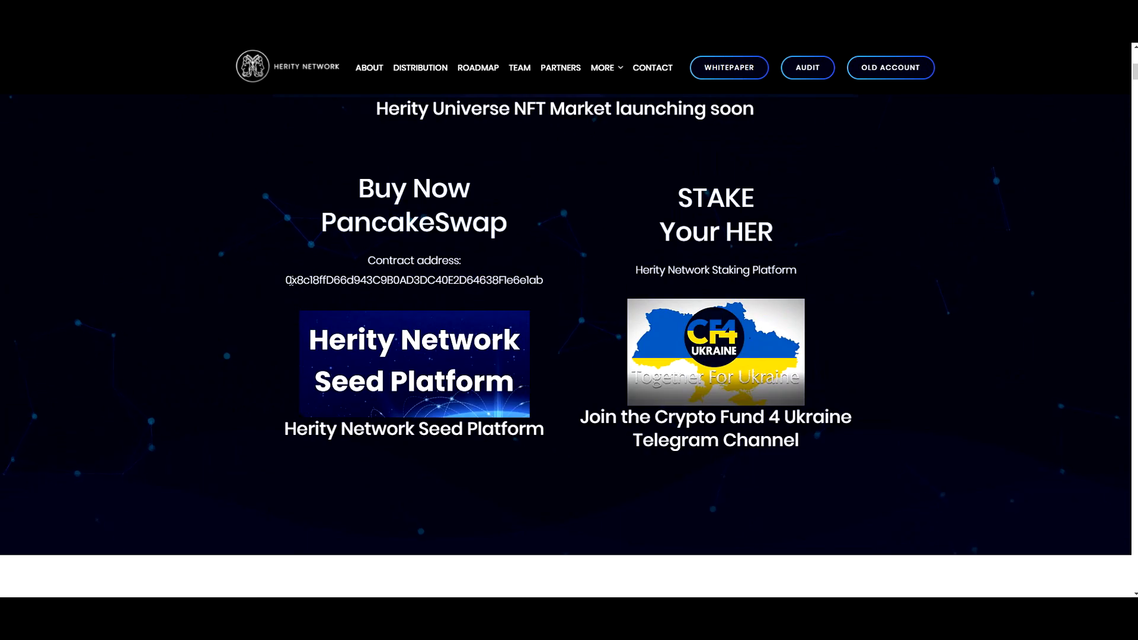
pyautogui.scroll(-3)
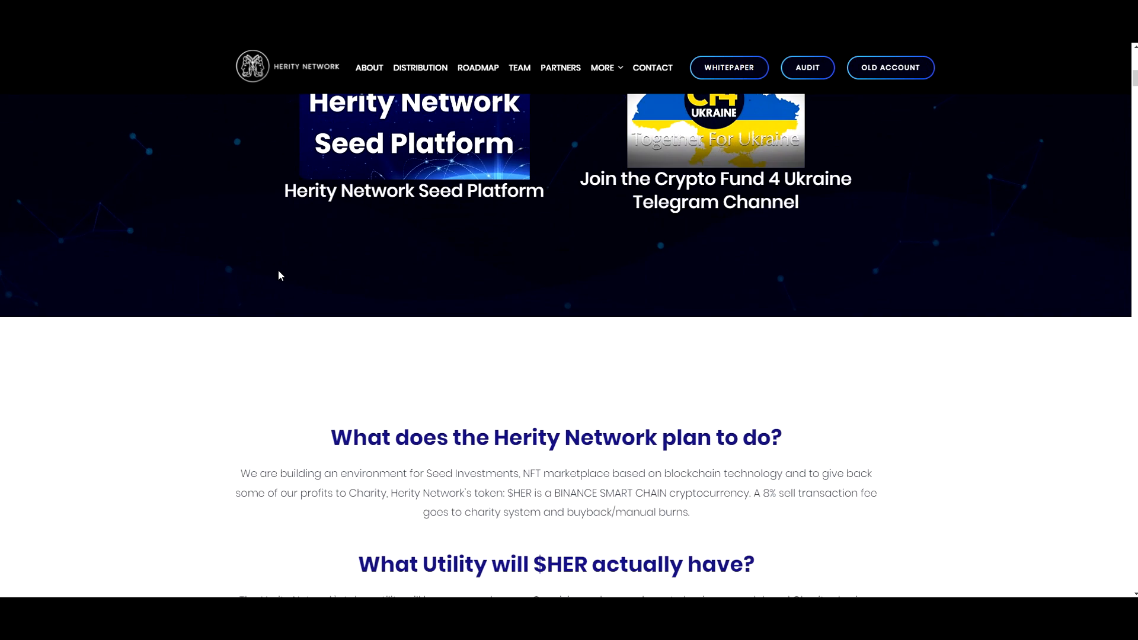
pyautogui.scroll(-3)
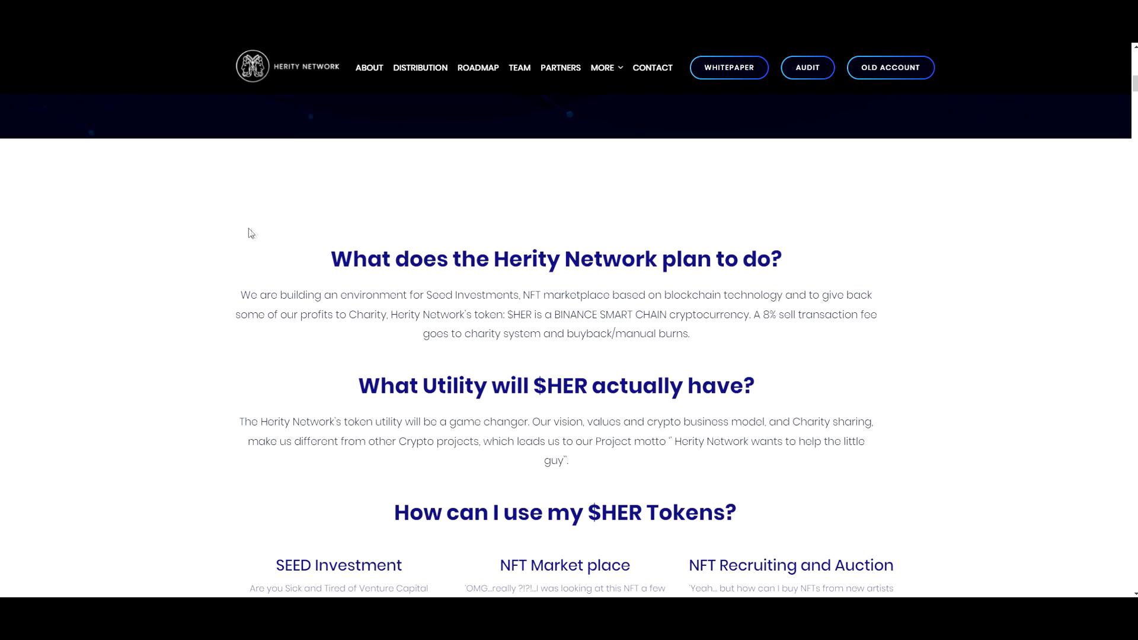
# Step: Scroll down to 'What Utility will $HER actually have?' and the start of 'How can I use my $HER Tokens?'
pyautogui.scroll(-3)
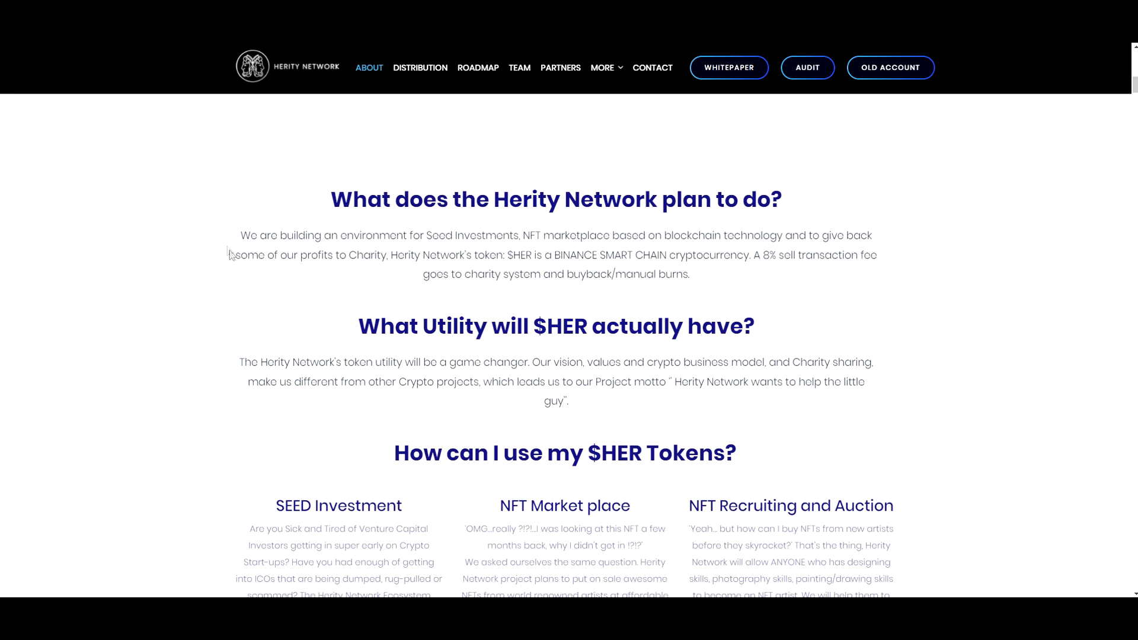
pyautogui.scroll(-3)
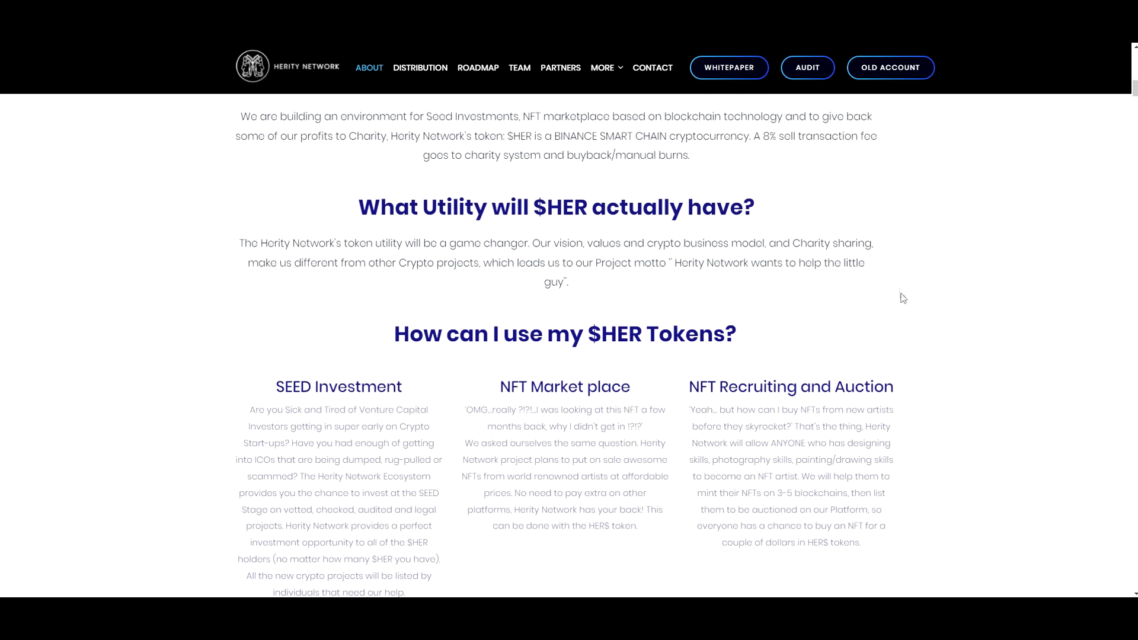
pyautogui.moveTo(913, 346)
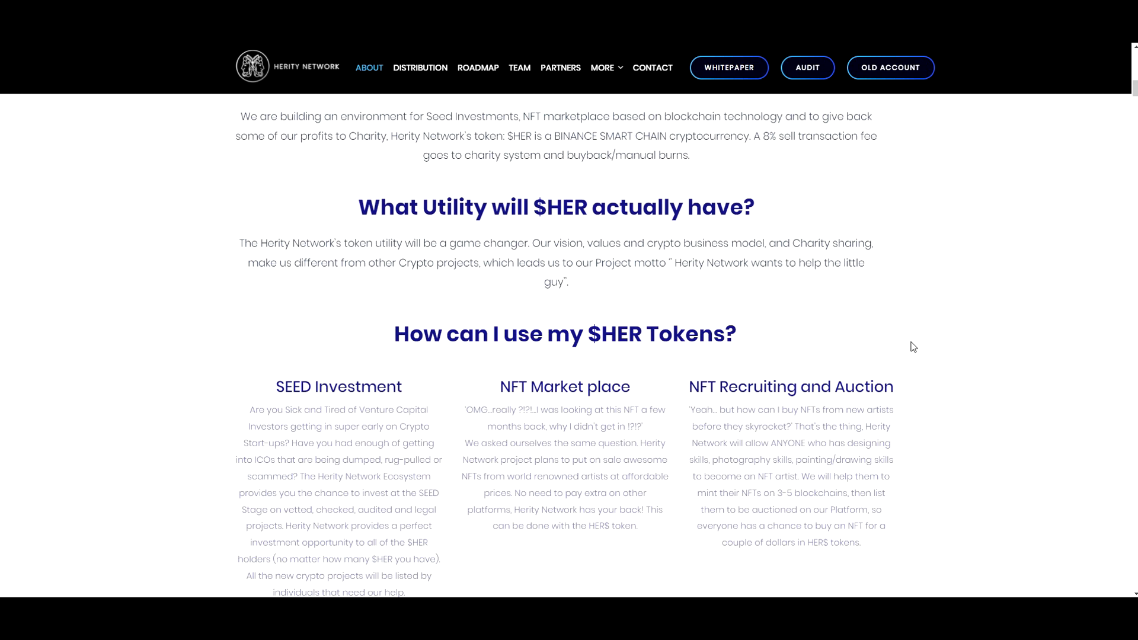
pyautogui.moveTo(695, 263)
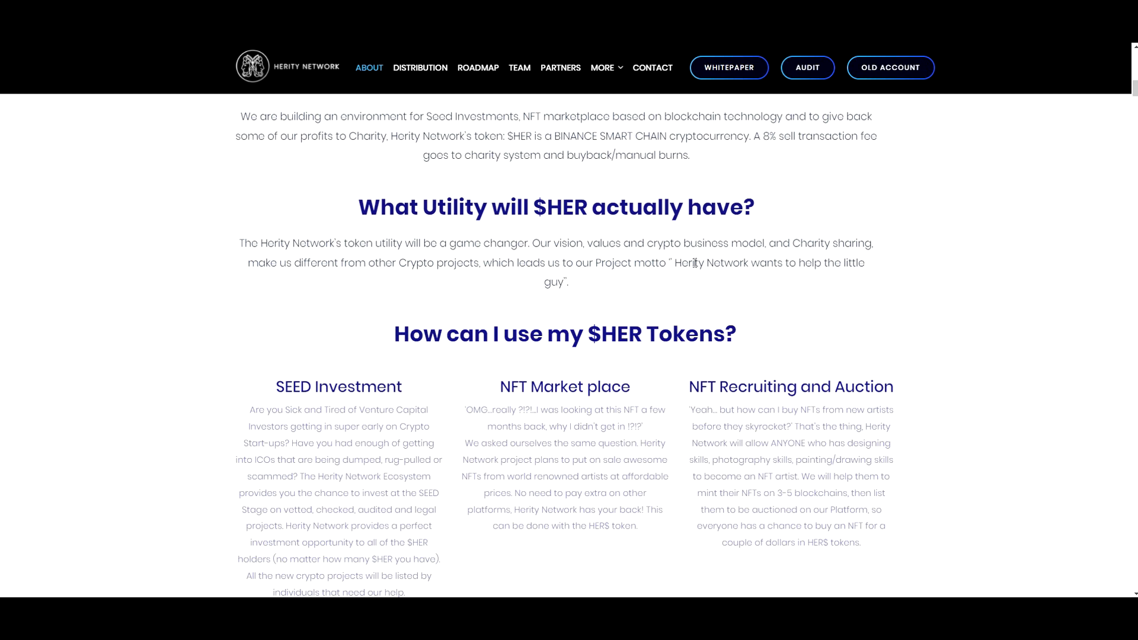
pyautogui.moveTo(730, 294)
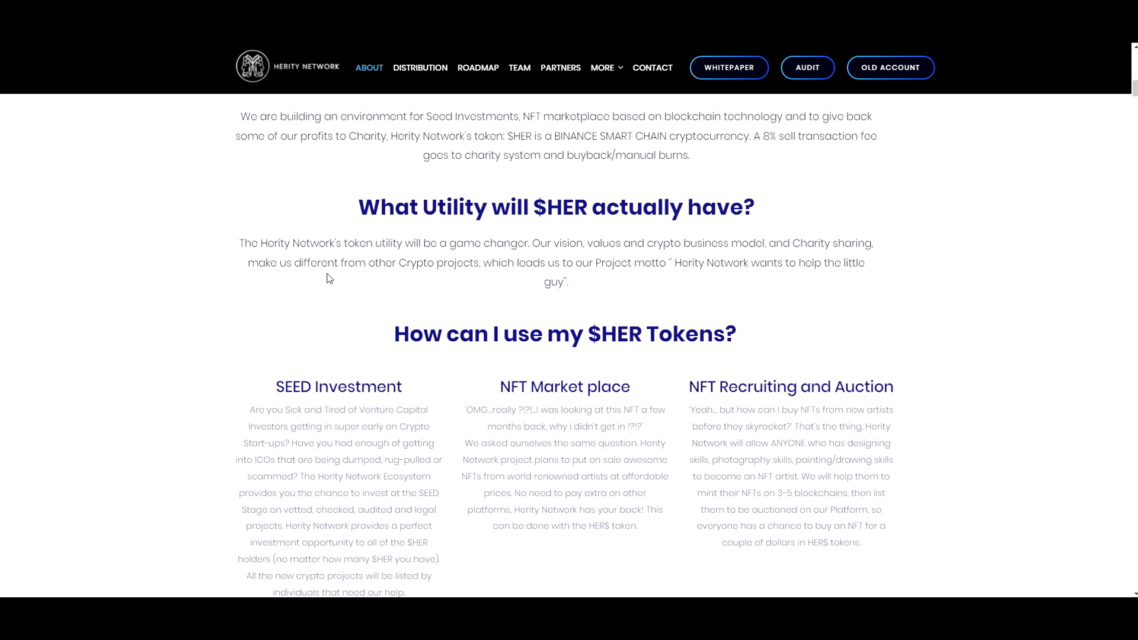
pyautogui.moveTo(513, 283)
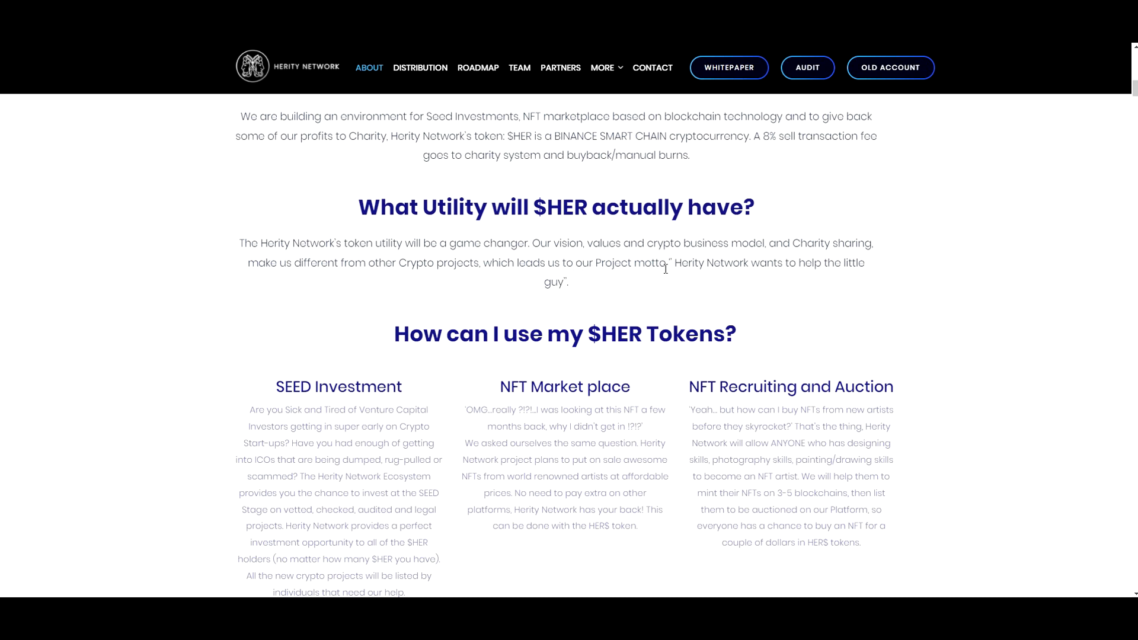
pyautogui.moveTo(559, 280)
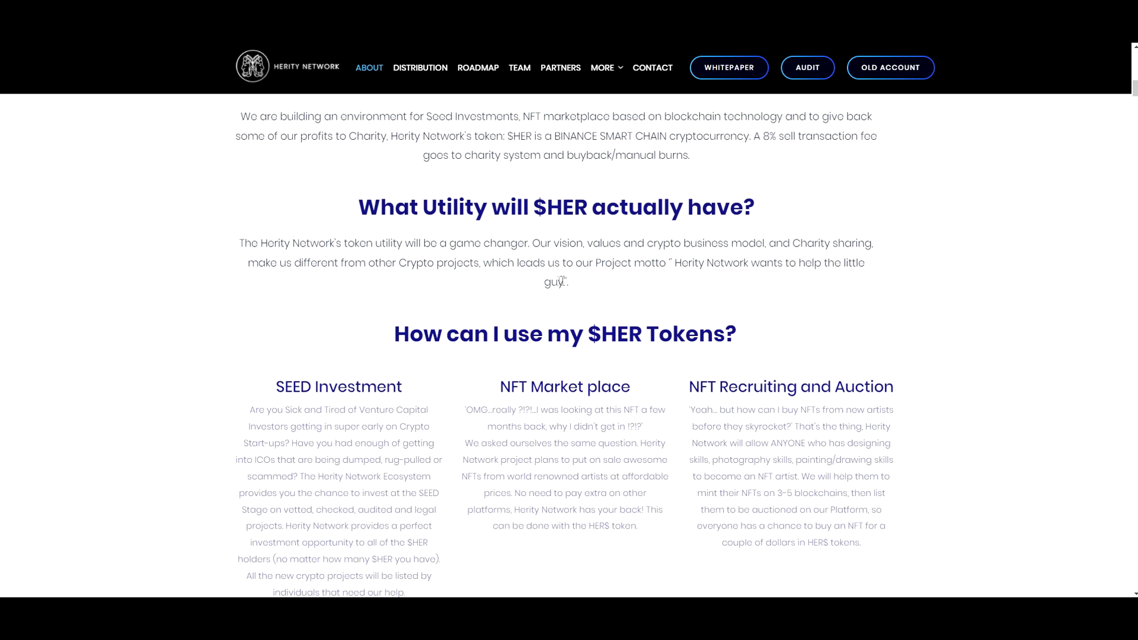
# Step: Scroll through SEED Investment, NFT Market place, NFT Recruiting and Auction, Crypto Store to the 'How to buy' videos
pyautogui.scroll(-3)
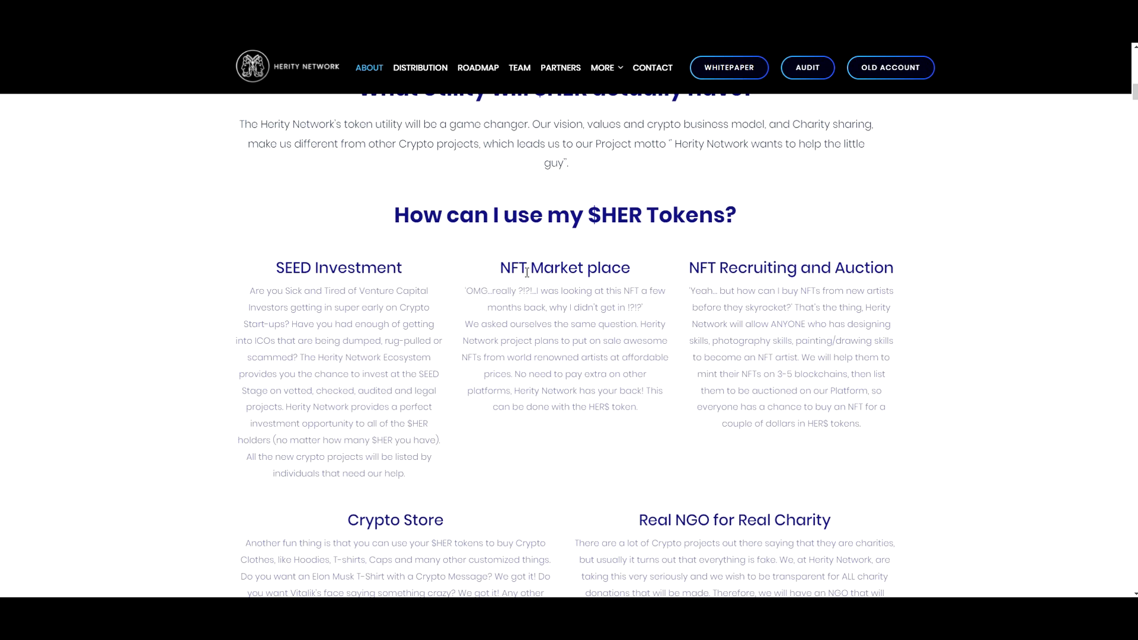
pyautogui.moveTo(314, 258)
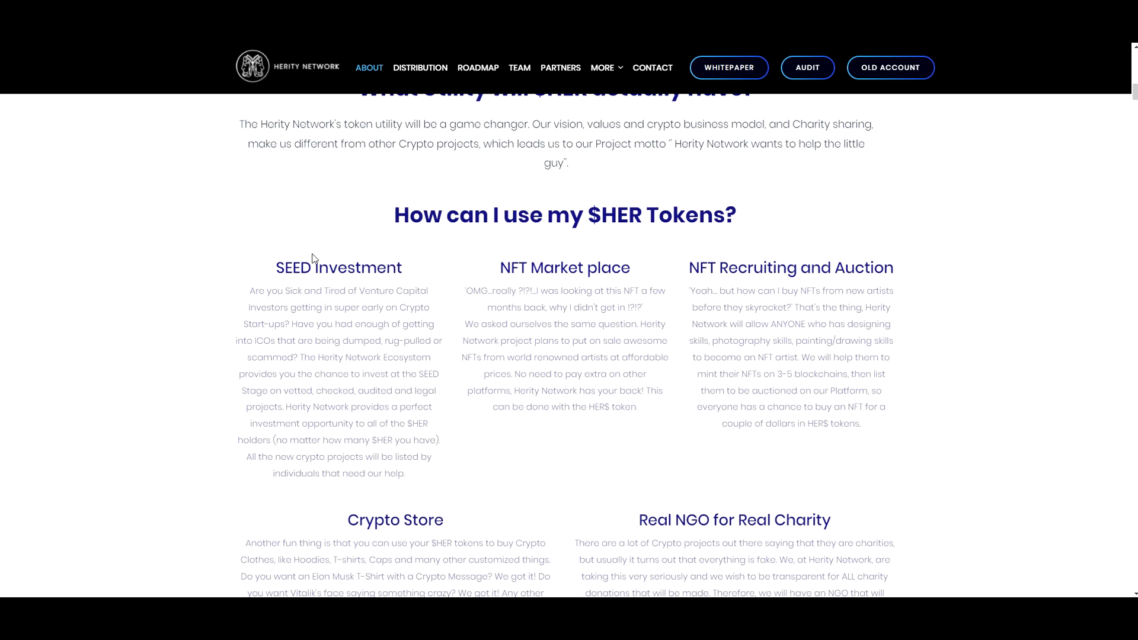
pyautogui.moveTo(332, 246)
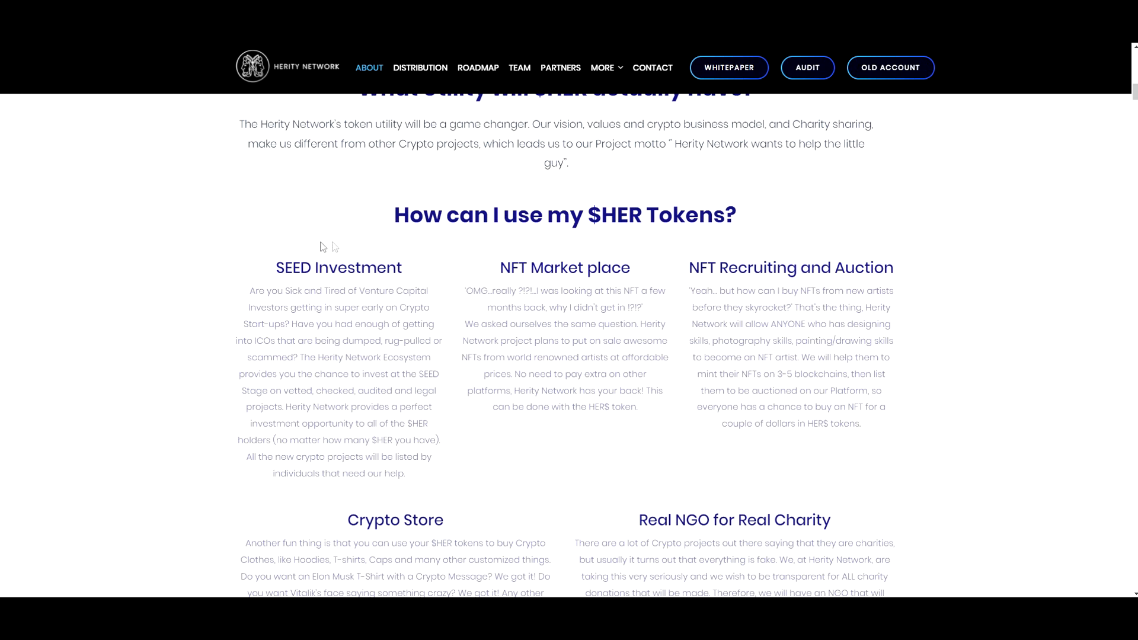
pyautogui.moveTo(334, 277)
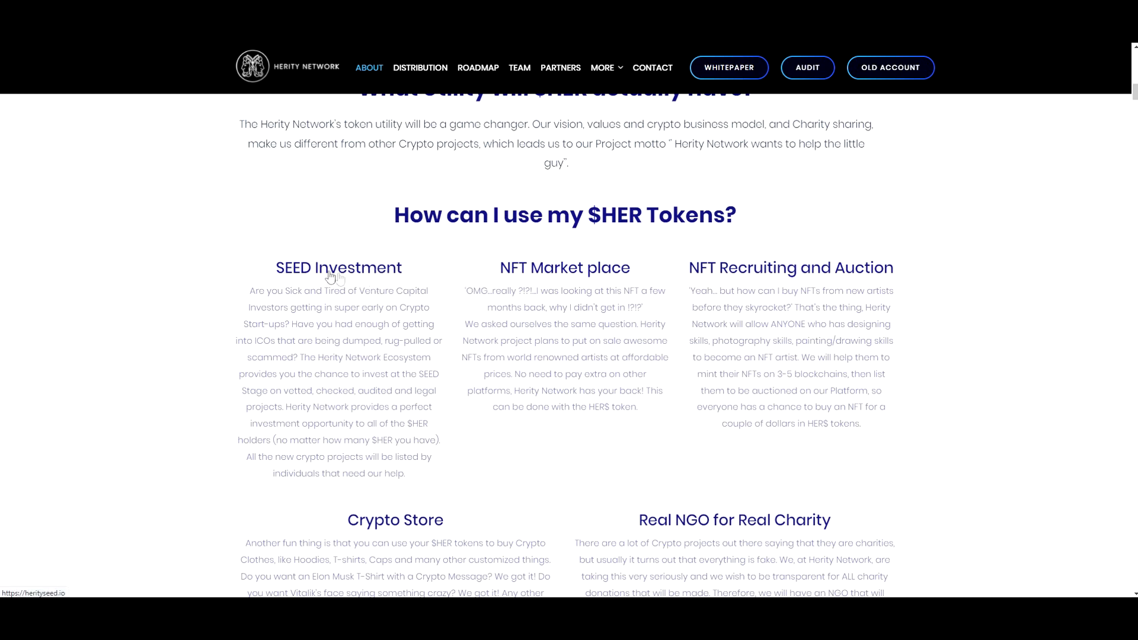
pyautogui.moveTo(264, 282)
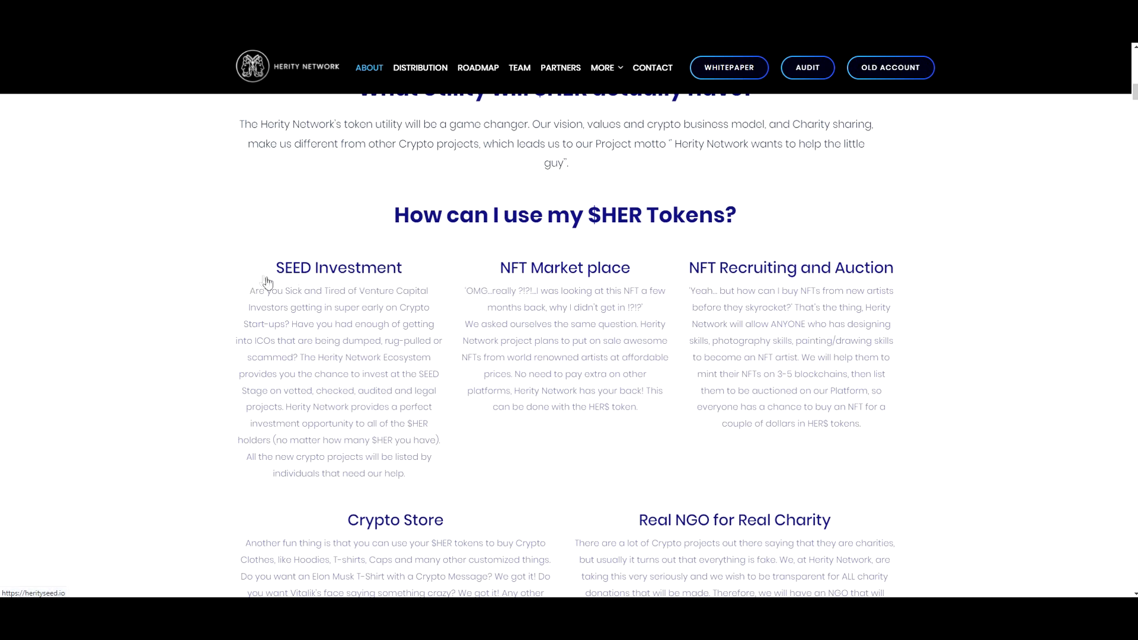
pyautogui.moveTo(473, 282)
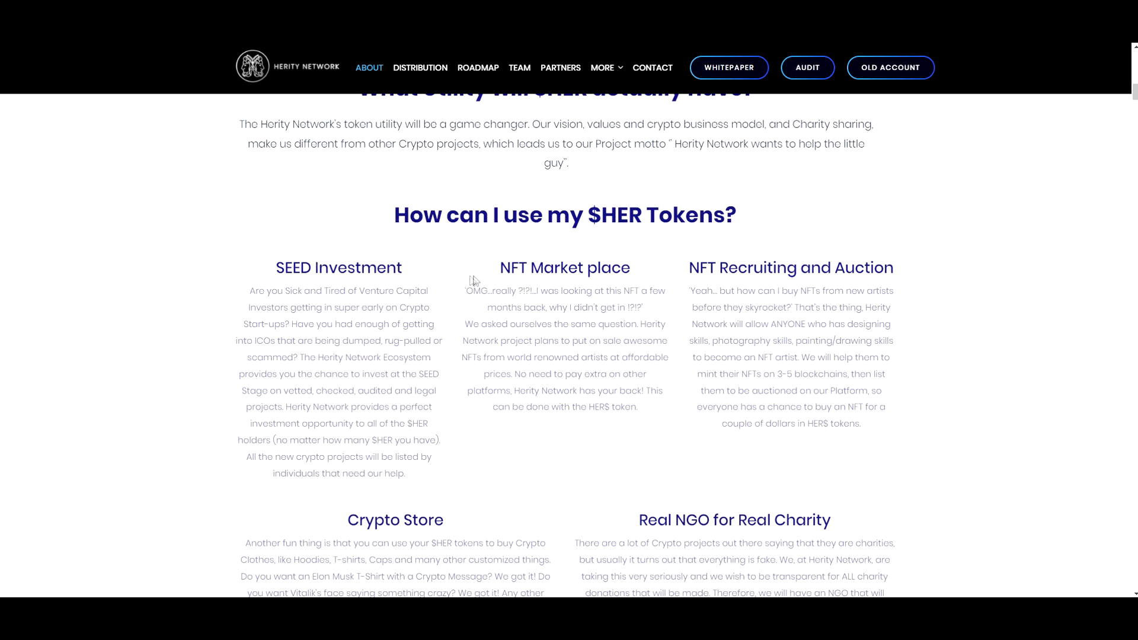
pyautogui.moveTo(541, 287)
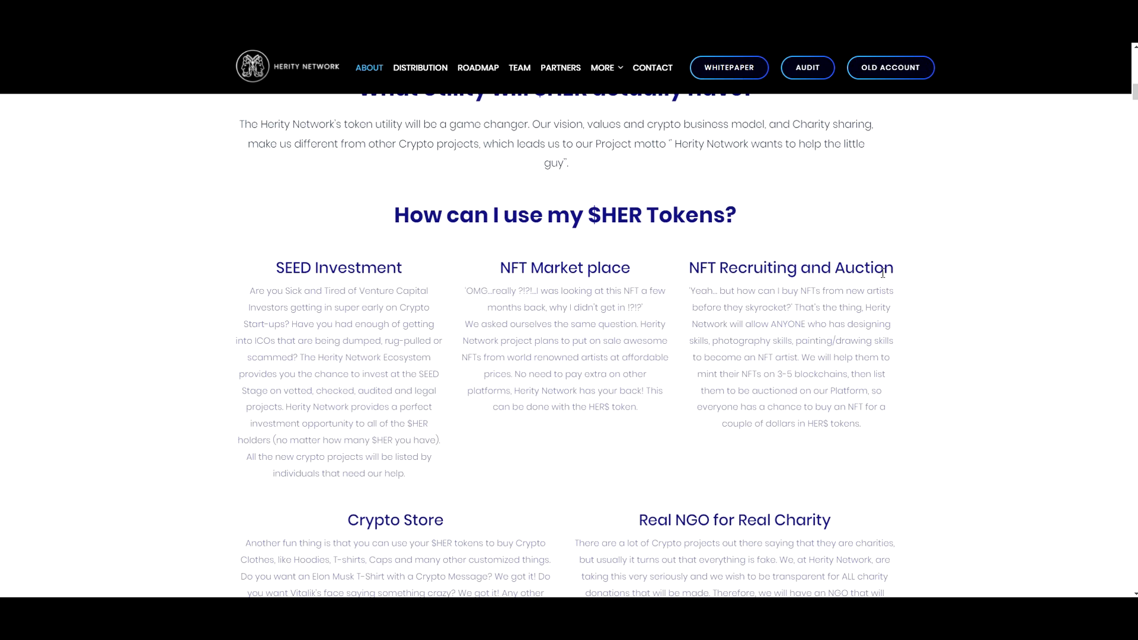
pyautogui.scroll(-3)
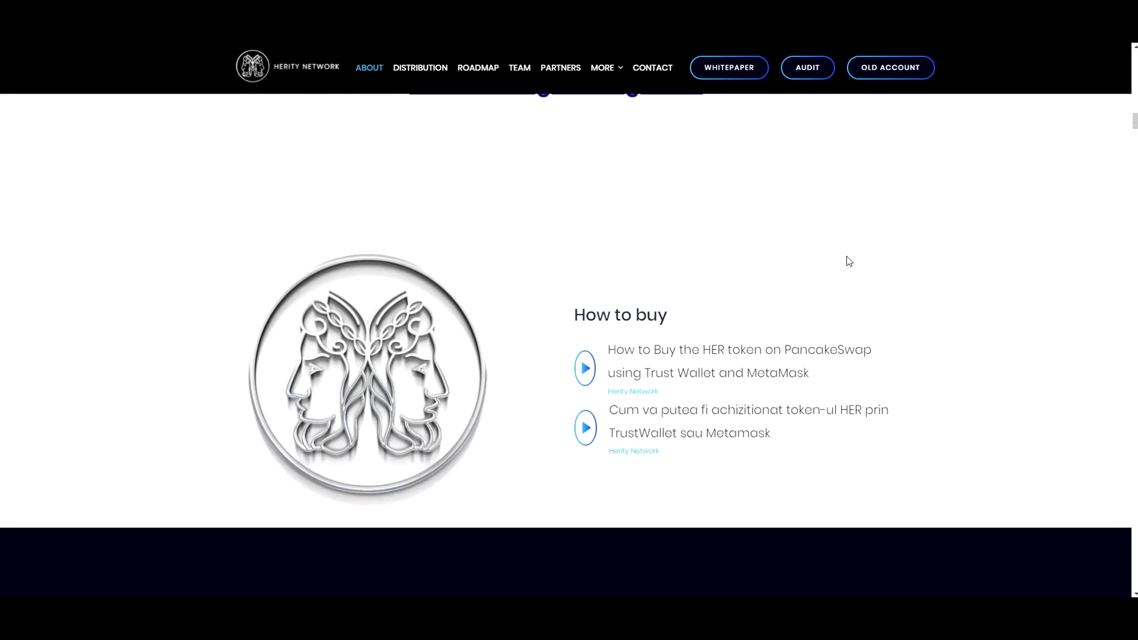
# Step: Jump to DISTRIBUTION, highlight the 100,000,000 HER max supply figure, then jump to ROADMAP
pyautogui.click(420, 67)
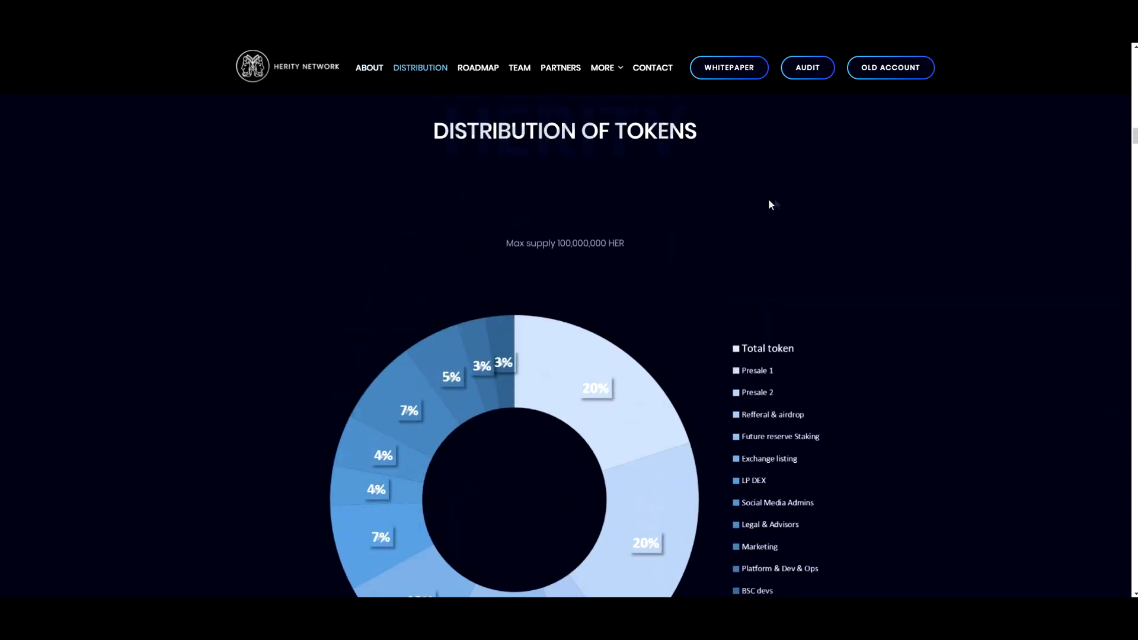
pyautogui.moveTo(661, 305)
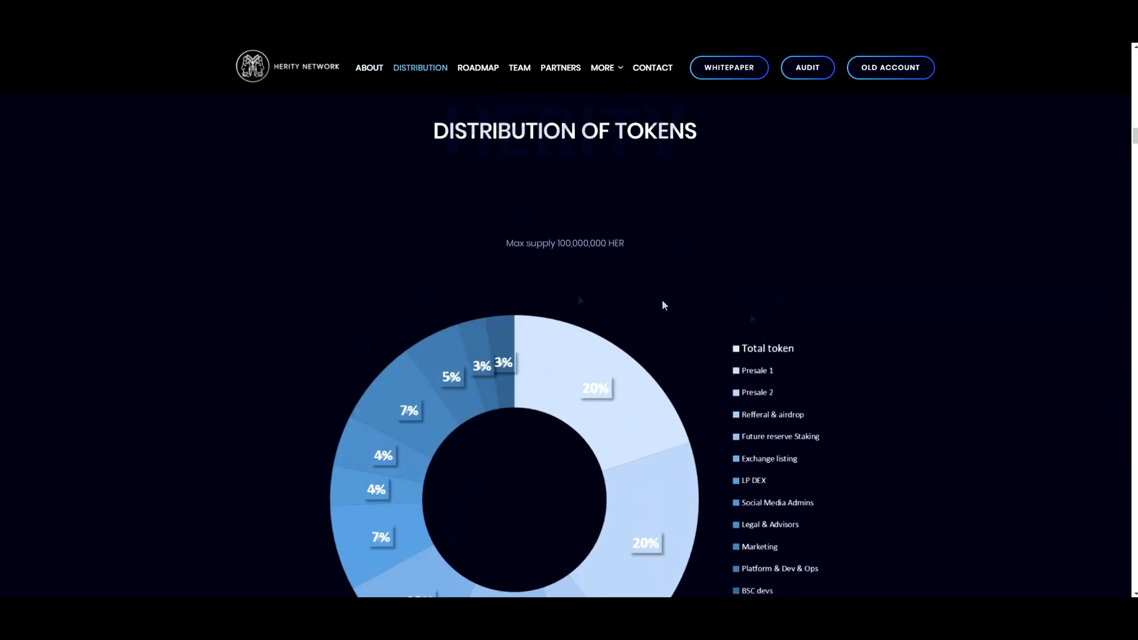
pyautogui.scroll(-3)
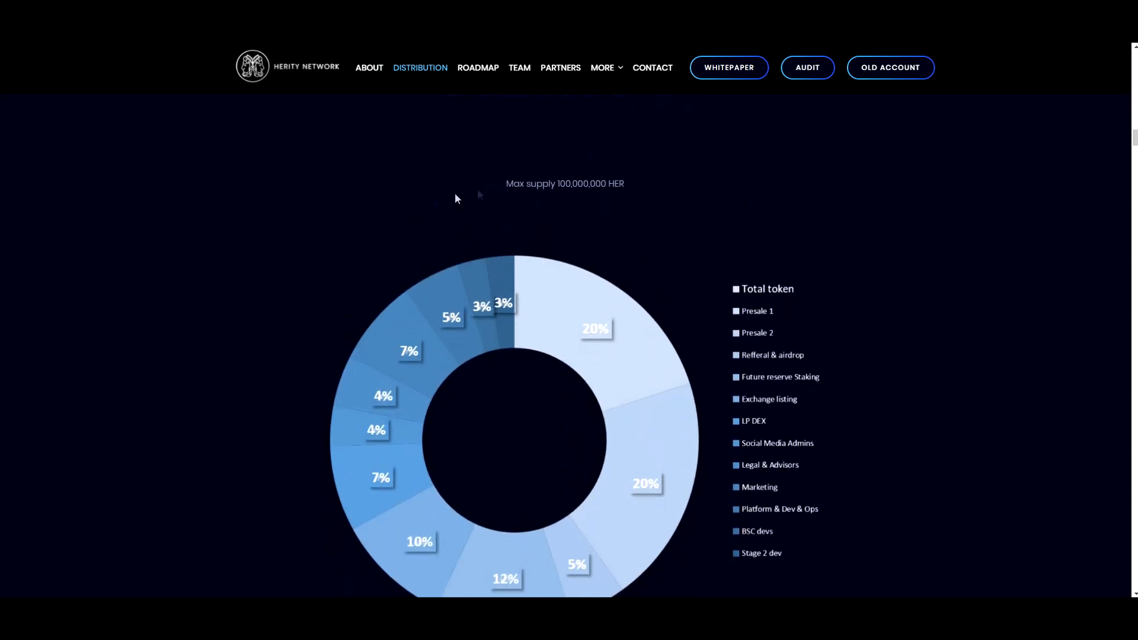
pyautogui.moveTo(397, 239)
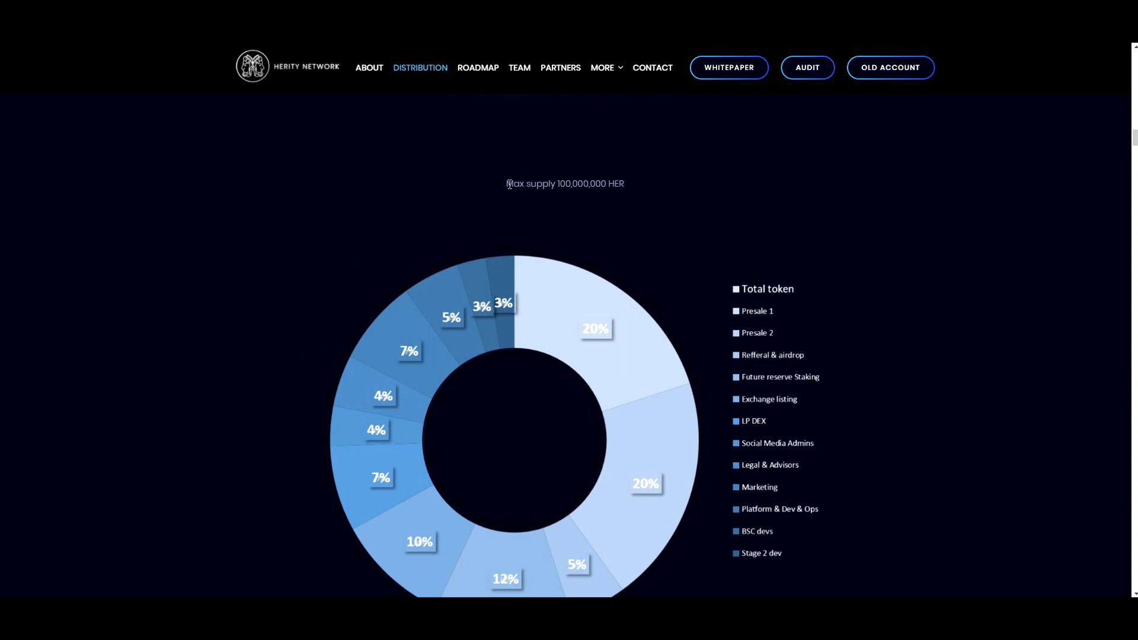
pyautogui.moveTo(507, 184); pyautogui.dragTo(608, 184)
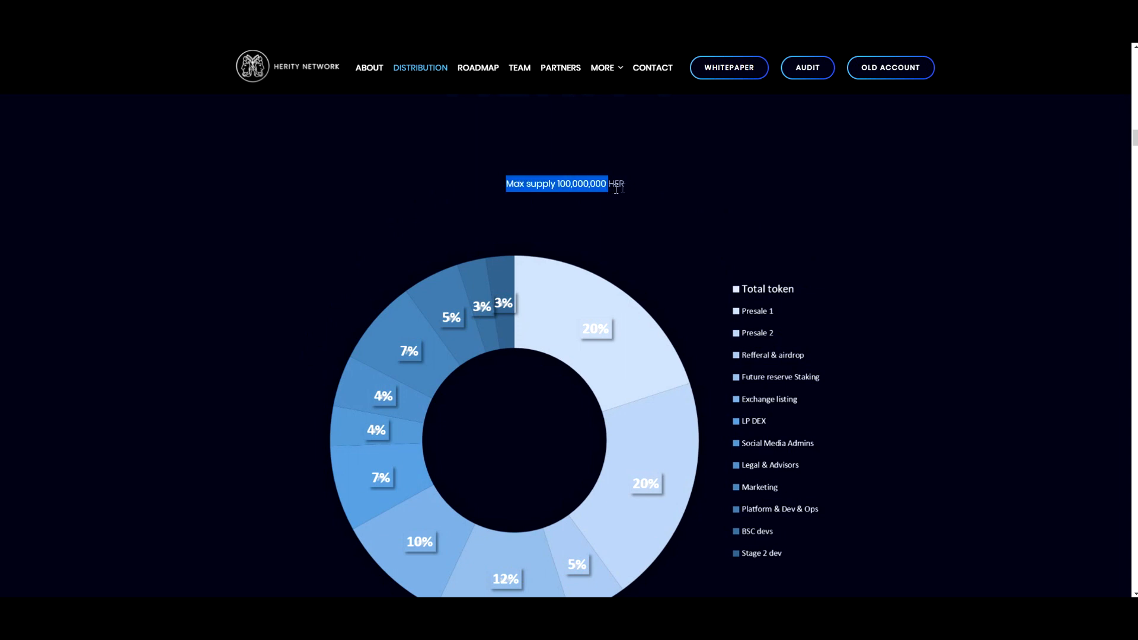
pyautogui.click(478, 66)
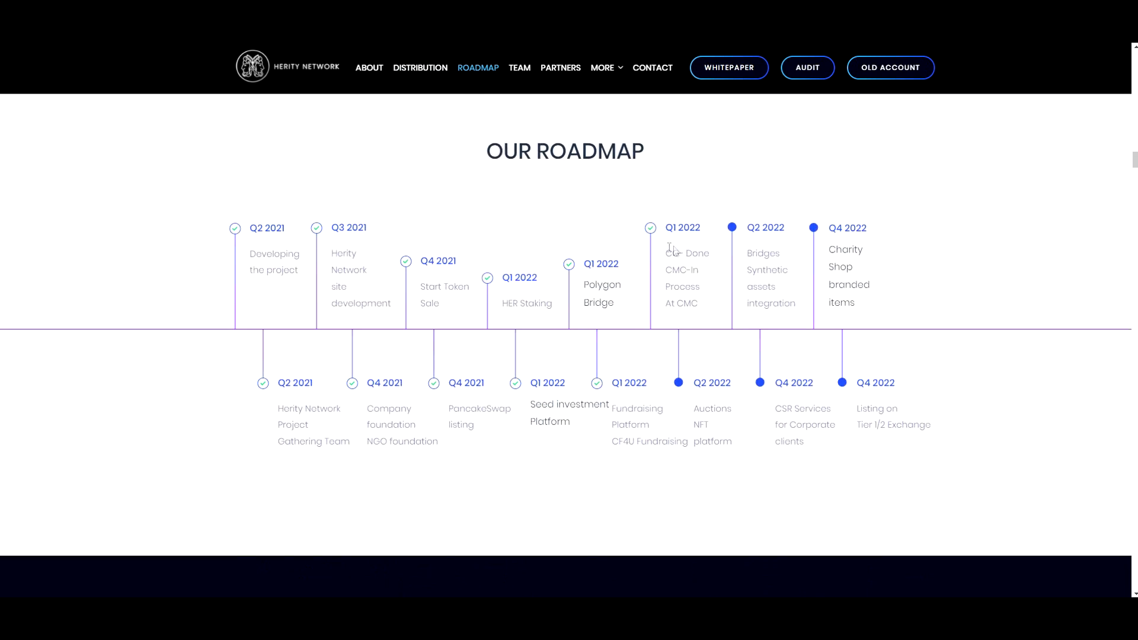
# Step: Read through the Our Roadmap timeline from Q2 2021 to the Q4 2022 exchange listing milestone
pyautogui.doubleClick(709, 409)
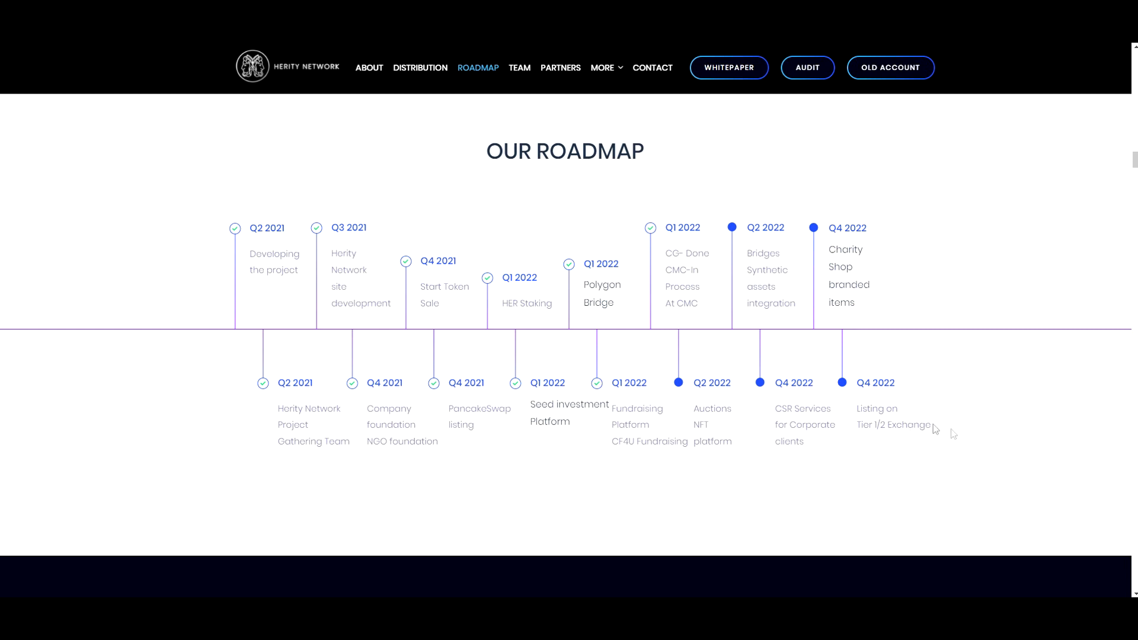
pyautogui.moveTo(269, 313)
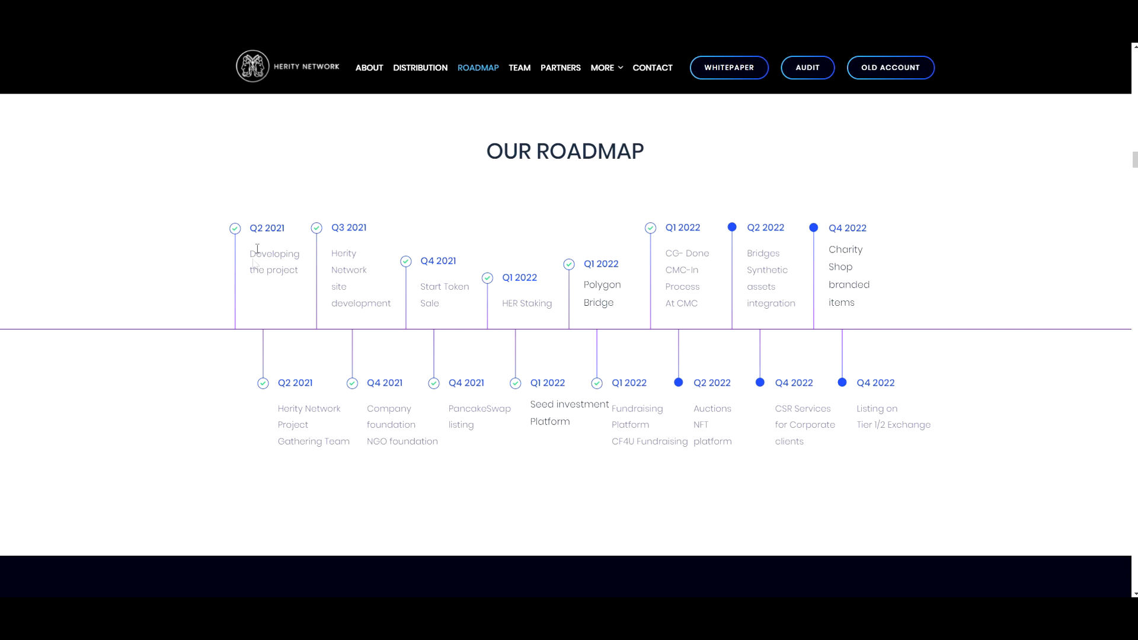
pyautogui.moveTo(256, 257)
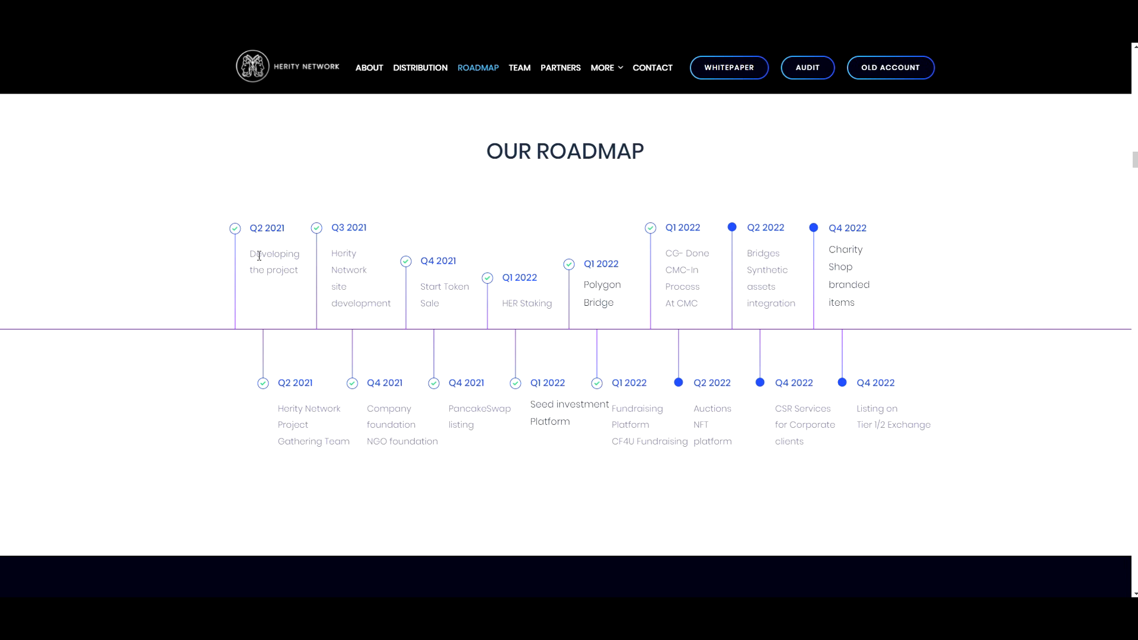
# Step: Jump to TEAM and scroll the Powered by a Team grid down to the last staff member
pyautogui.click(519, 68)
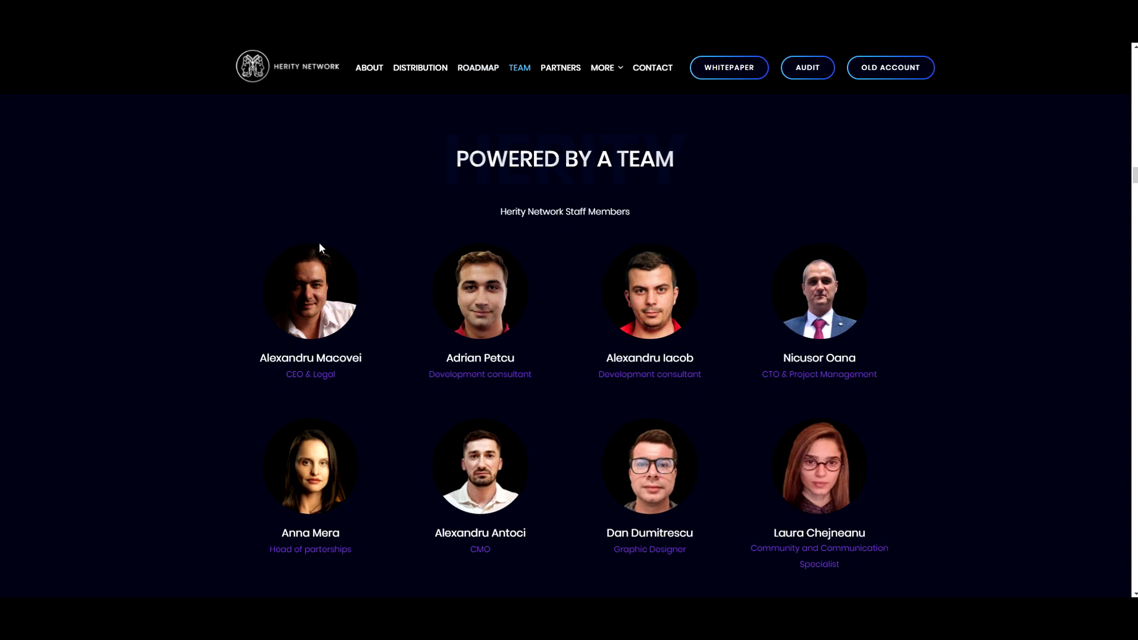
pyautogui.moveTo(332, 189)
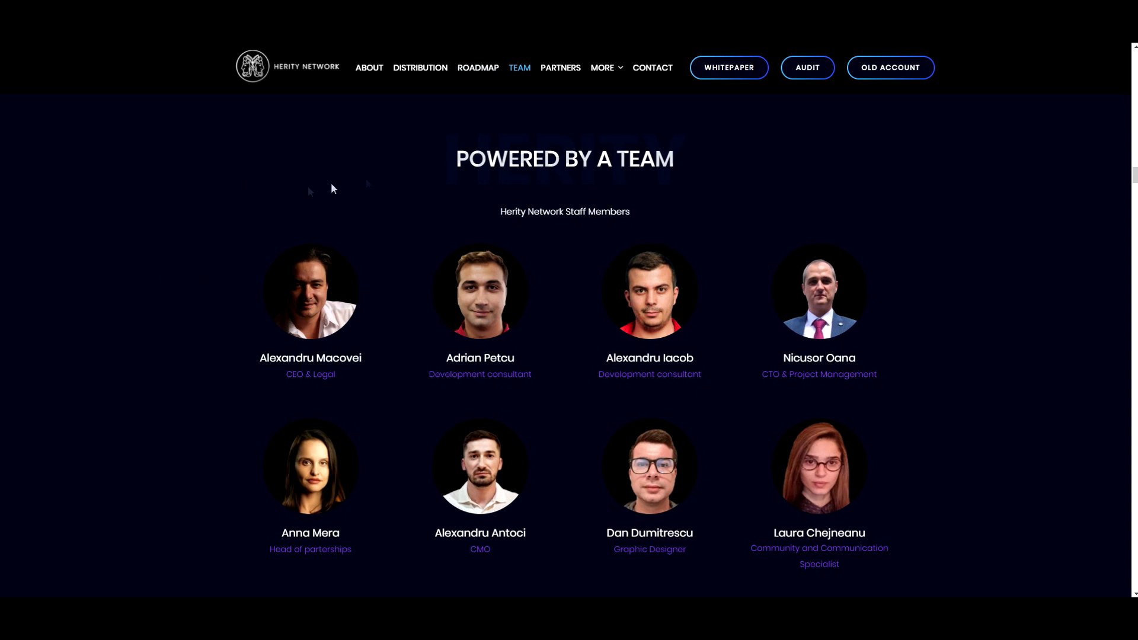
pyautogui.scroll(-3)
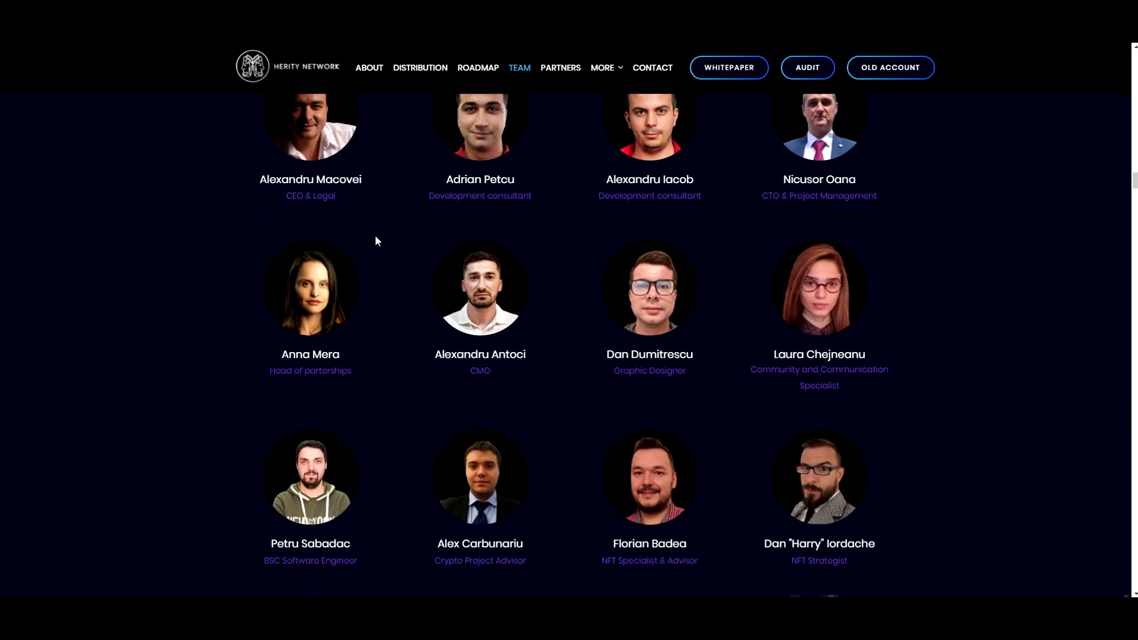
pyautogui.scroll(-3)
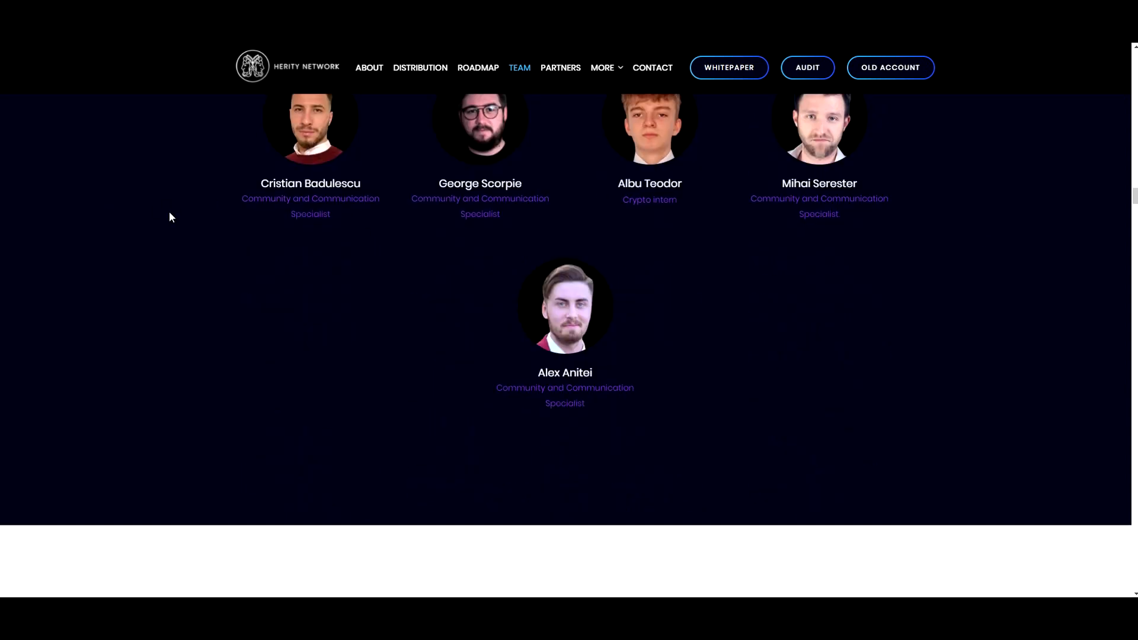
# Step: Jump to PARTNERS and scroll past Blockchain Technology Partners down to Seed Partners with Sky-Link
pyautogui.click(561, 67)
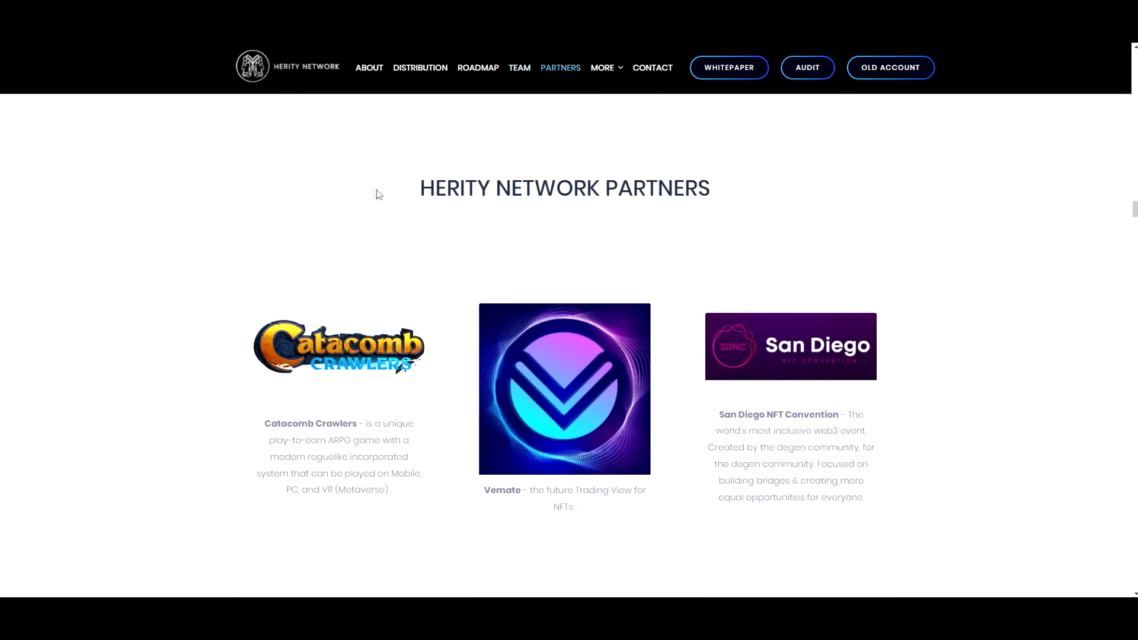
pyautogui.scroll(-3)
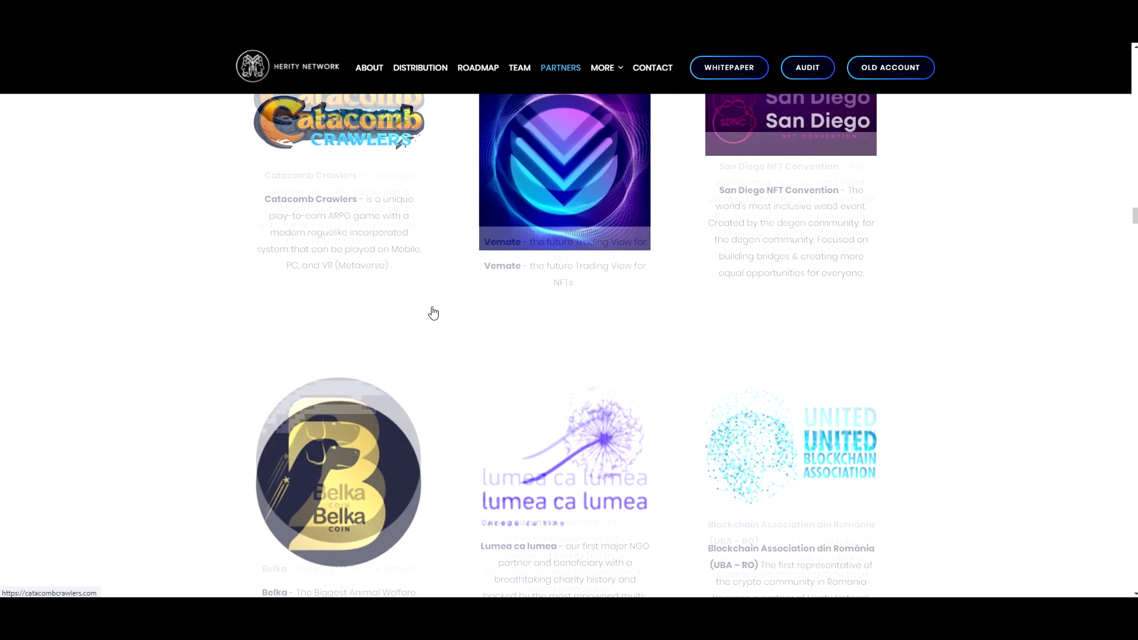
pyautogui.scroll(-3)
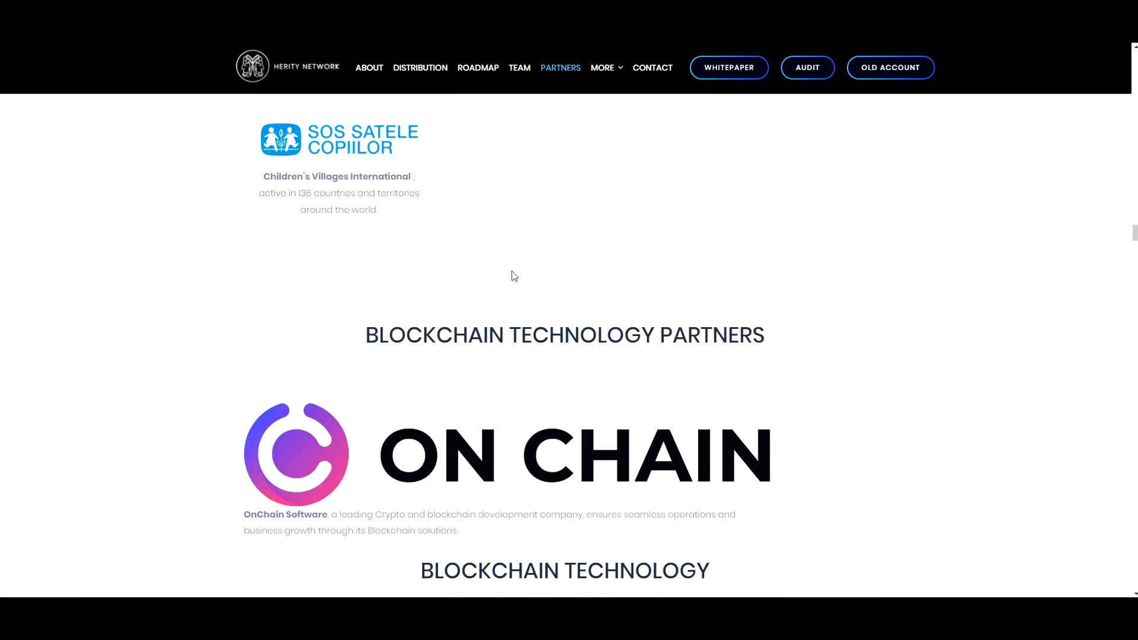
pyautogui.scroll(-3)
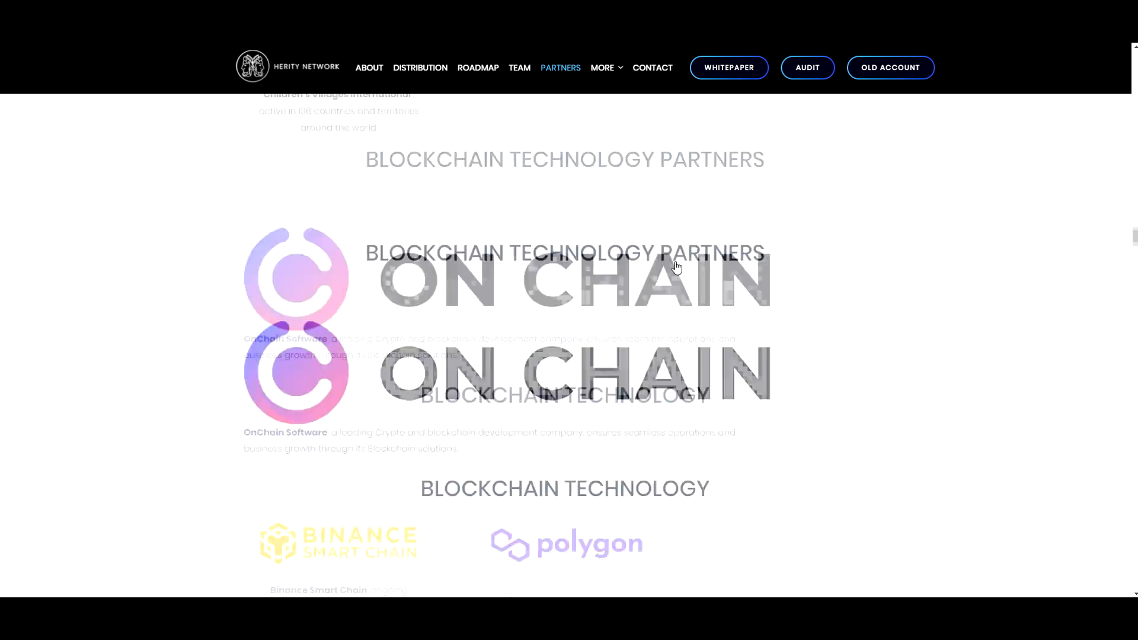
pyautogui.scroll(-3)
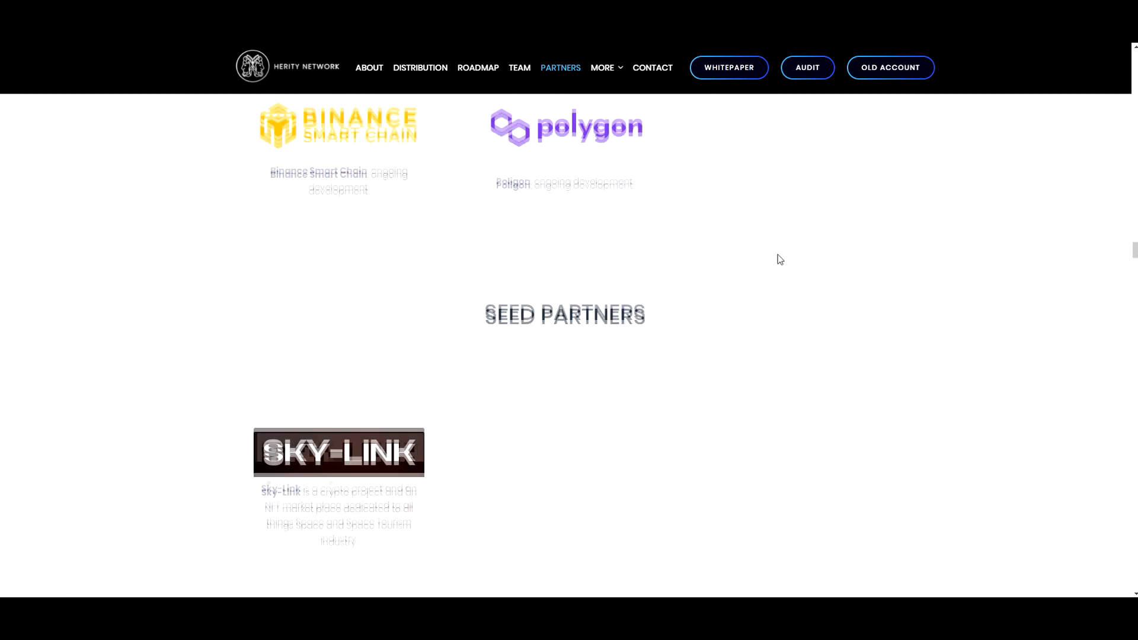
pyautogui.scroll(-3)
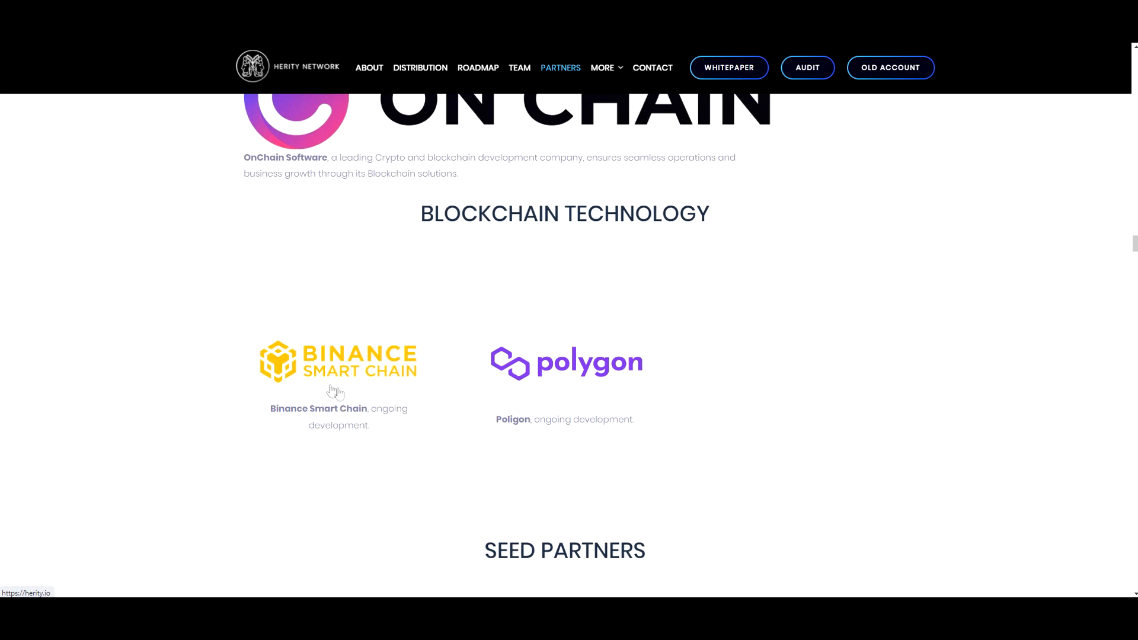
pyautogui.moveTo(577, 420)
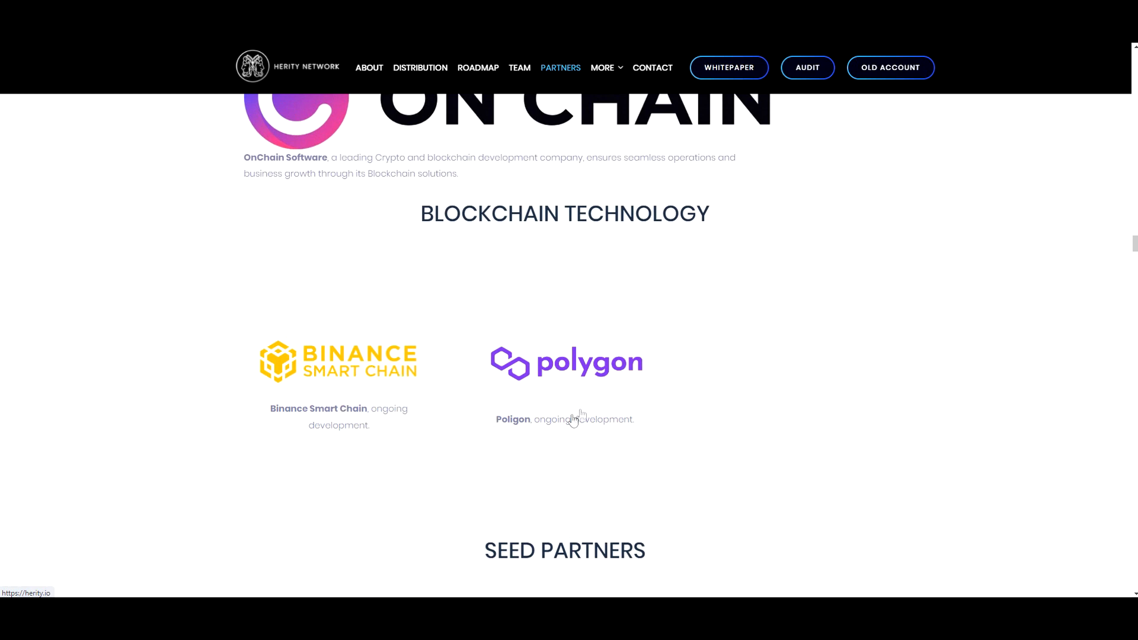
pyautogui.scroll(-3)
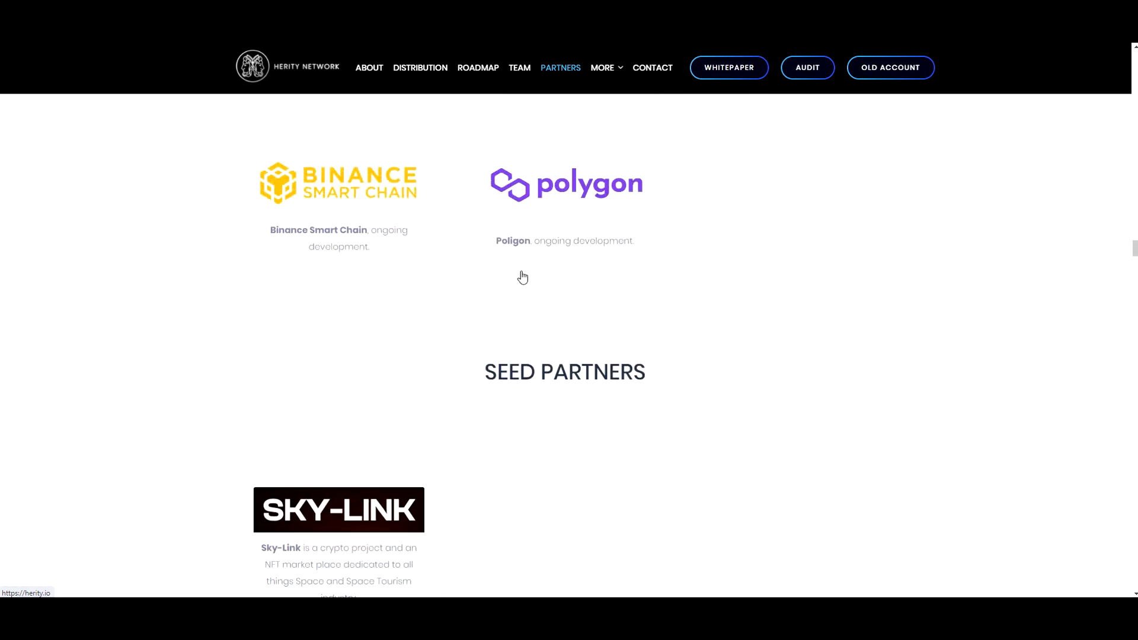
# Step: Scroll down through the NFT Partners, Gate to Metaverse and music artist lists
pyautogui.scroll(-3)
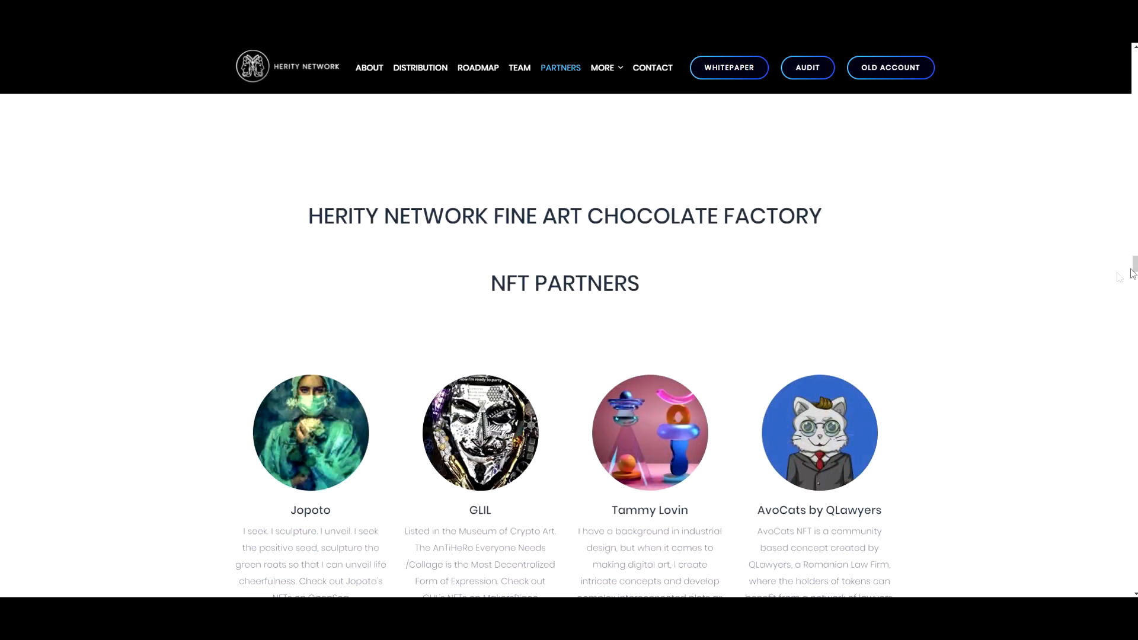
pyautogui.scroll(-3)
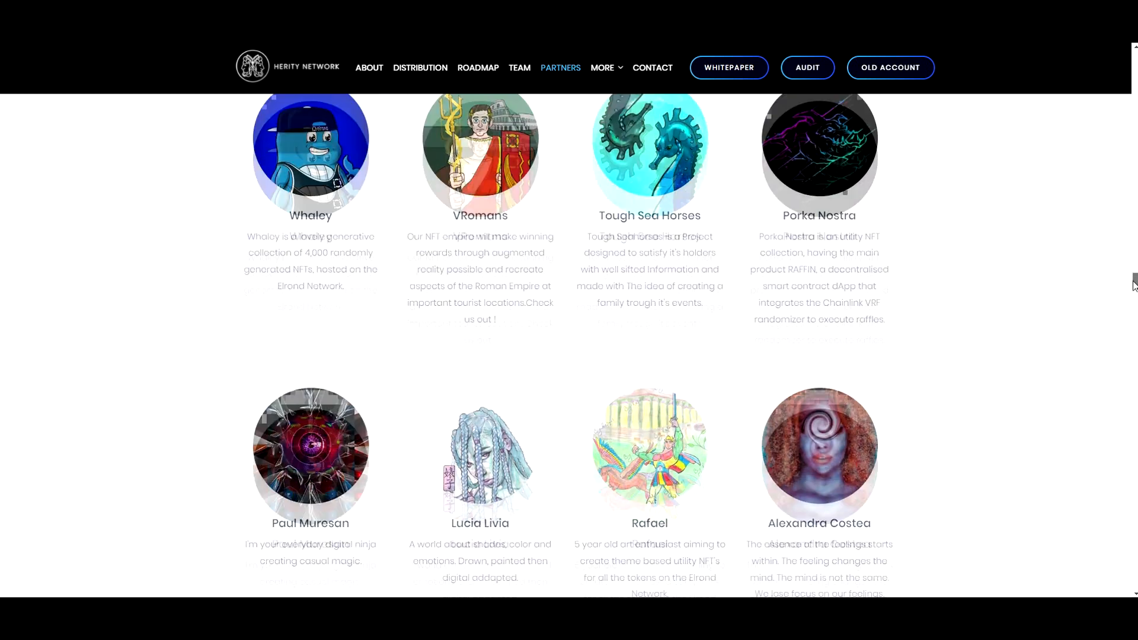
pyautogui.scroll(-3)
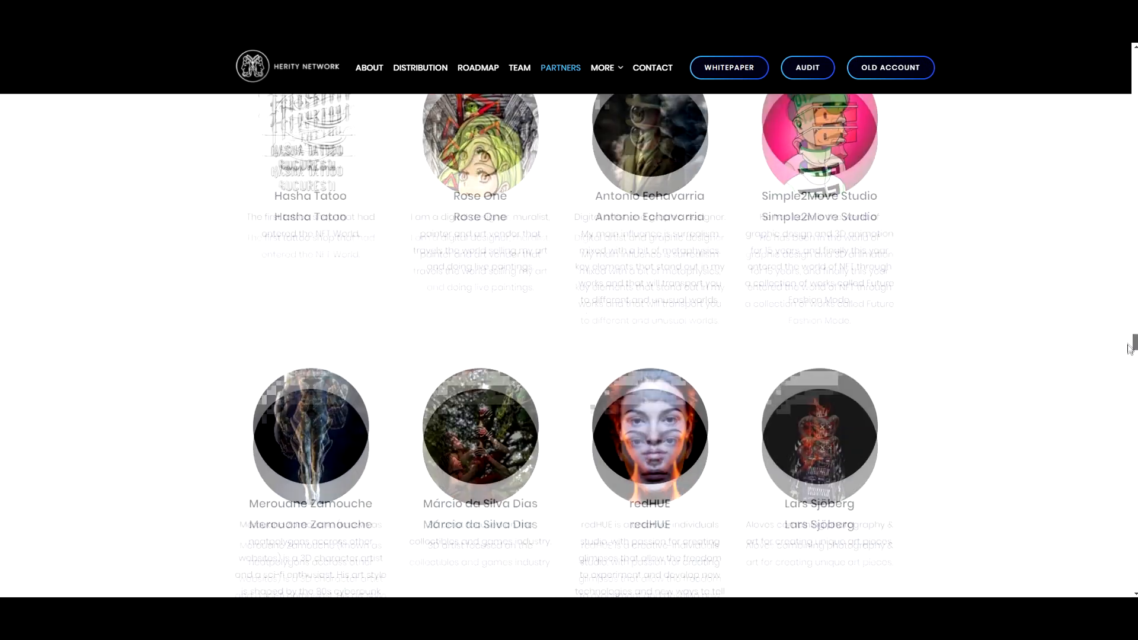
pyautogui.scroll(-3)
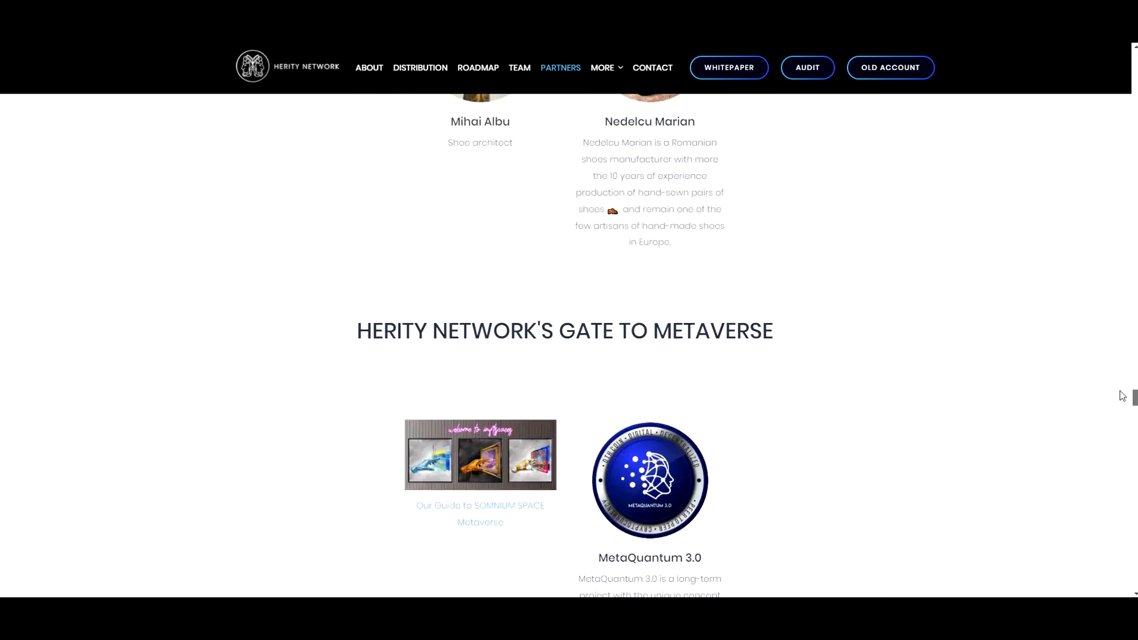
pyautogui.scroll(3)
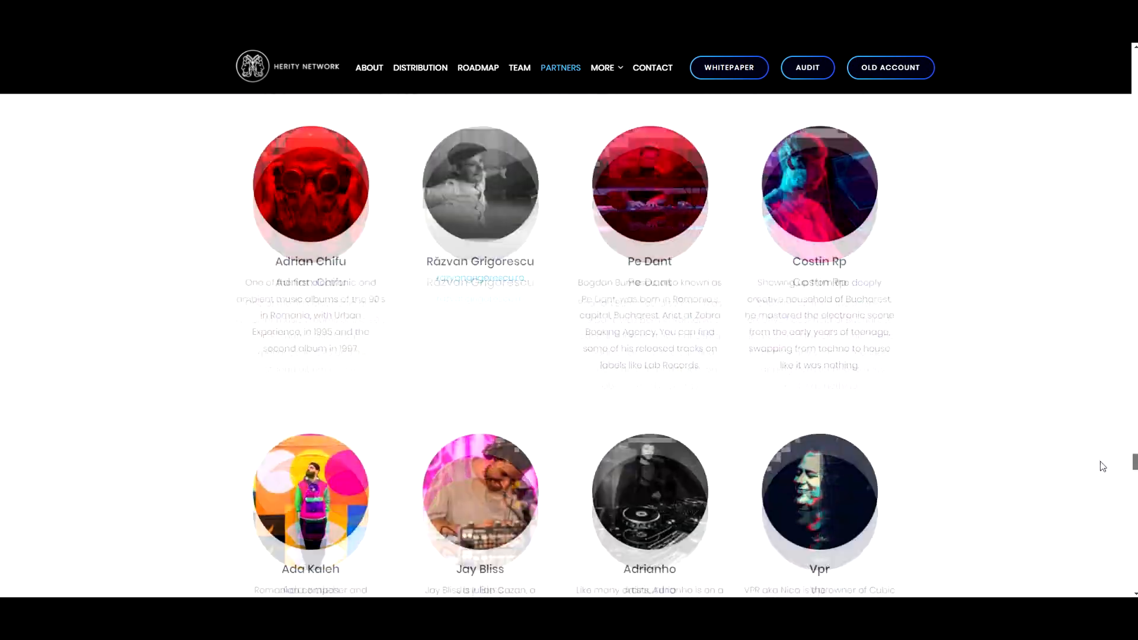
# Step: Scroll on to return to the homepage hero at the top of the site
pyautogui.scroll(-3)
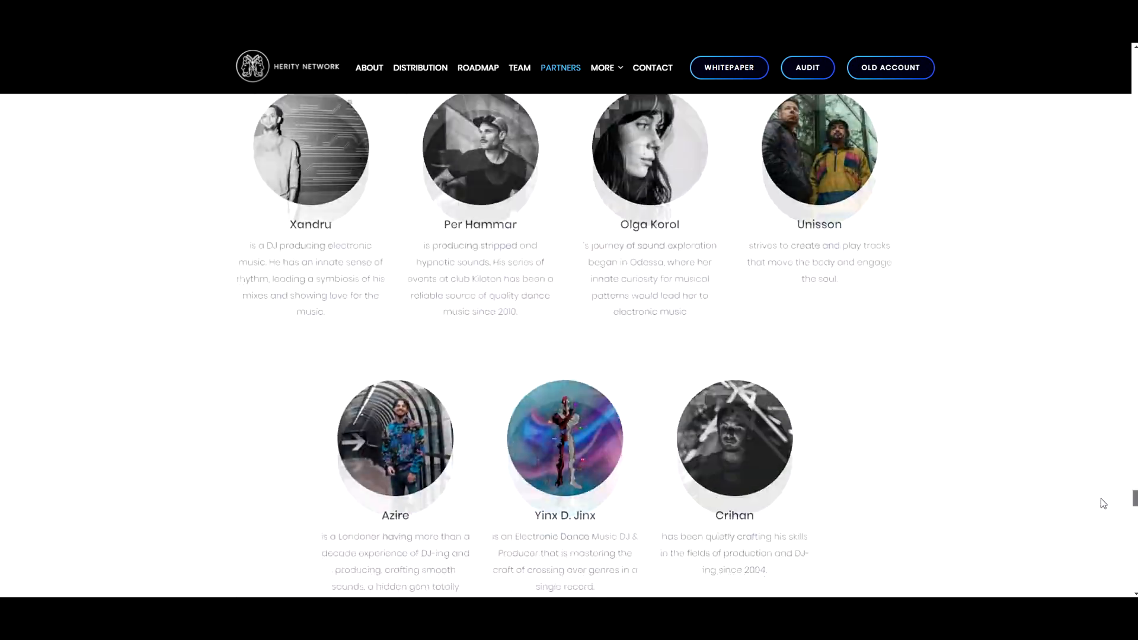
pyautogui.scroll(-3)
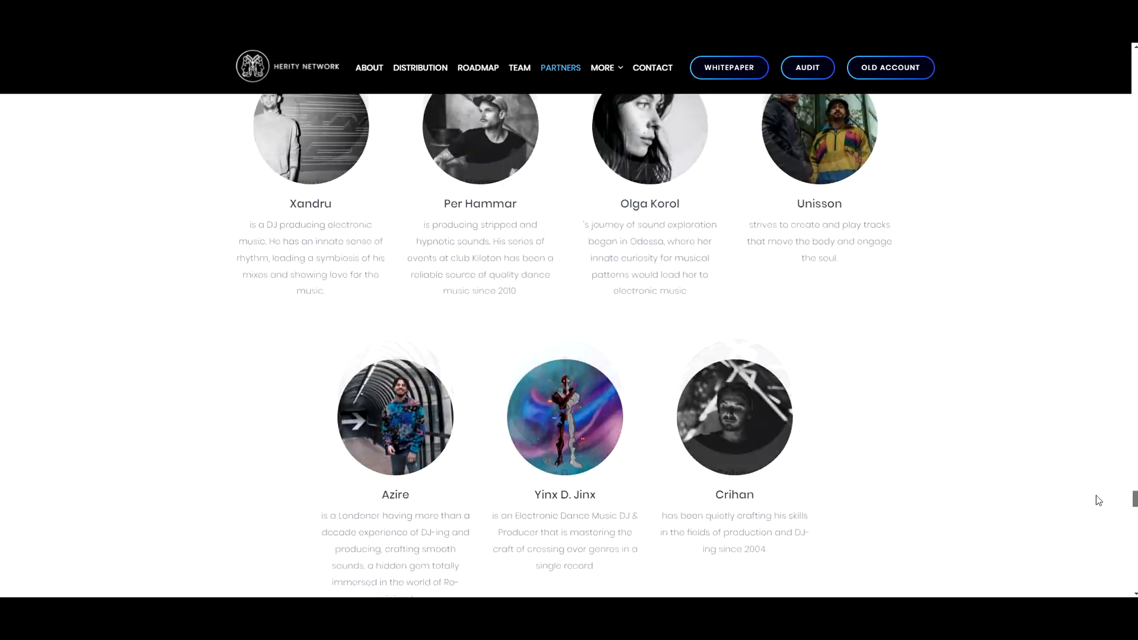
pyautogui.scroll(-3)
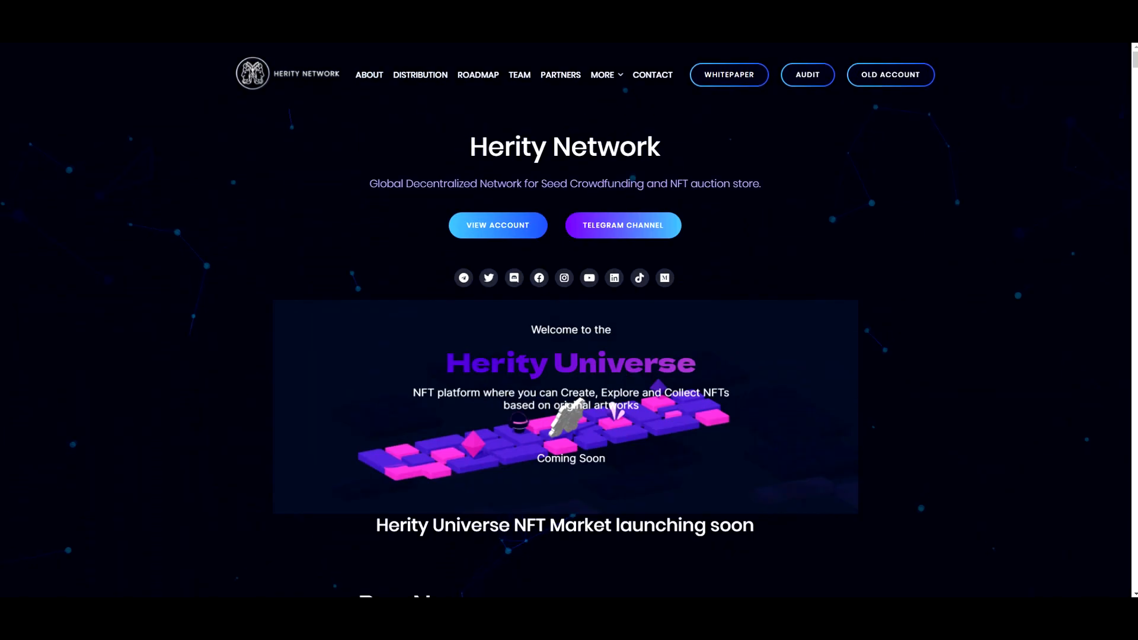
# Step: On the Seed Platform, go to Active opportunities showing the MetaQuantum 3.0 pool
pyautogui.scroll(-3)
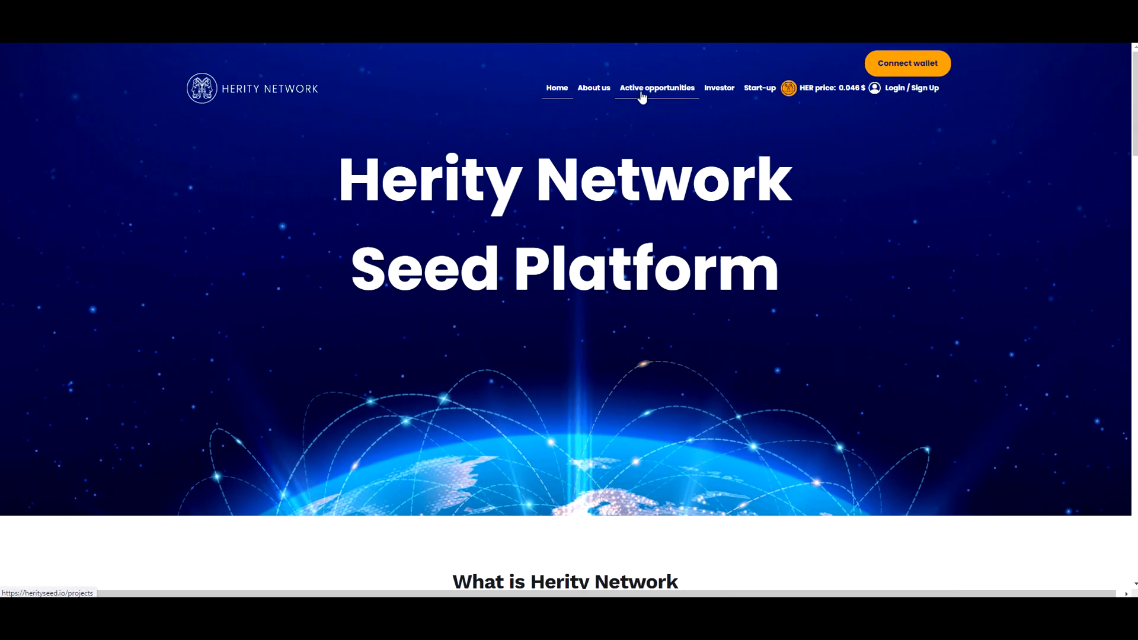
pyautogui.click(656, 88)
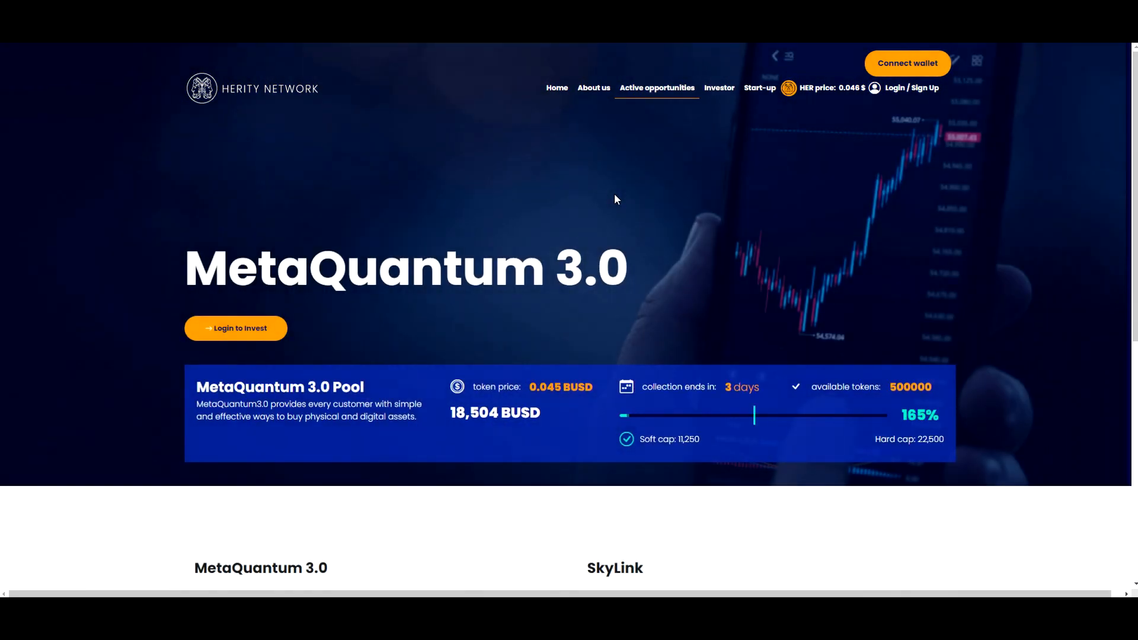
pyautogui.scroll(-3)
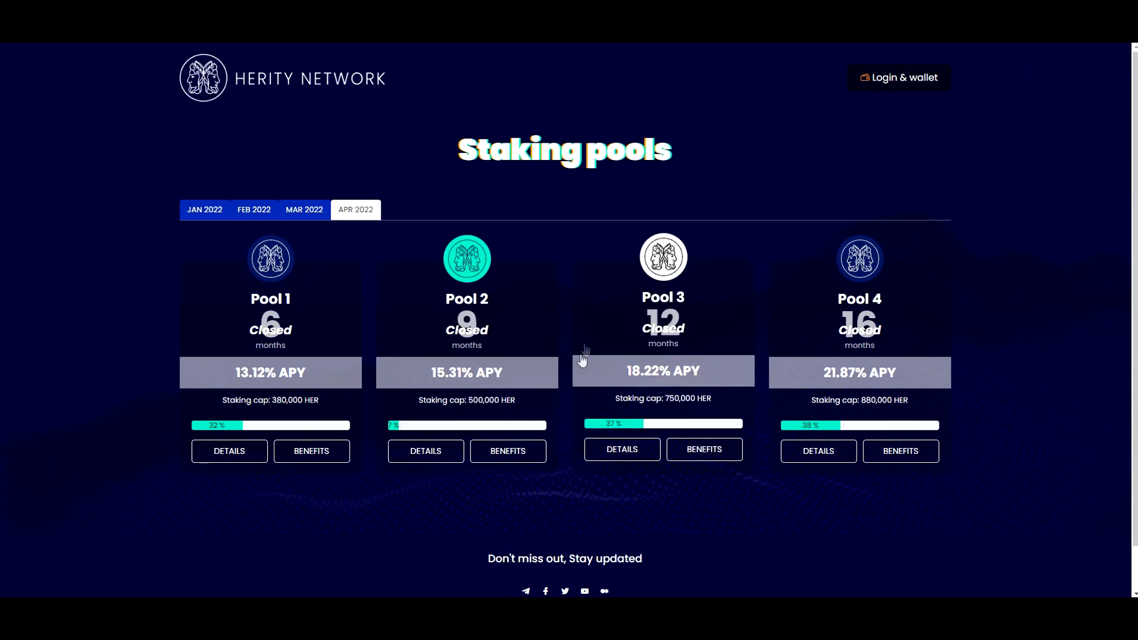
pyautogui.moveTo(439, 344)
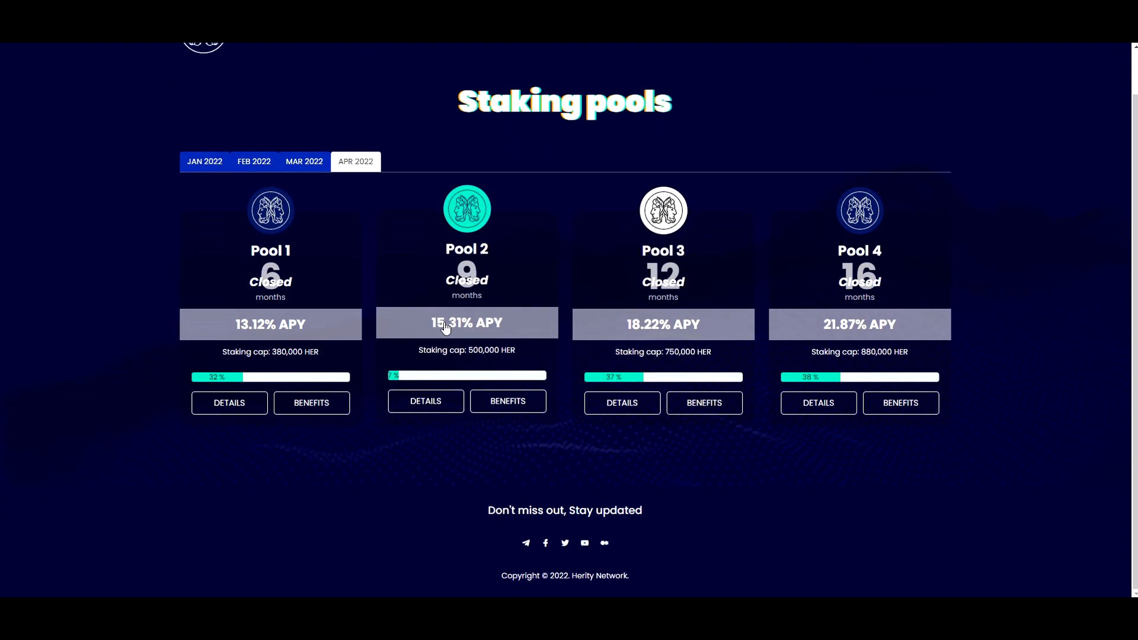
pyautogui.moveTo(360, 357)
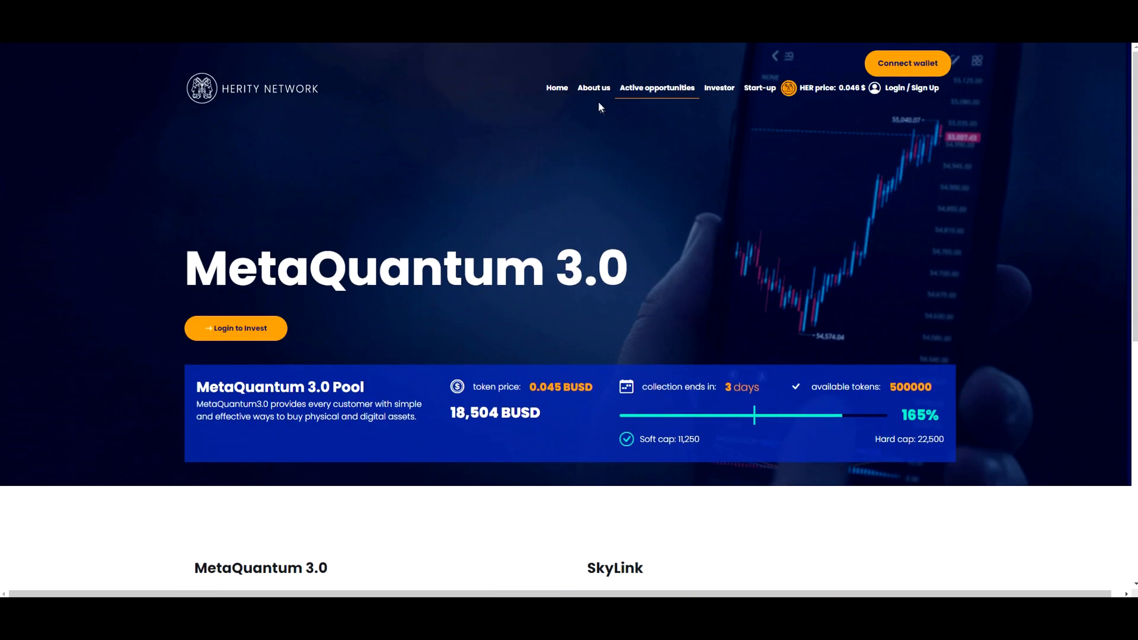
pyautogui.click(907, 63)
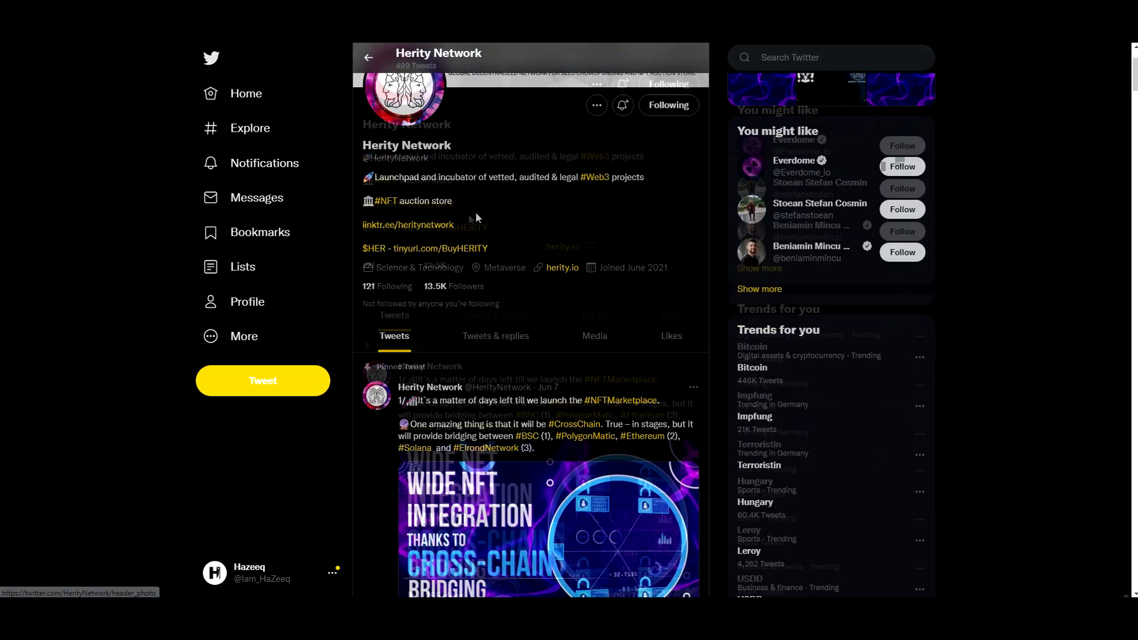
pyautogui.scroll(-3)
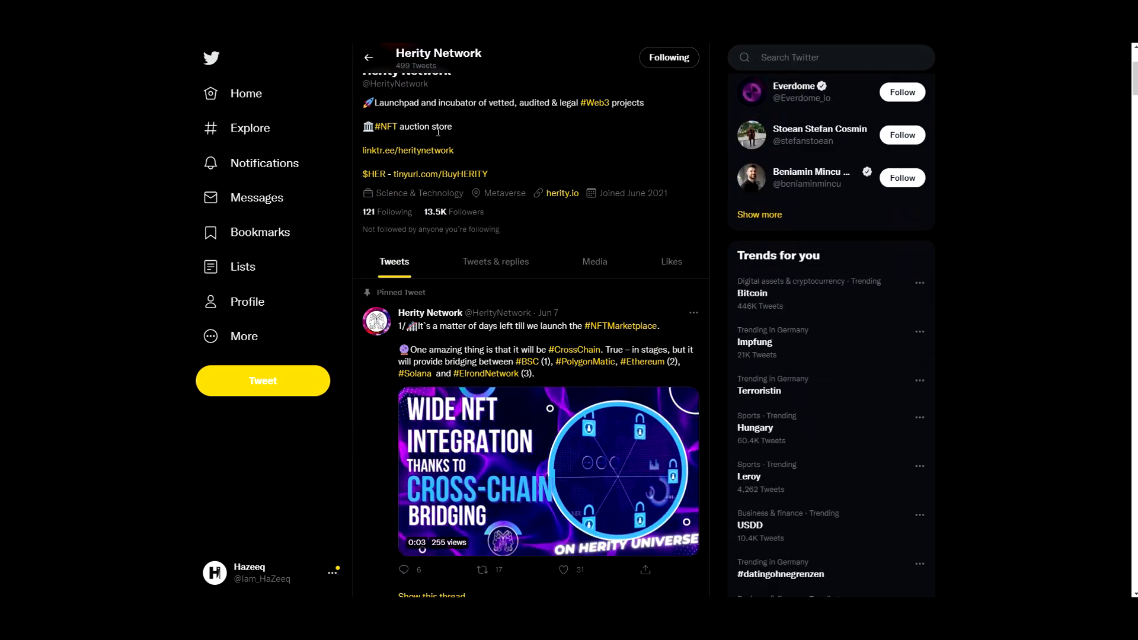
pyautogui.scroll(-3)
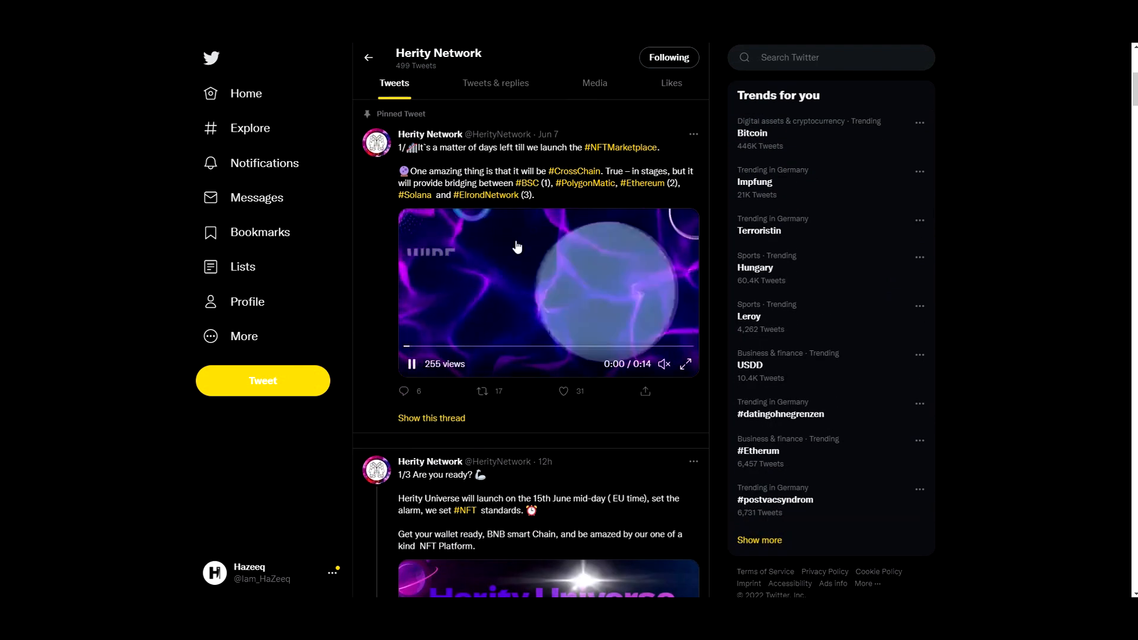
pyautogui.scroll(-3)
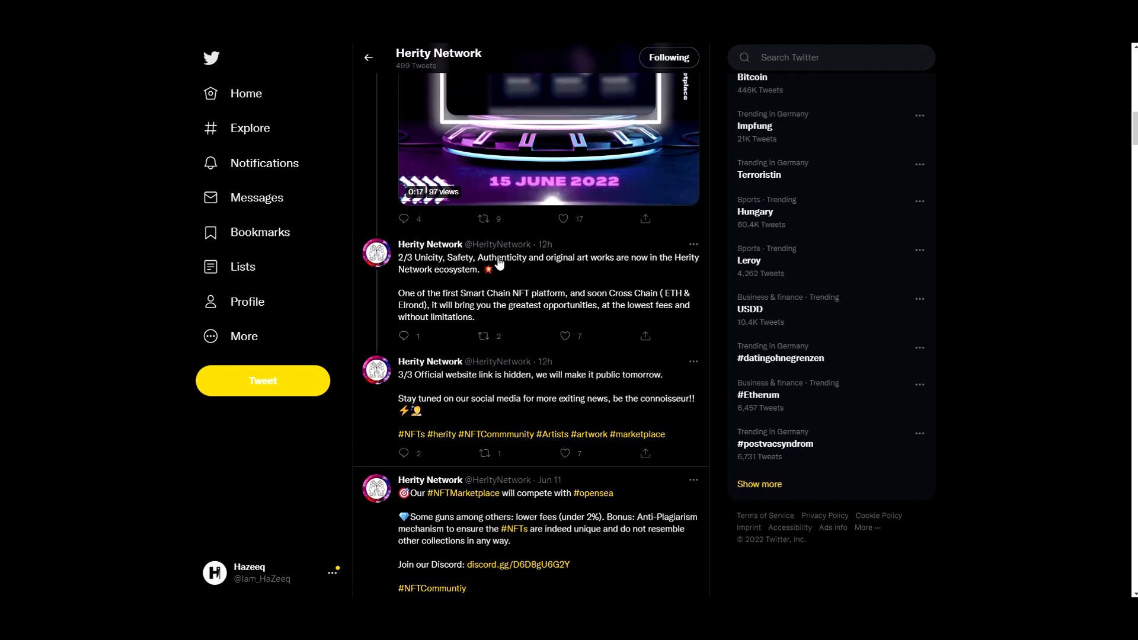
pyautogui.moveTo(485, 287)
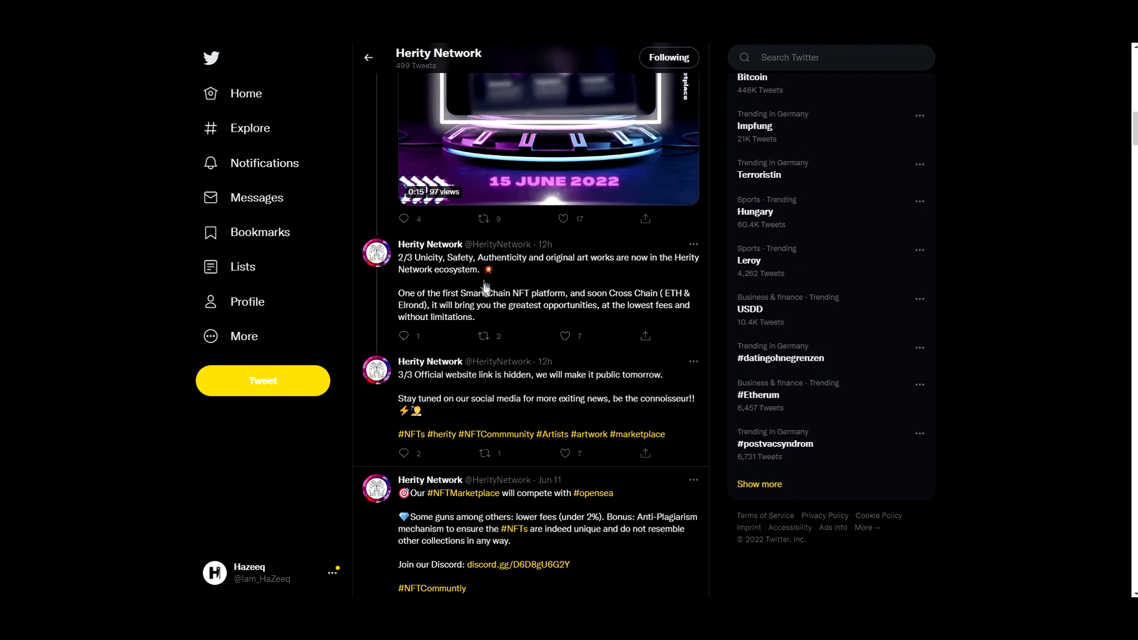
pyautogui.scroll(-3)
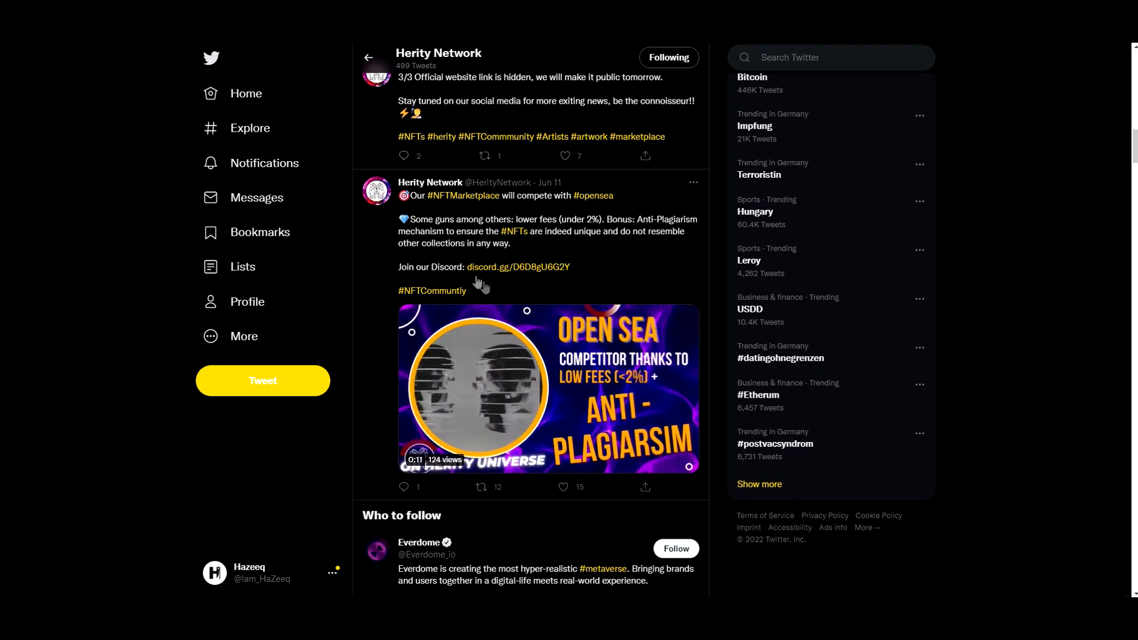
pyautogui.scroll(-3)
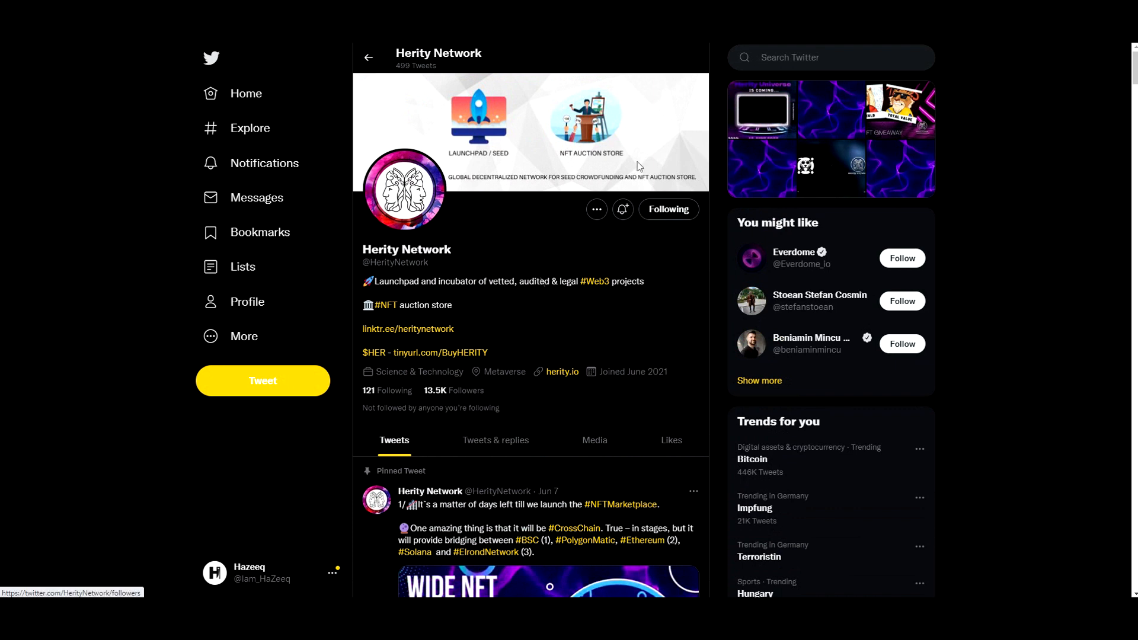
pyautogui.moveTo(575, 346)
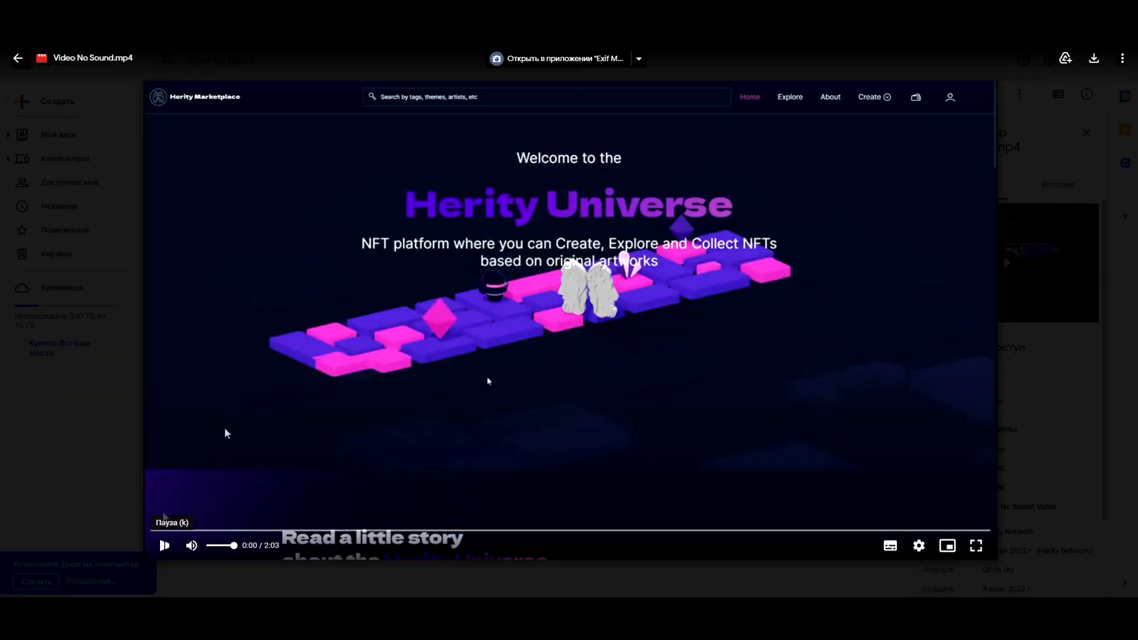
# Step: Play the Video No Sound.mp4 marketplace tour in the Drive preview and pause it
pyautogui.click(164, 546)
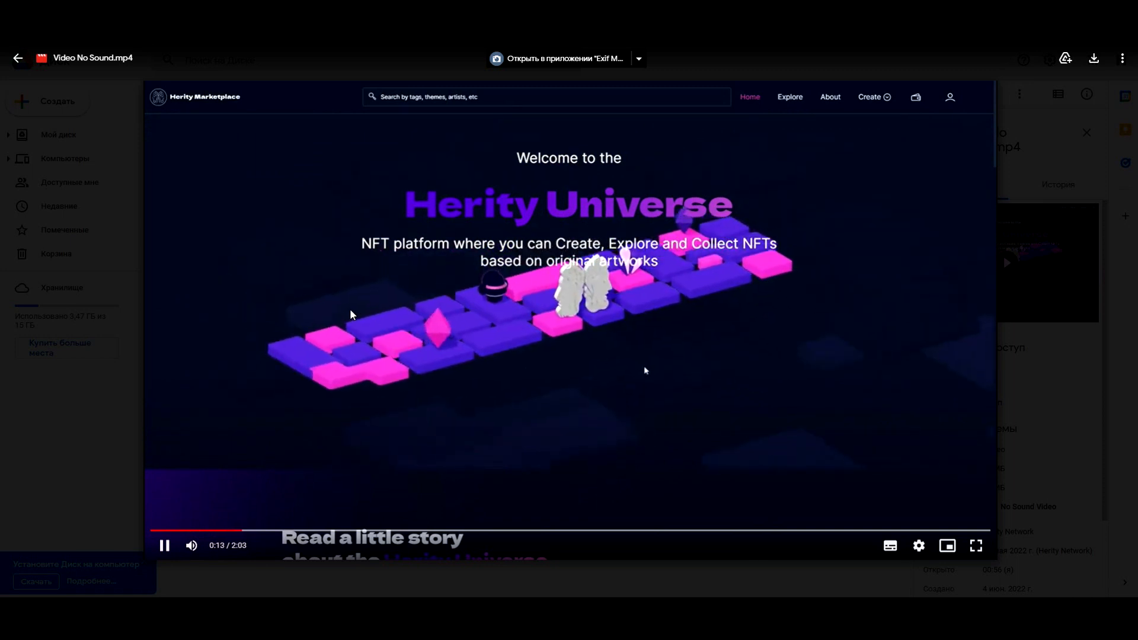
pyautogui.moveTo(334, 376)
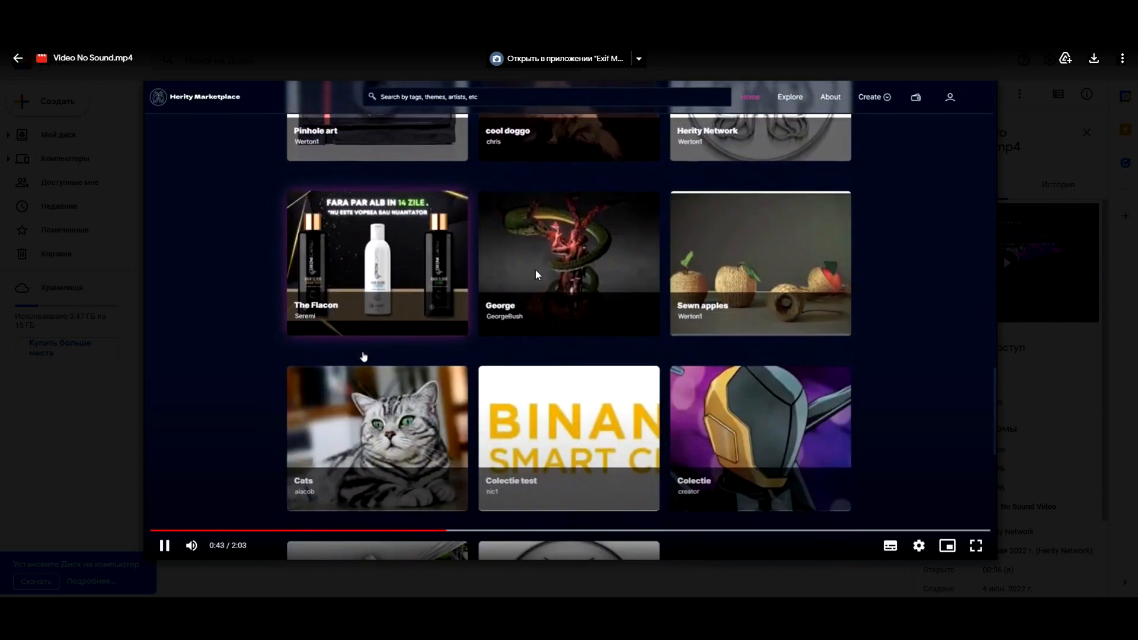
pyautogui.scroll(-3)
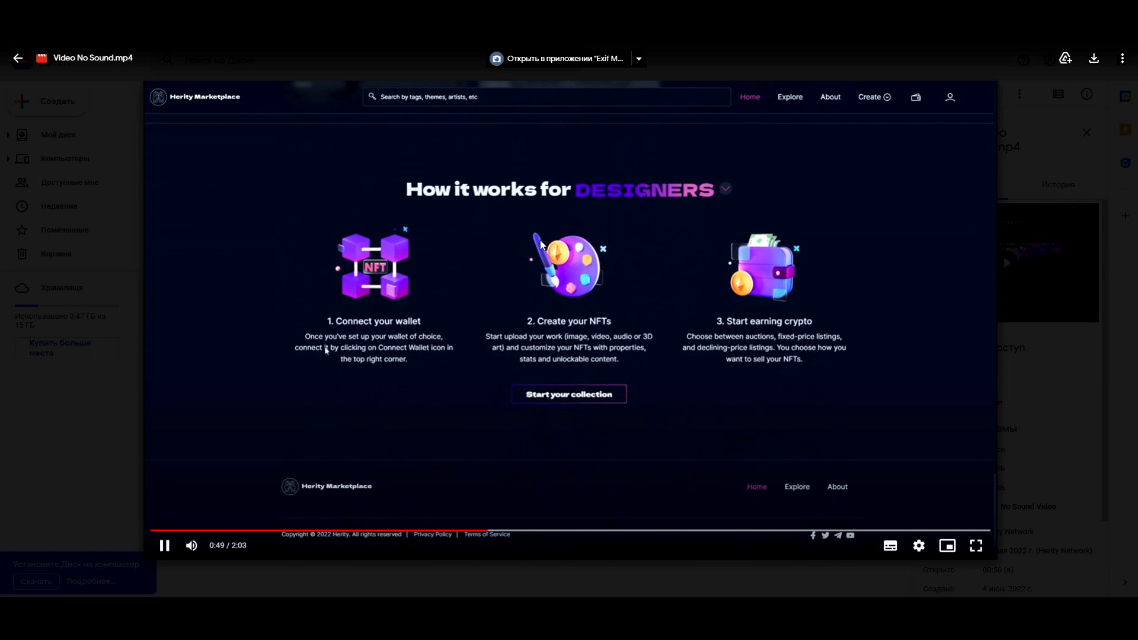
pyautogui.moveTo(374, 379)
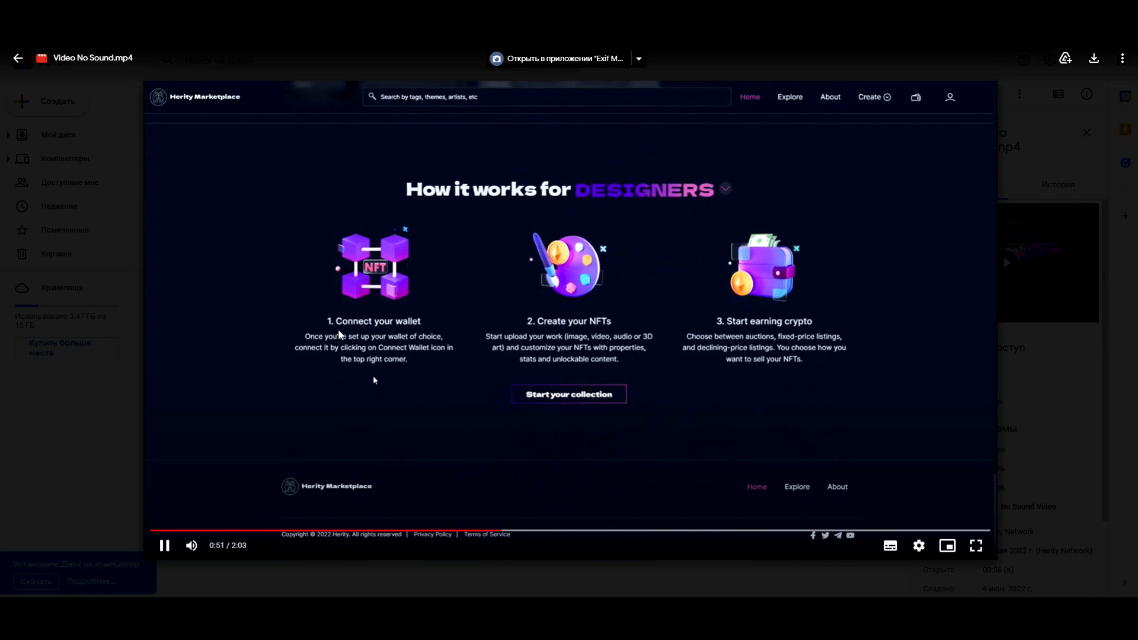
pyautogui.click(790, 96)
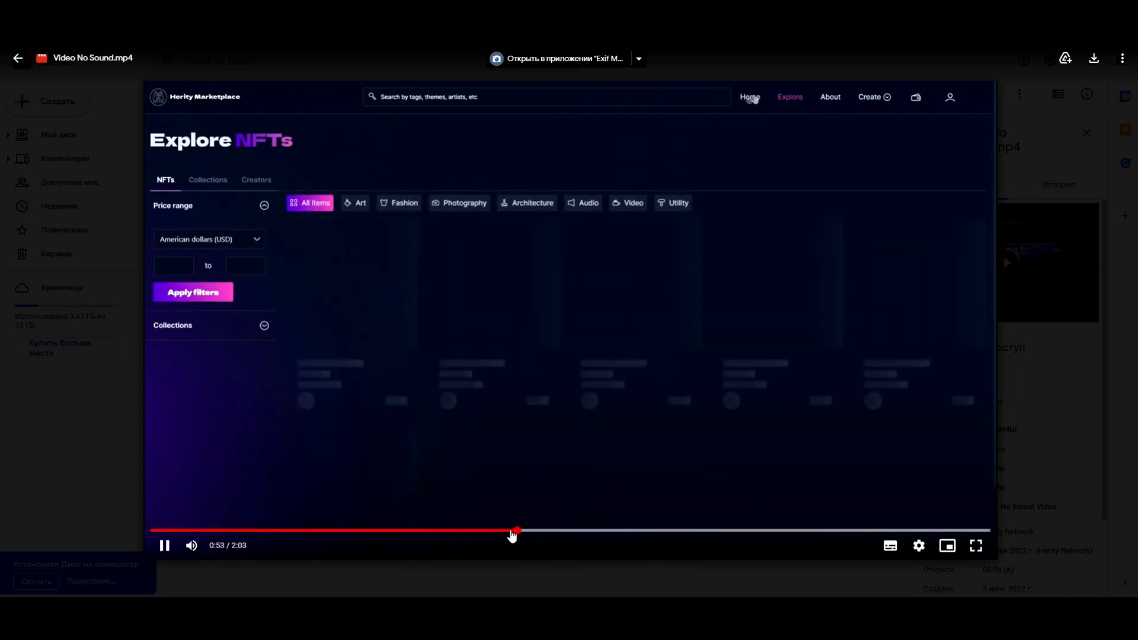
# Step: Seek the video back to 0:52 at the How it works for DESIGNERS section and resume playback
pyautogui.click(750, 96)
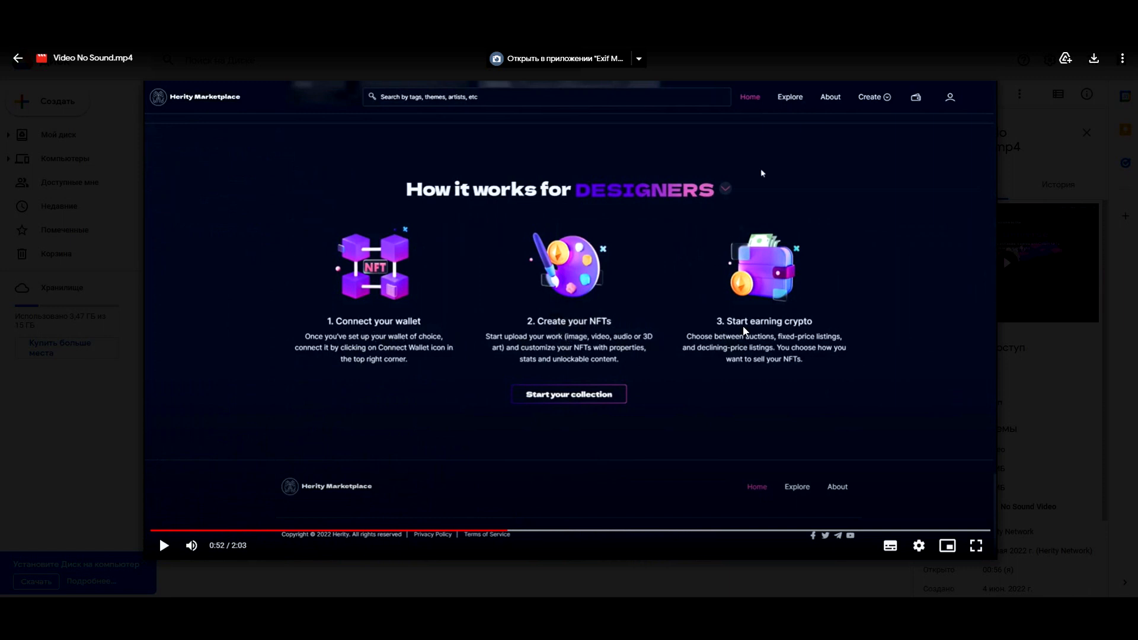
pyautogui.moveTo(691, 349)
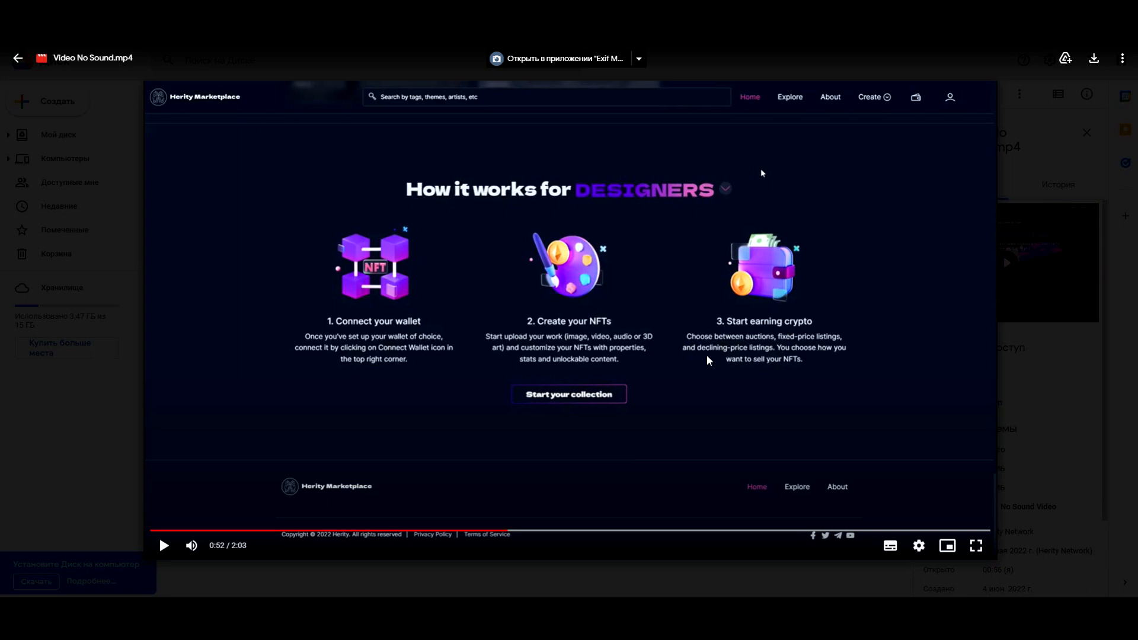
pyautogui.moveTo(827, 360)
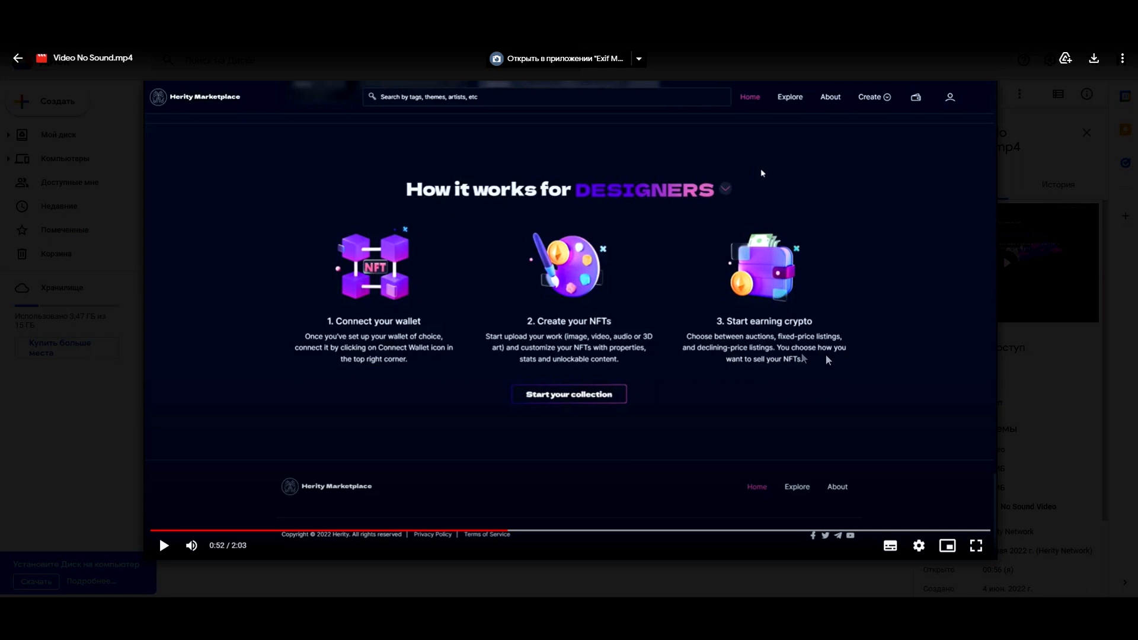
pyautogui.click(163, 545)
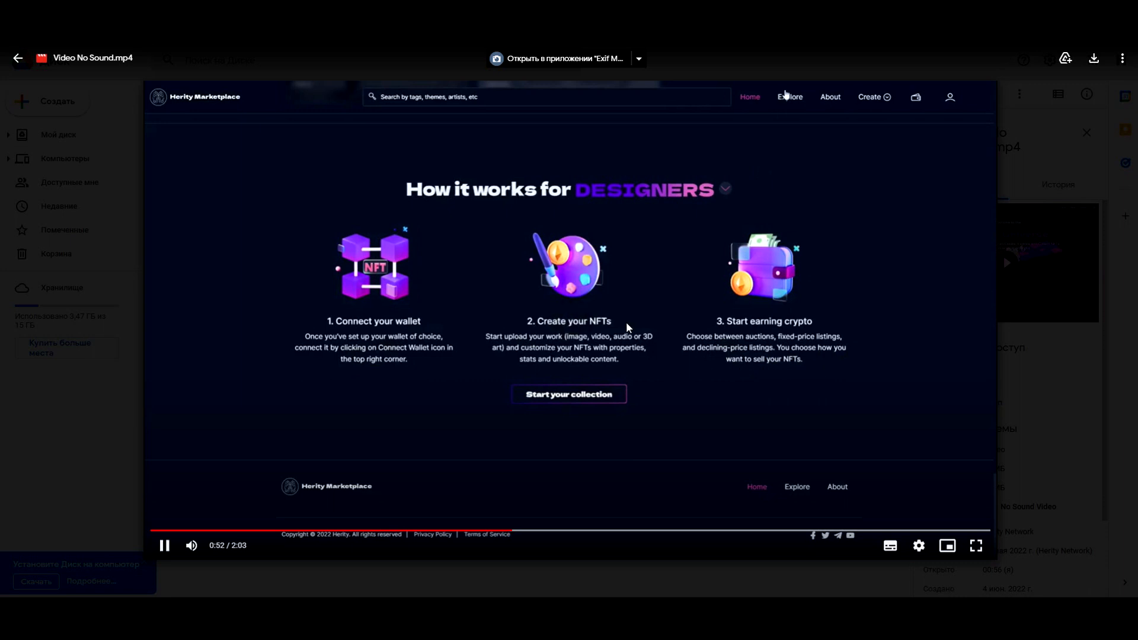
pyautogui.click(790, 96)
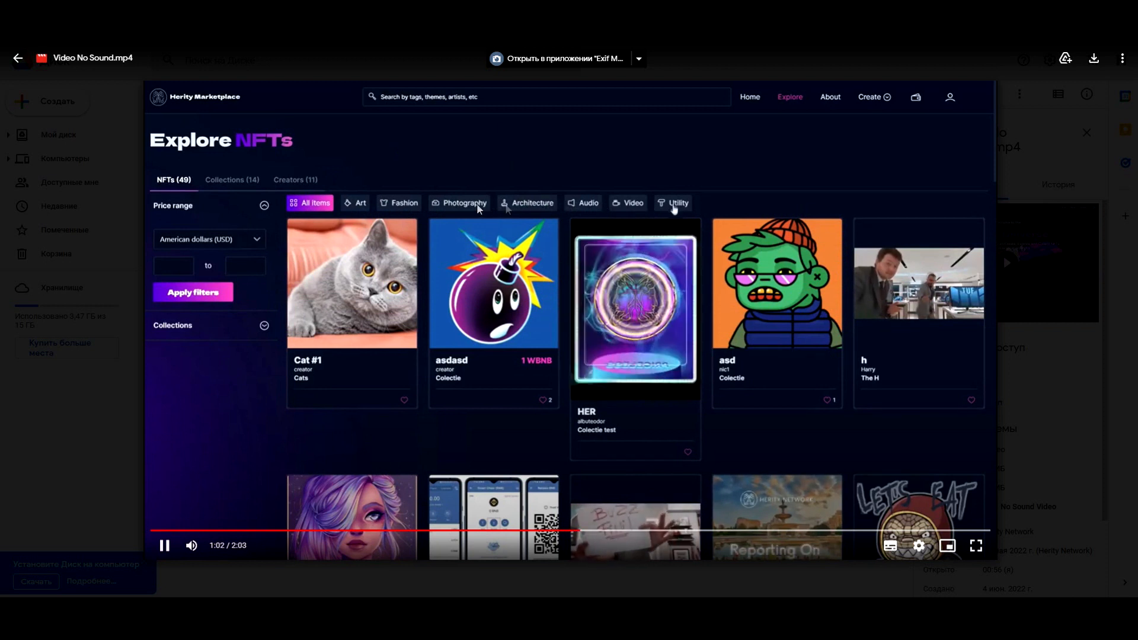
pyautogui.click(493, 283)
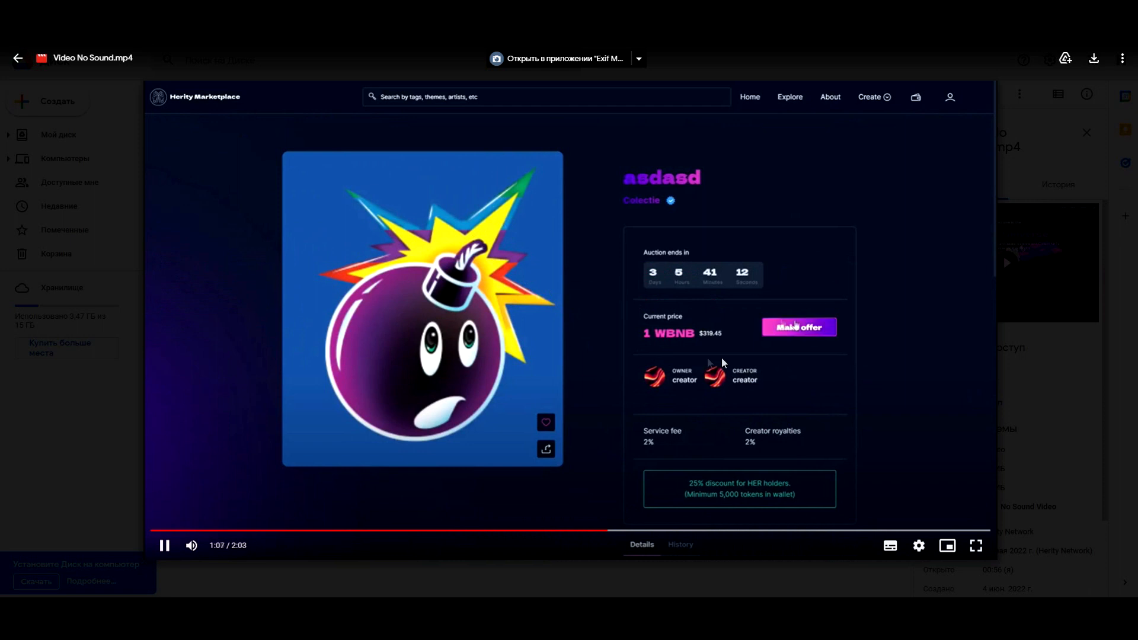
pyautogui.click(798, 327)
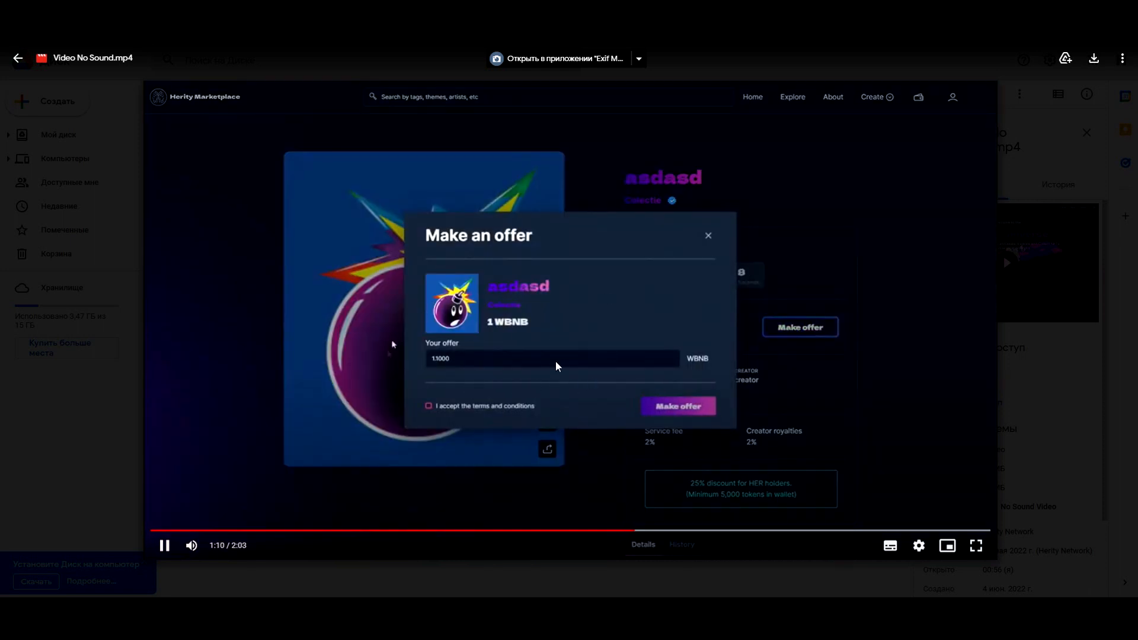
pyautogui.click(428, 406)
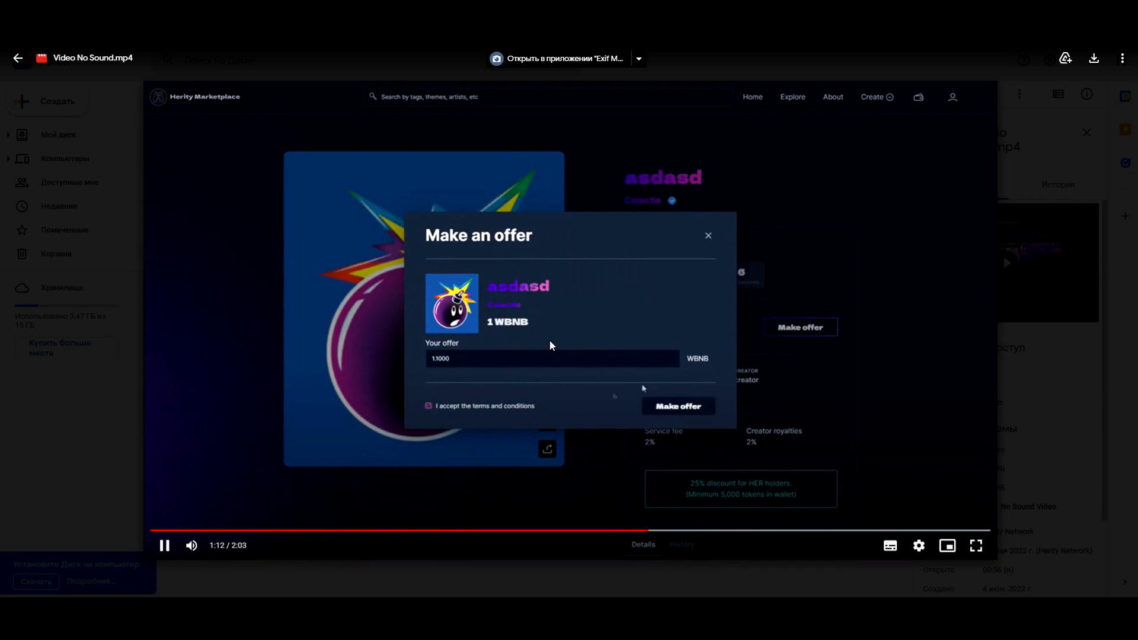
pyautogui.click(706, 235)
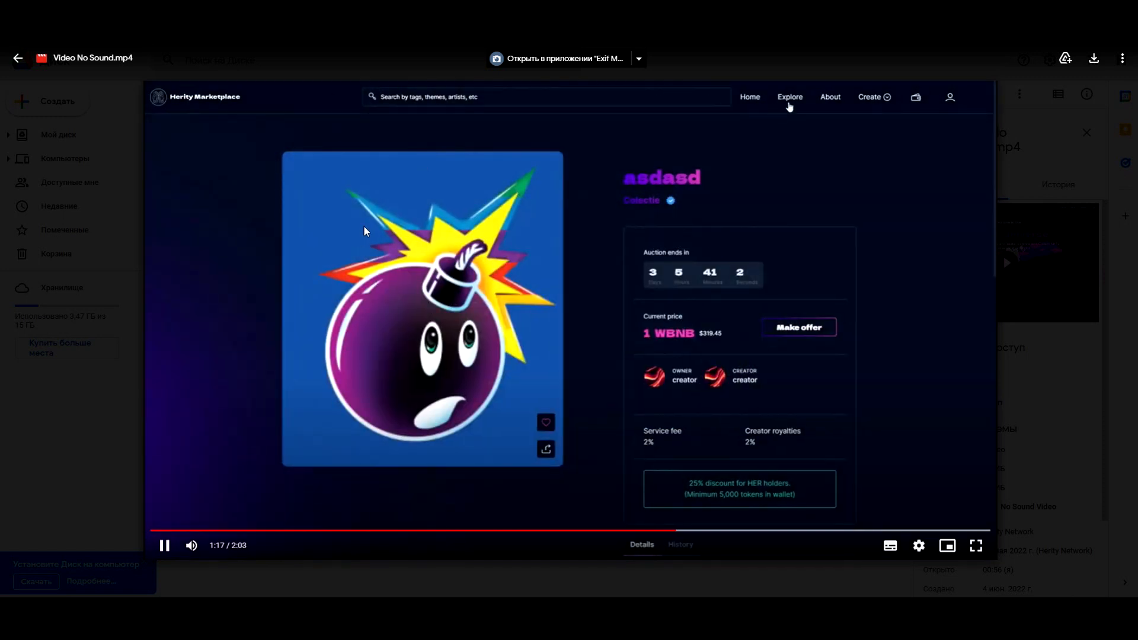
pyautogui.click(790, 96)
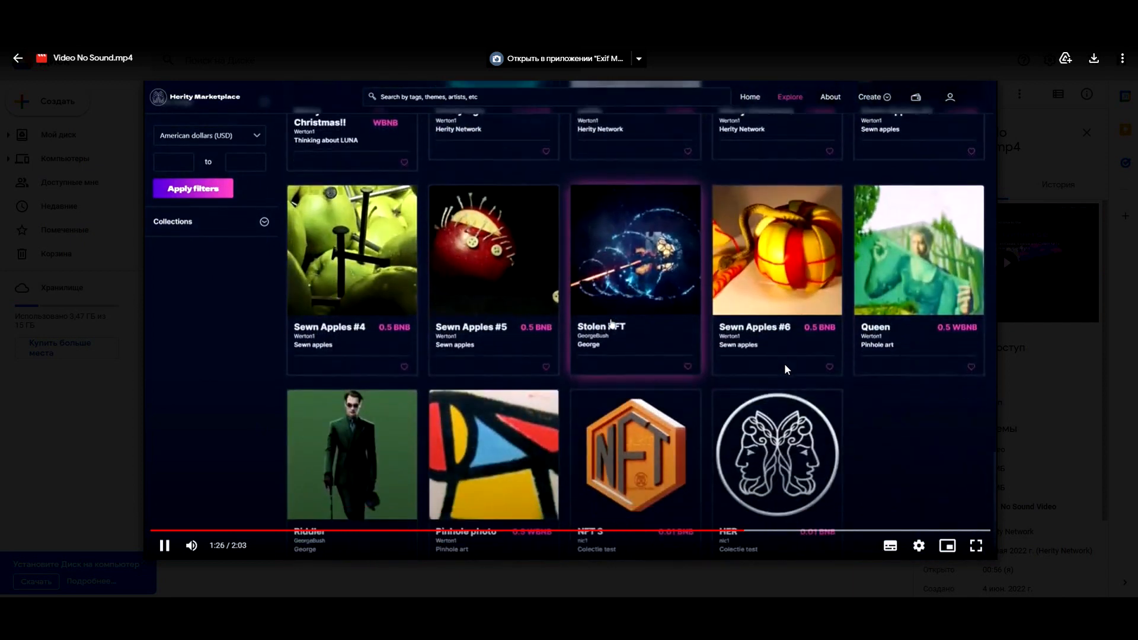
pyautogui.click(950, 96)
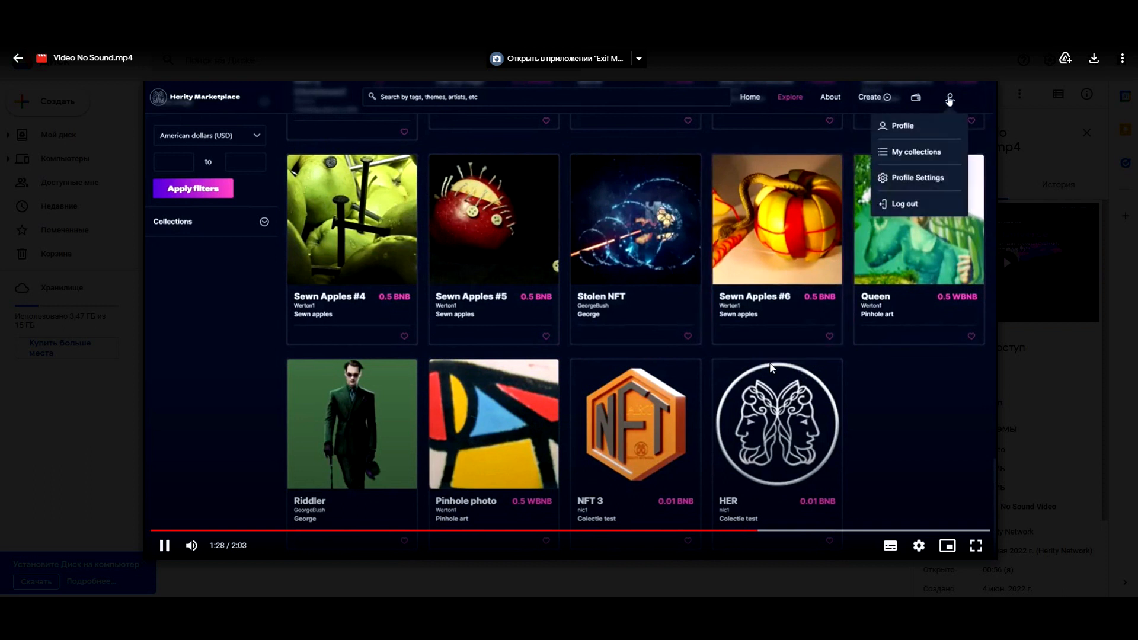
pyautogui.click(903, 126)
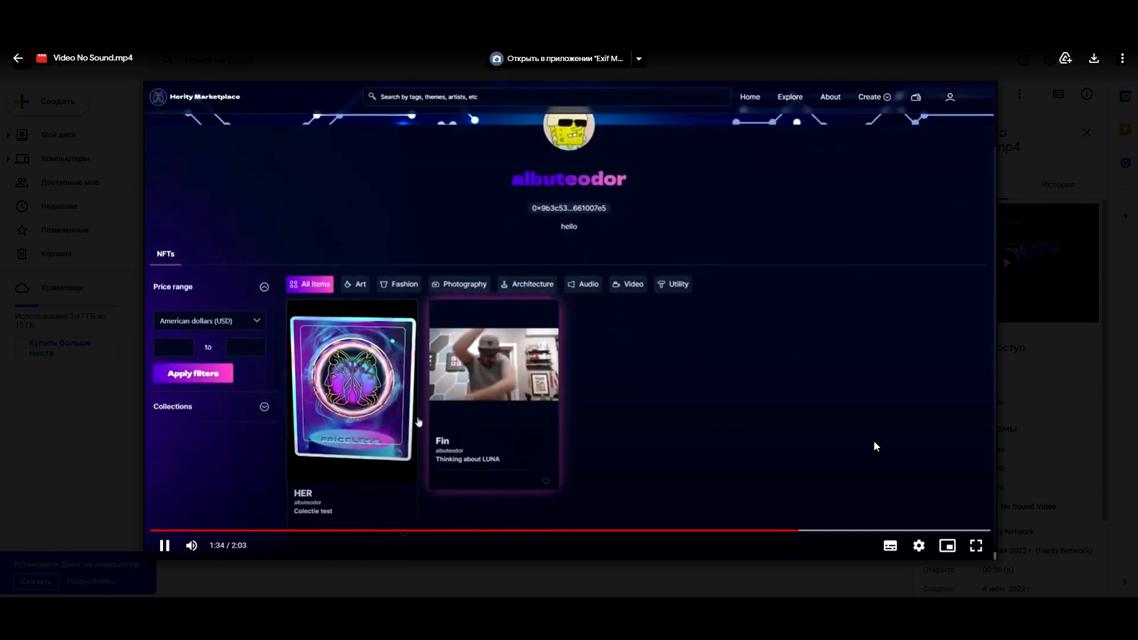
# Step: Play the video through the HER sell dialog at 0.1 BNB to the final collection cards near 1:58
pyautogui.click(353, 388)
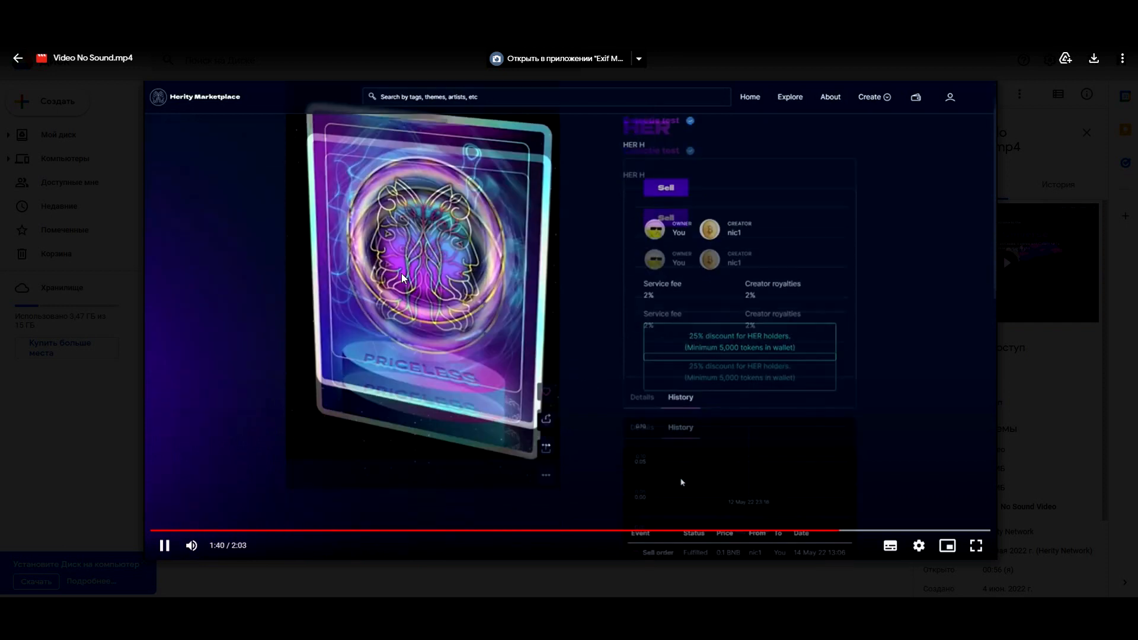
pyautogui.click(664, 188)
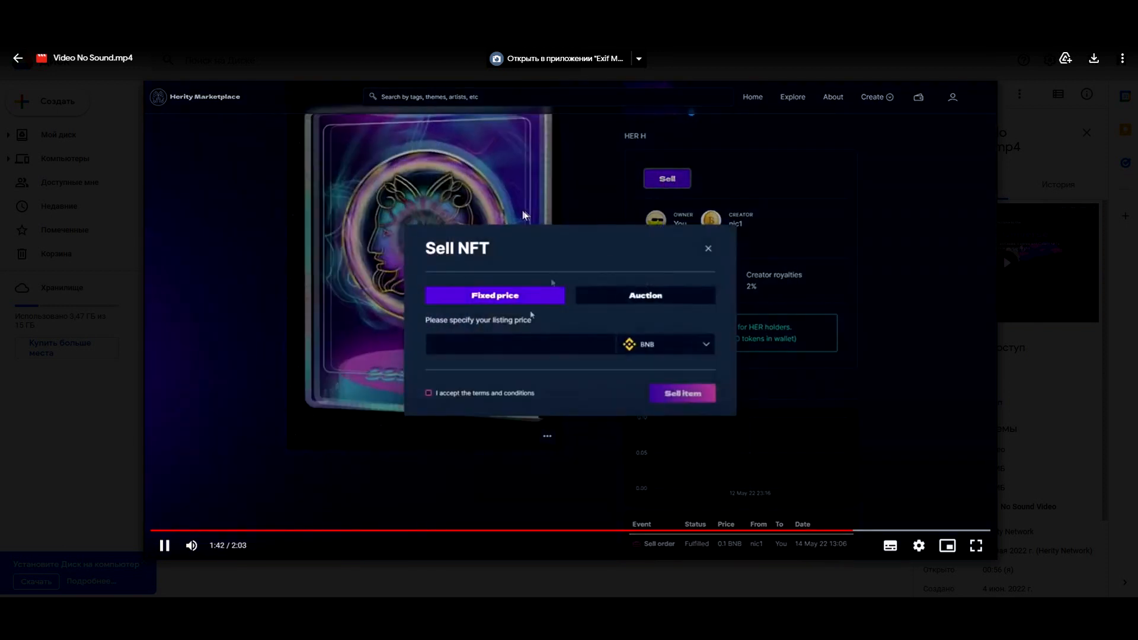
pyautogui.write('0.1')
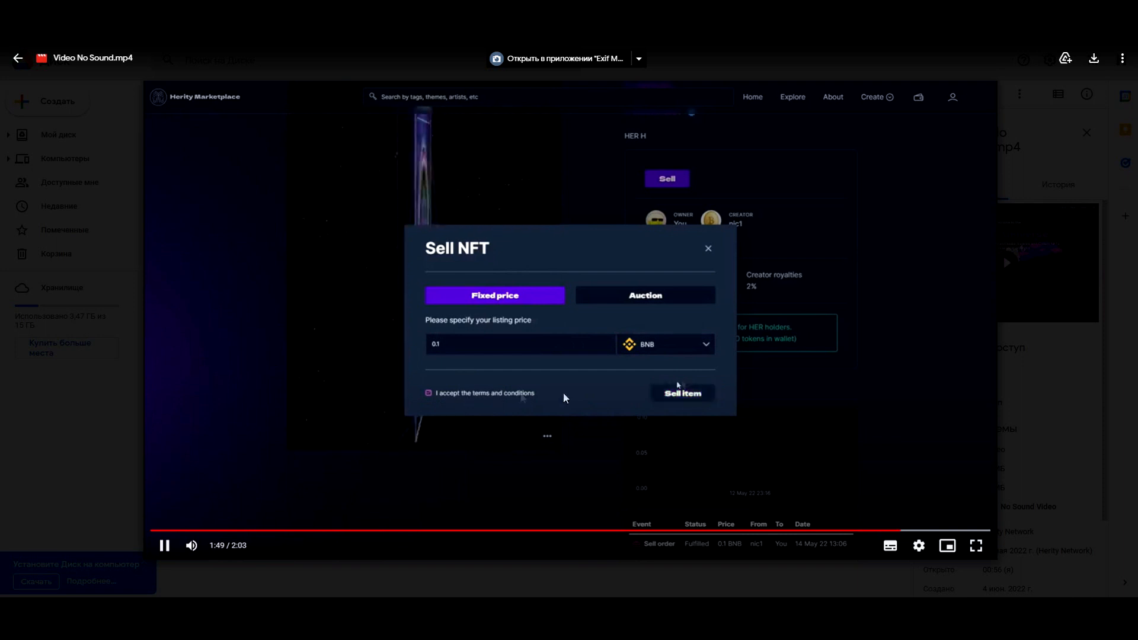
pyautogui.click(707, 247)
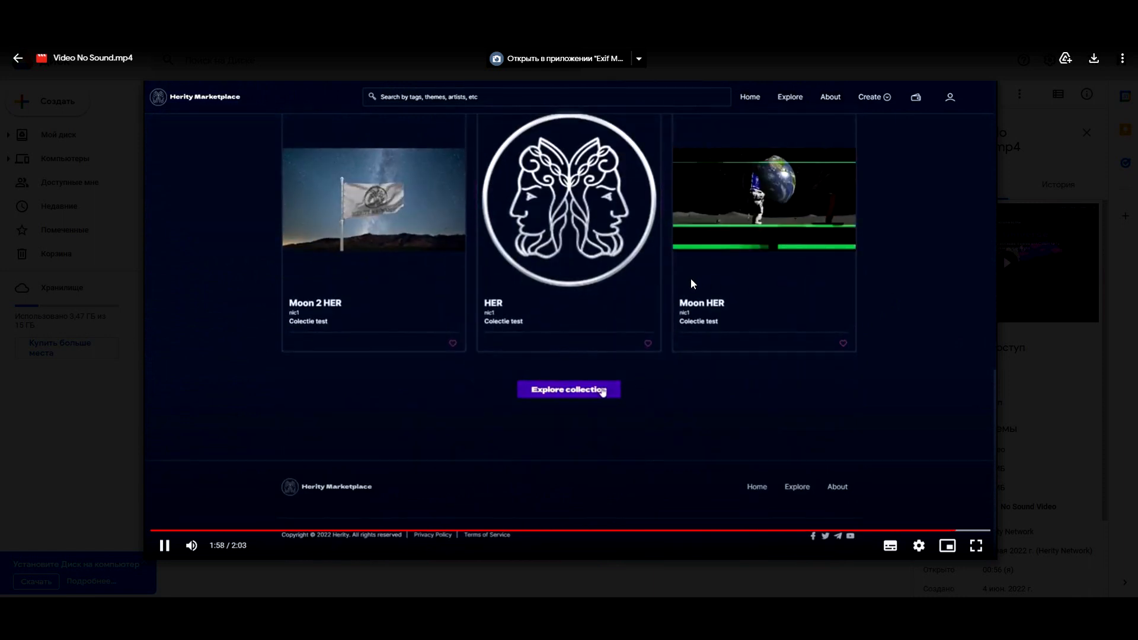
pyautogui.click(569, 390)
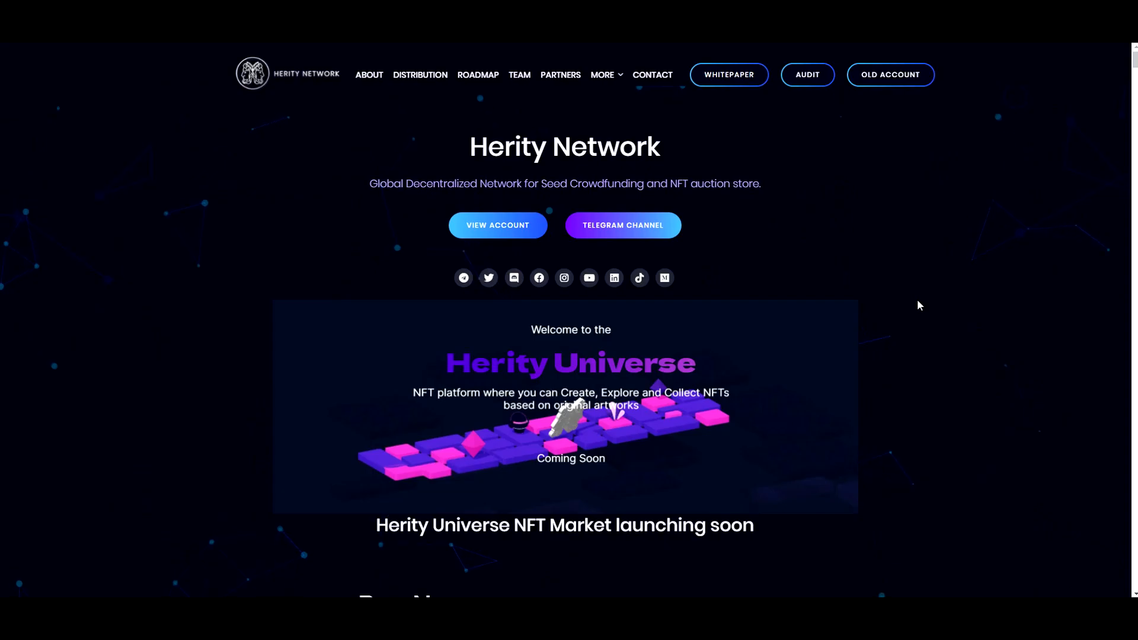
pyautogui.moveTo(839, 245)
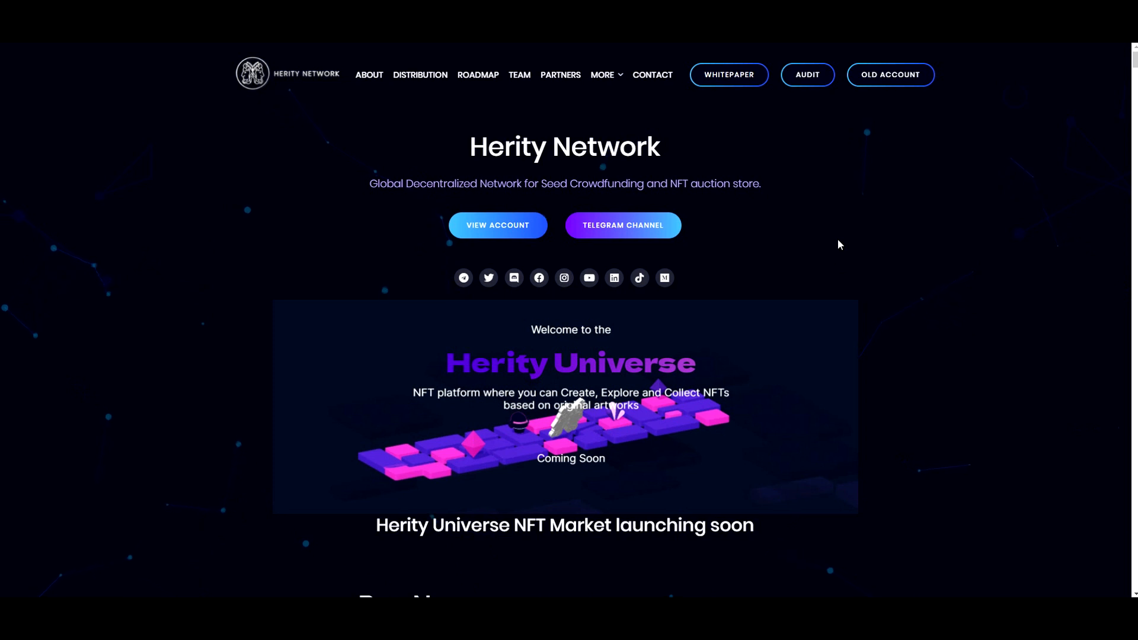
pyautogui.moveTo(832, 223)
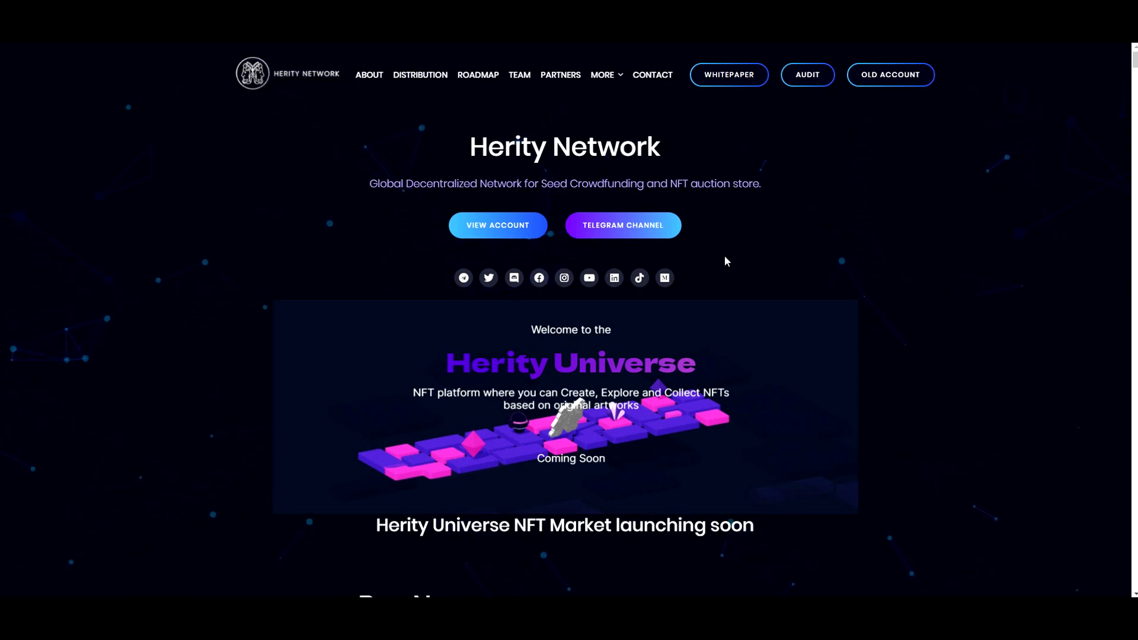
# Step: Scroll the homepage past the Herity Universe banner to the PancakeSwap Buy Now, Stake and Seed Platform sections
pyautogui.scroll(-3)
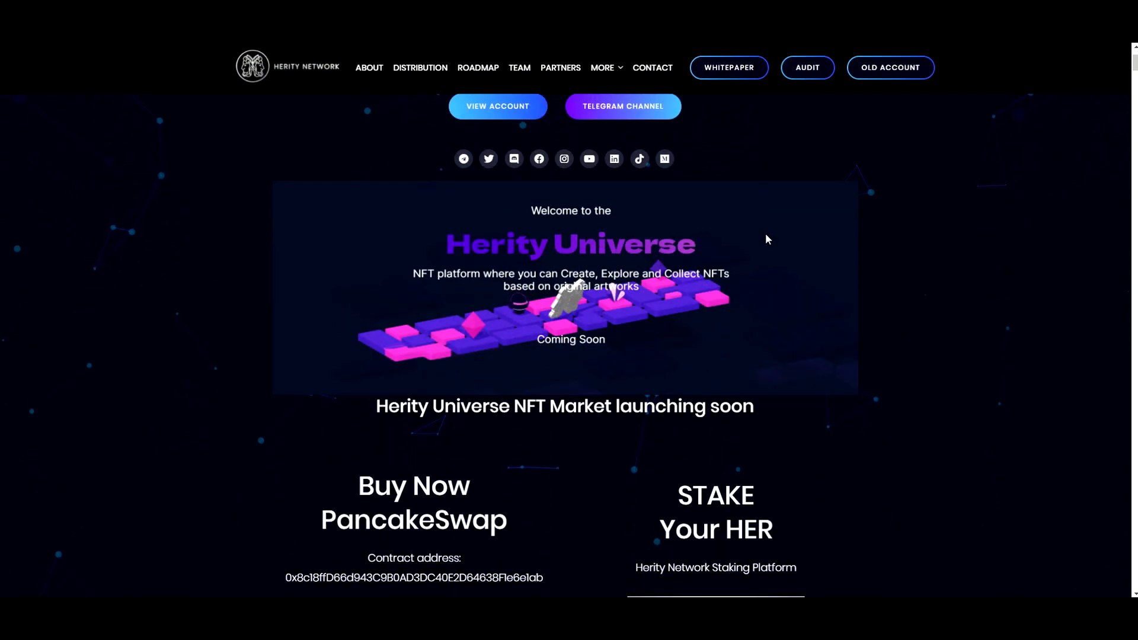
pyautogui.scroll(-3)
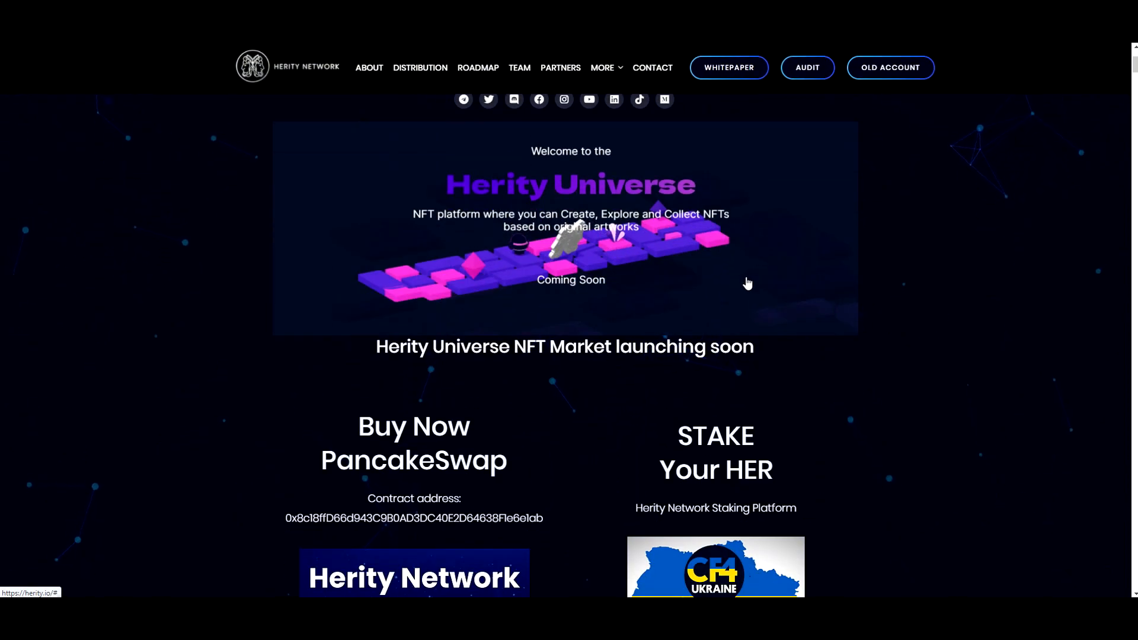
pyautogui.scroll(-3)
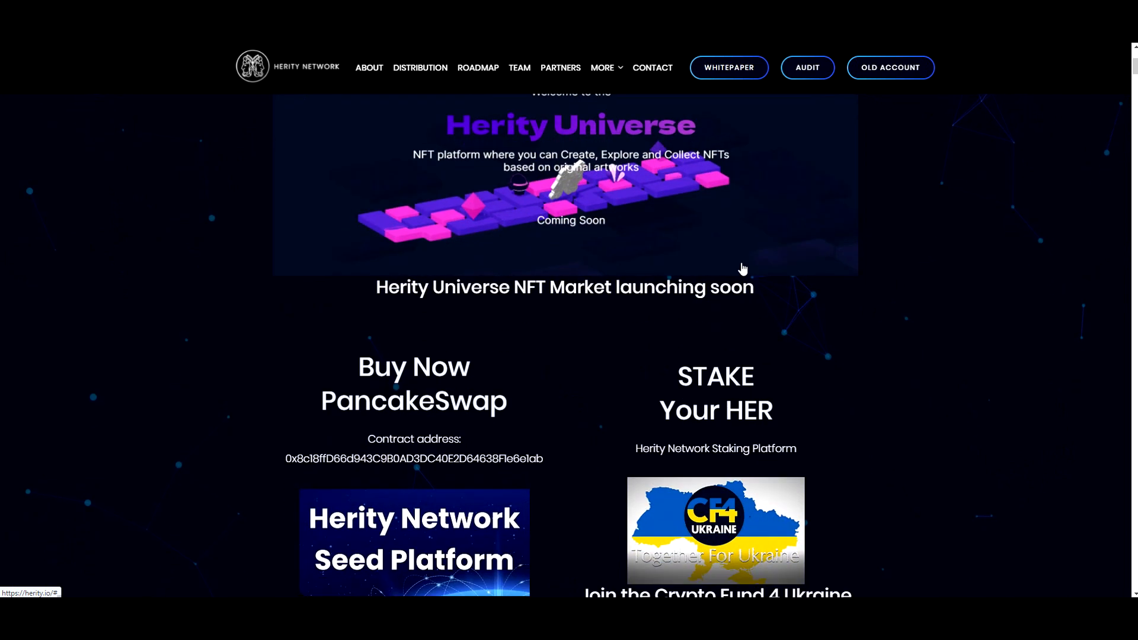
pyautogui.scroll(-3)
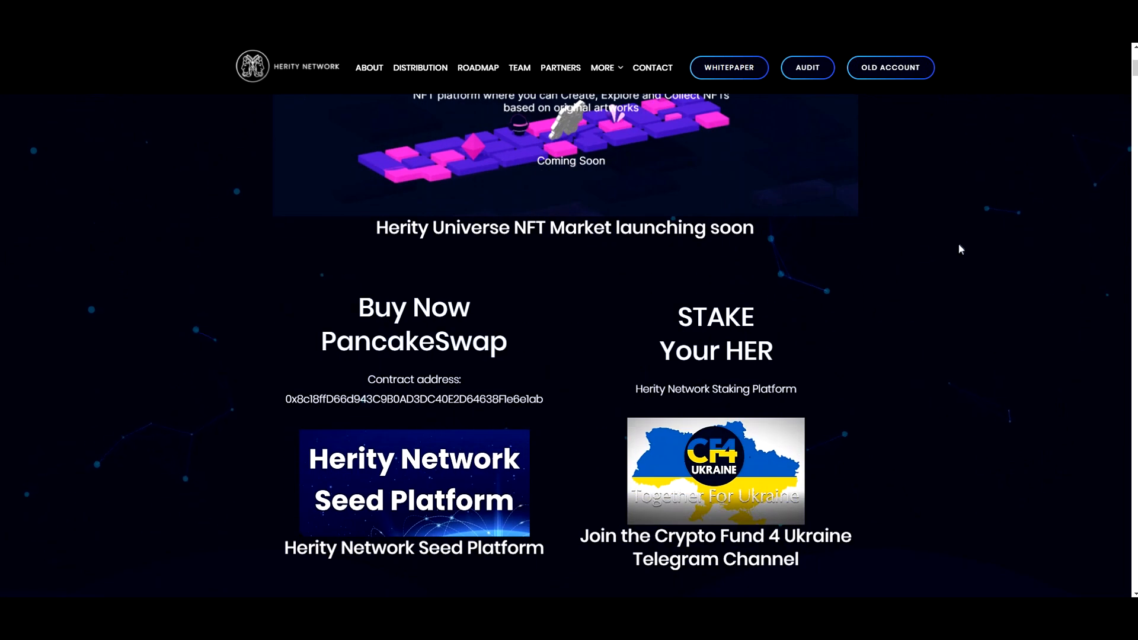
pyautogui.scroll(-3)
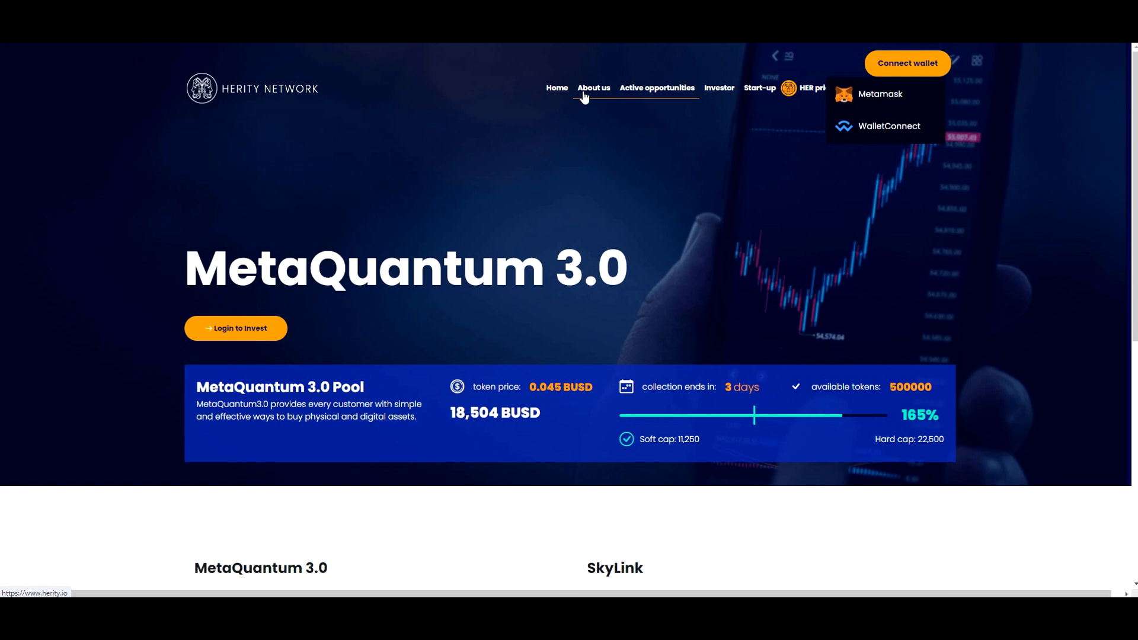
pyautogui.moveTo(557, 88)
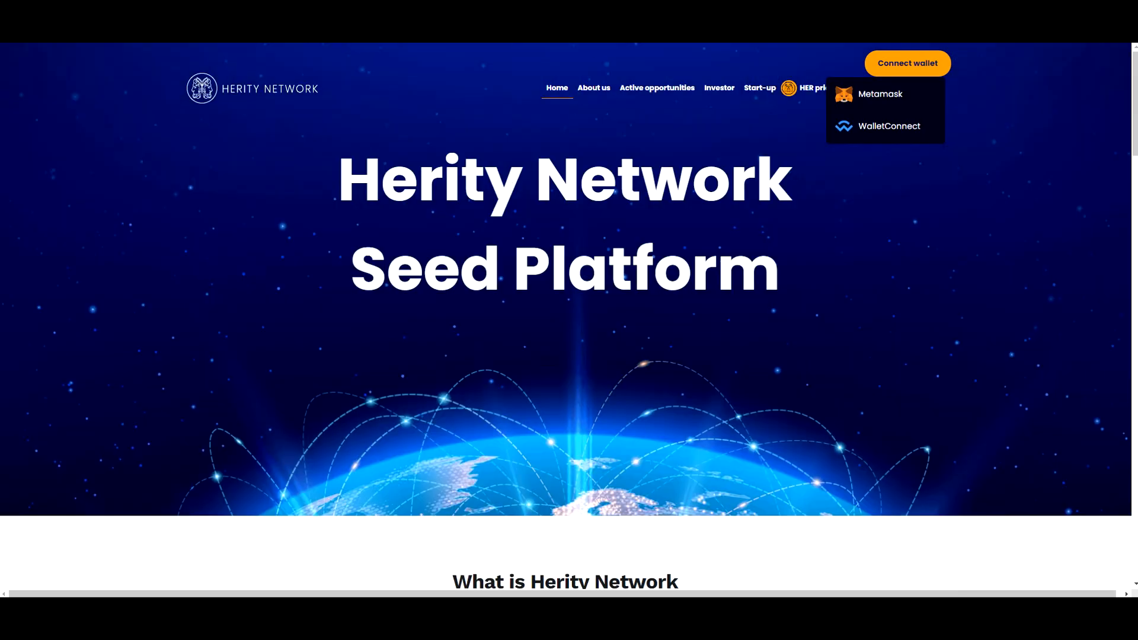
# Step: Scroll through the Seed Platform's What is Herity Network FAQ, including the trust and staking-live notes
pyautogui.scroll(-3)
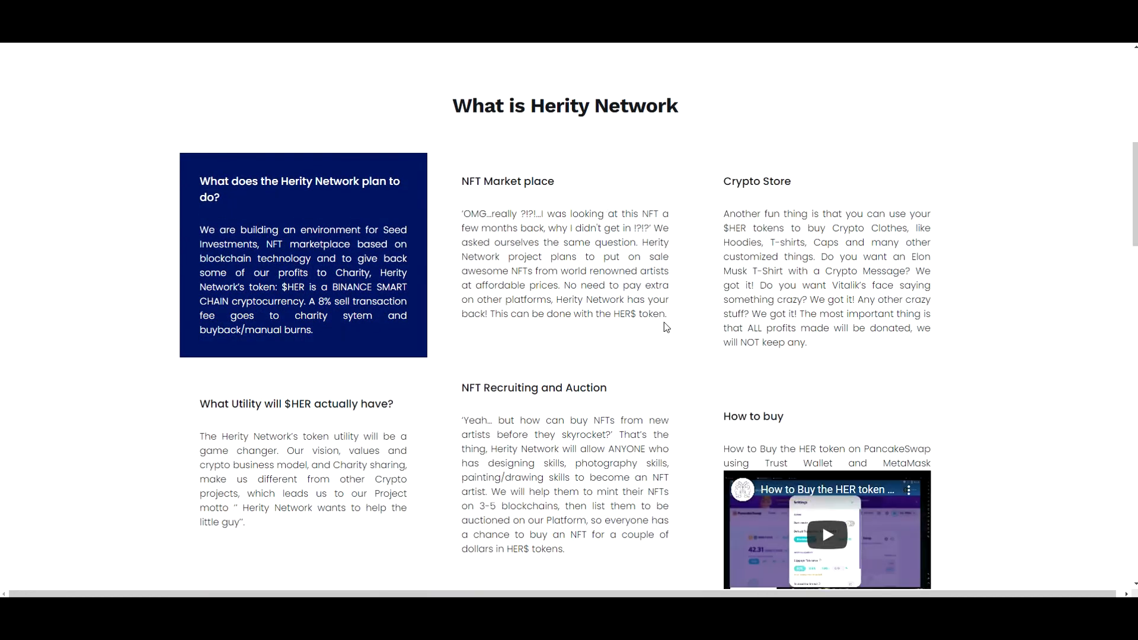
pyautogui.scroll(-3)
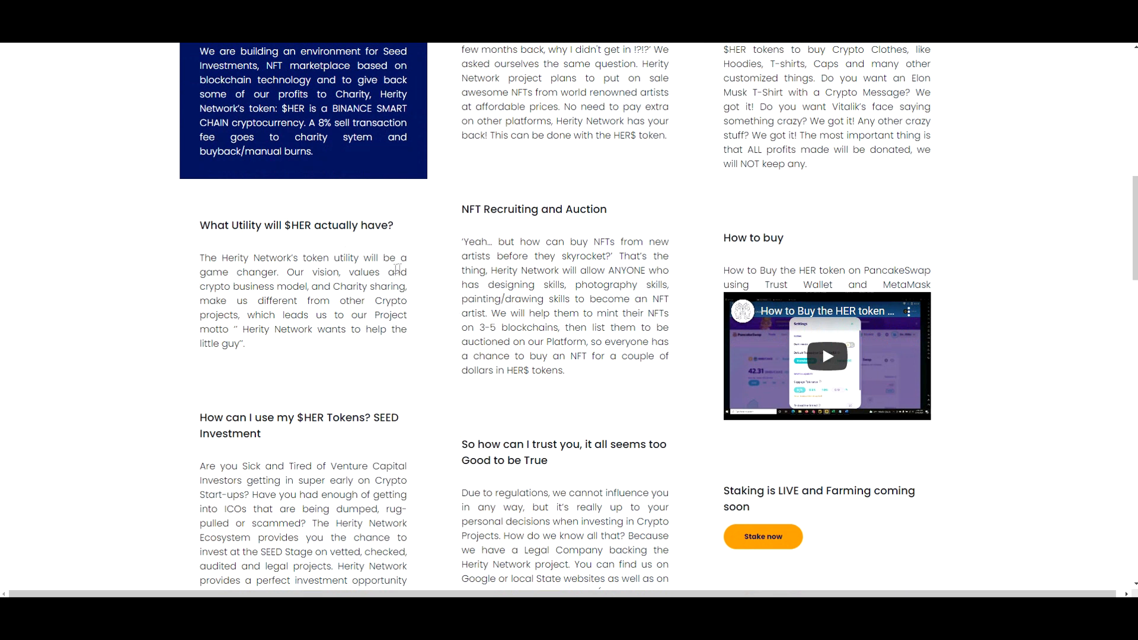
pyautogui.scroll(-3)
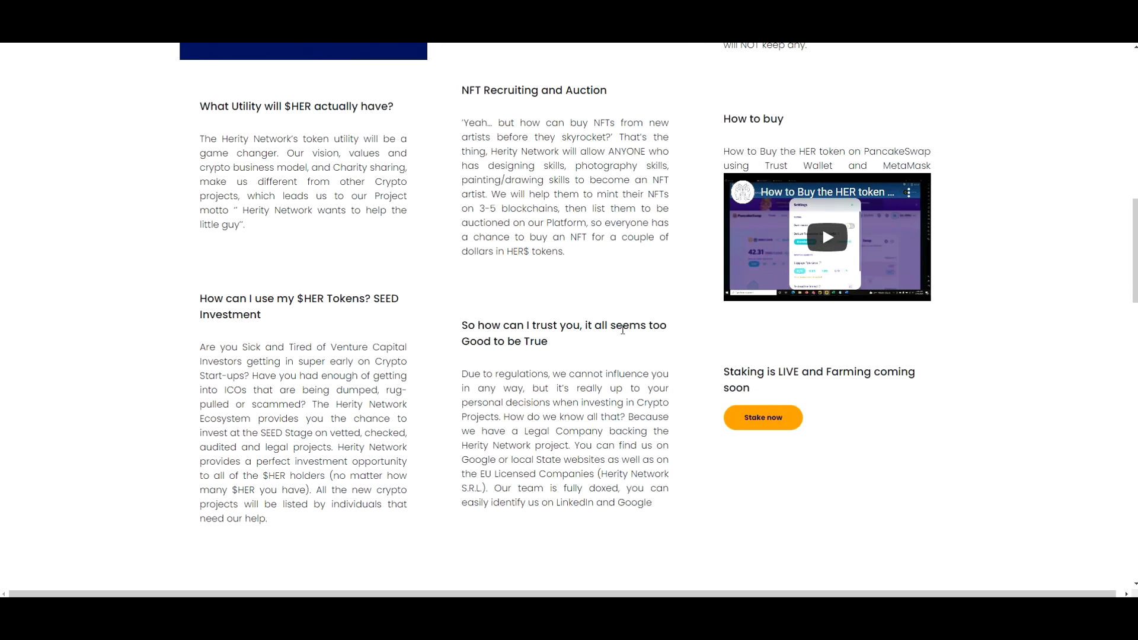
pyautogui.scroll(-3)
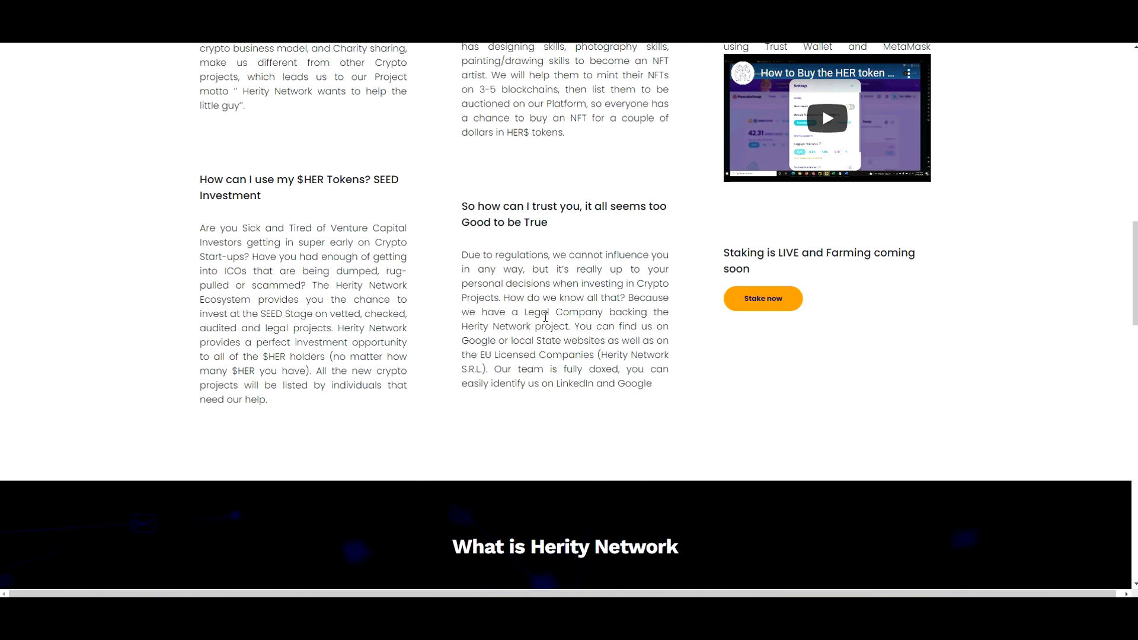
pyautogui.moveTo(580, 334)
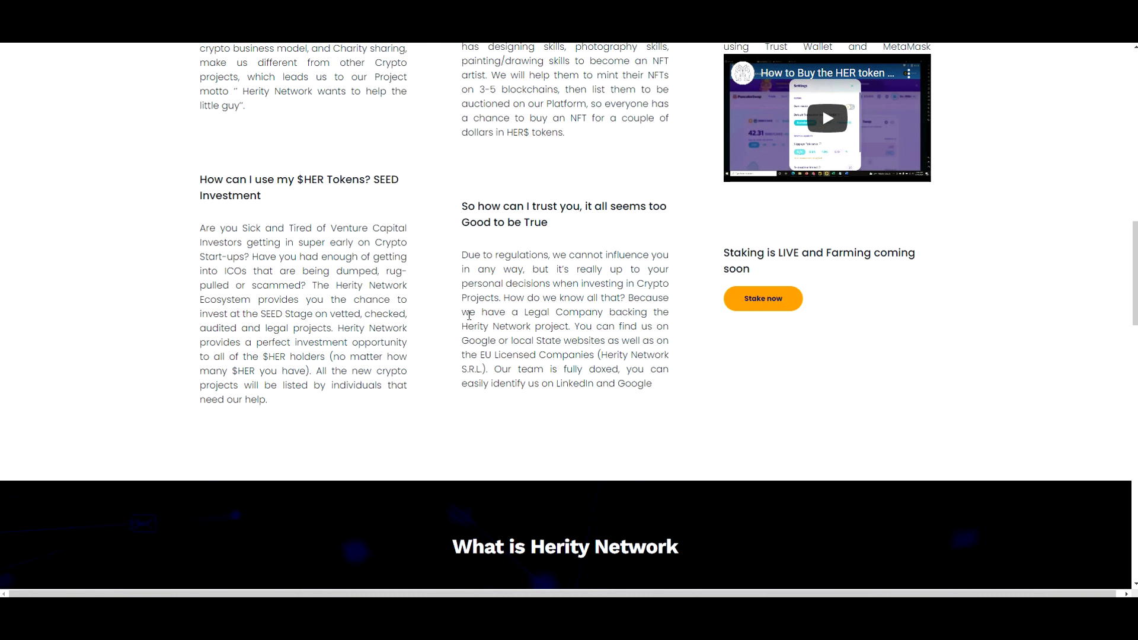
pyautogui.moveTo(471, 377)
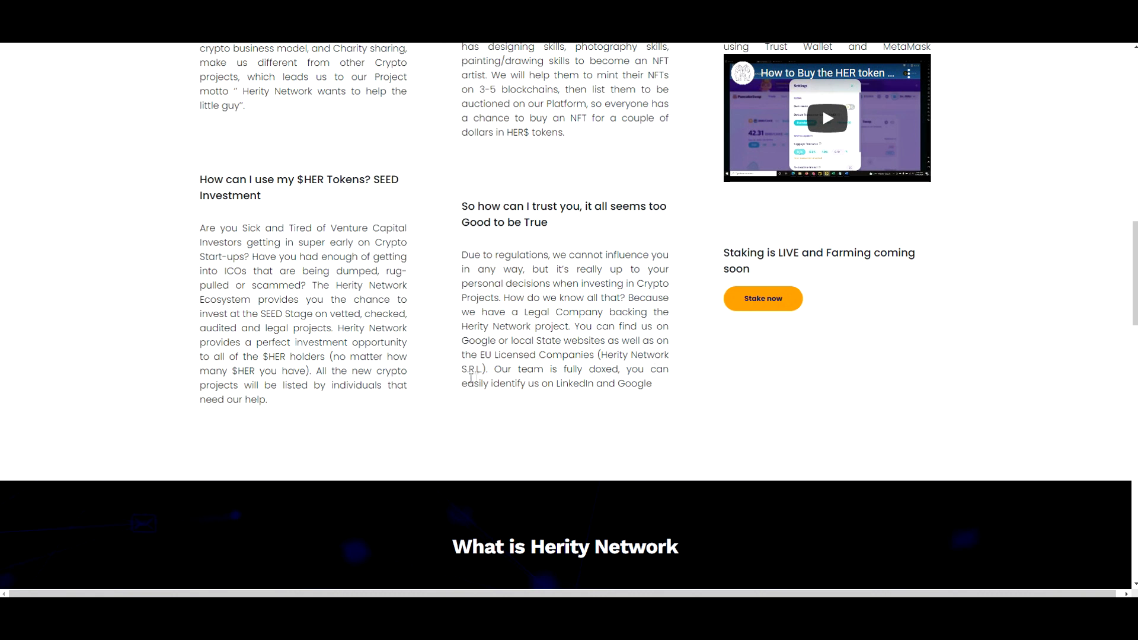
pyautogui.moveTo(469, 363)
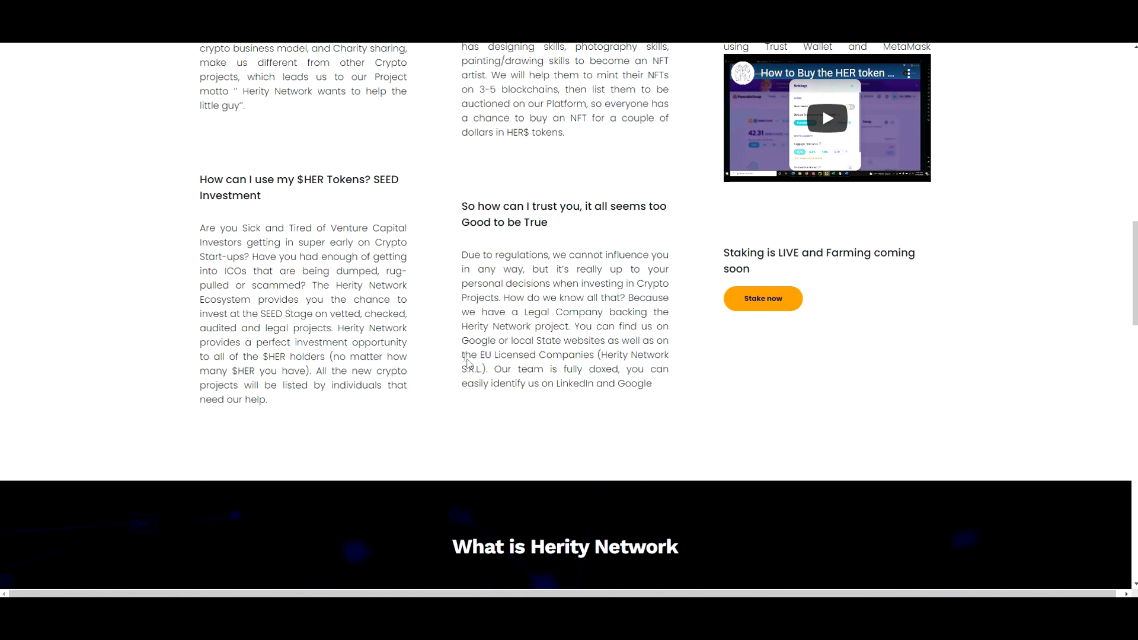
pyautogui.moveTo(574, 362)
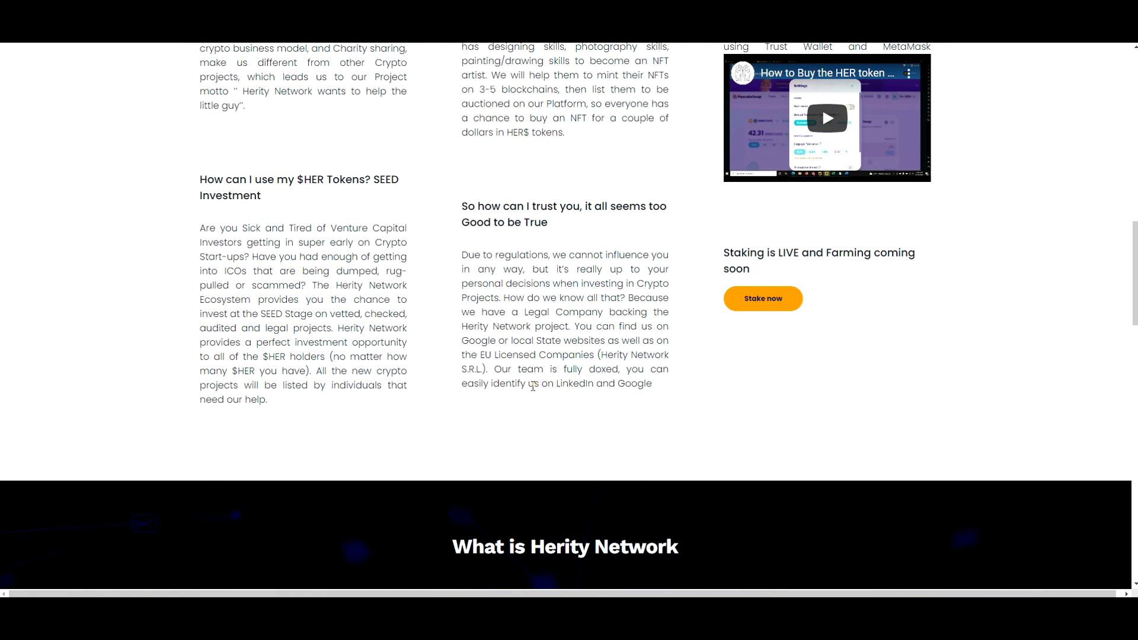
pyautogui.scroll(-3)
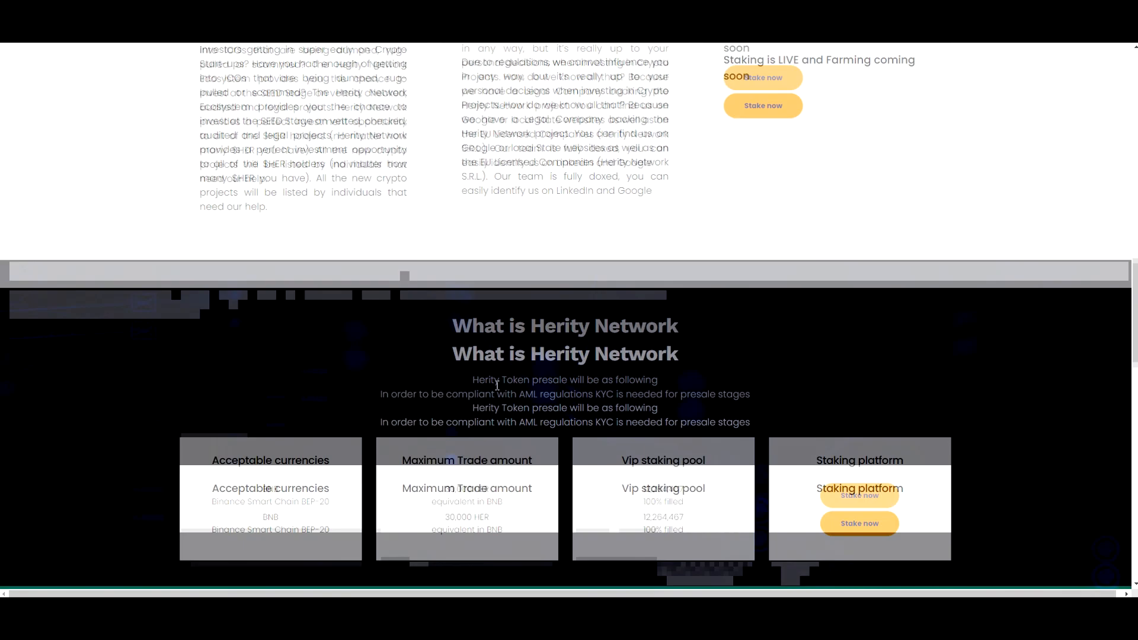
pyautogui.scroll(-3)
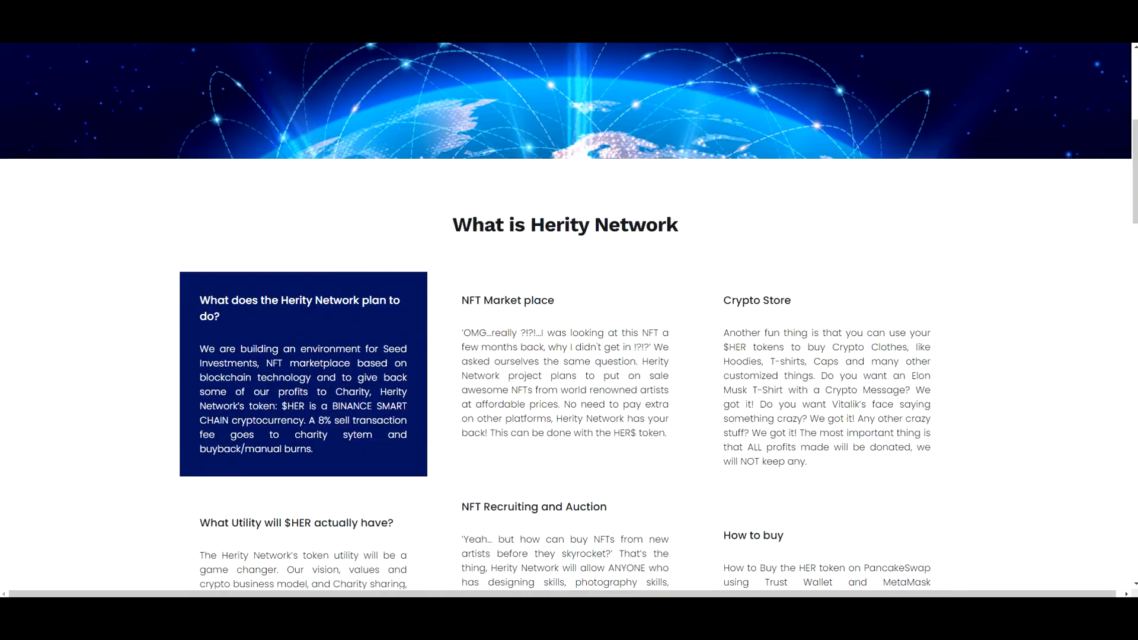
# Step: Scroll the homepage through the NFT Partners artist profiles and return to the hero at the top
pyautogui.scroll(3)
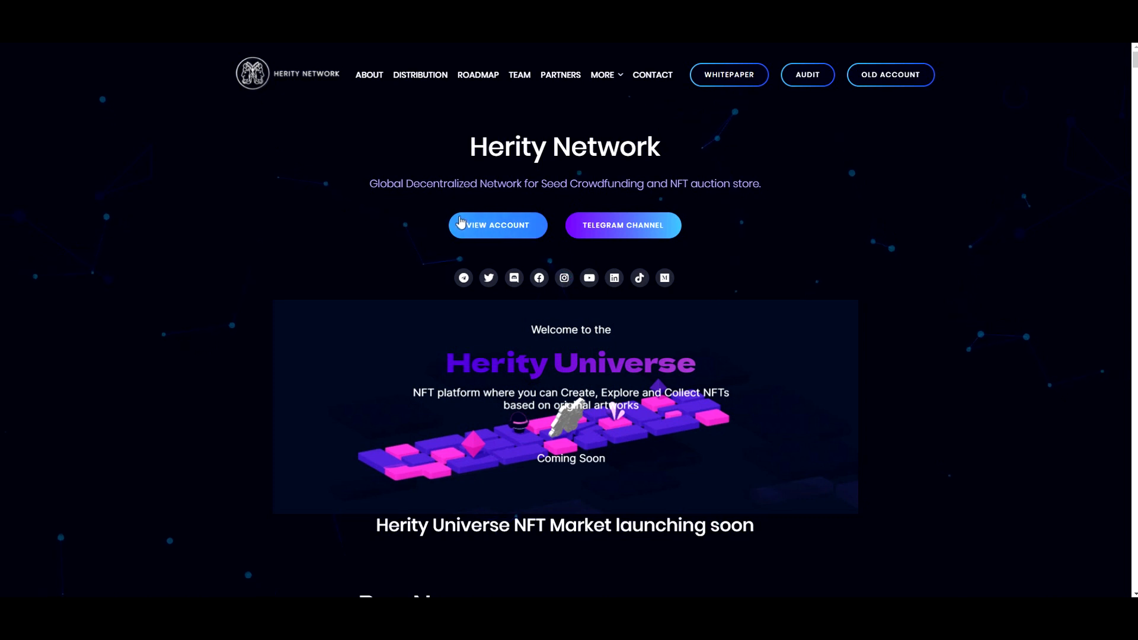
pyautogui.moveTo(623, 229)
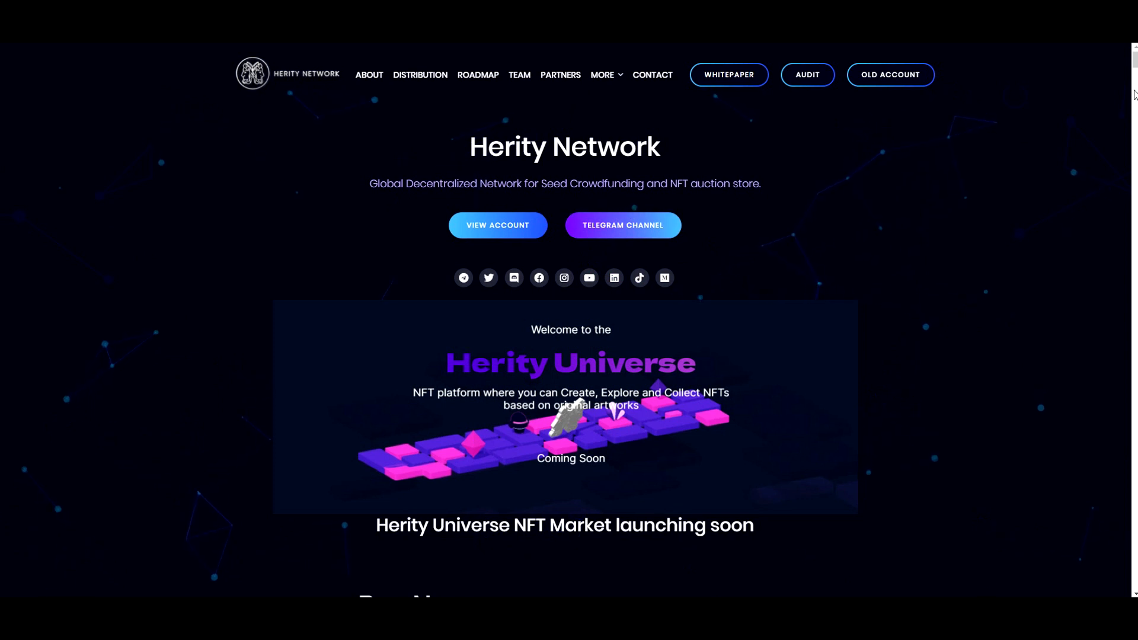
pyautogui.scroll(-3)
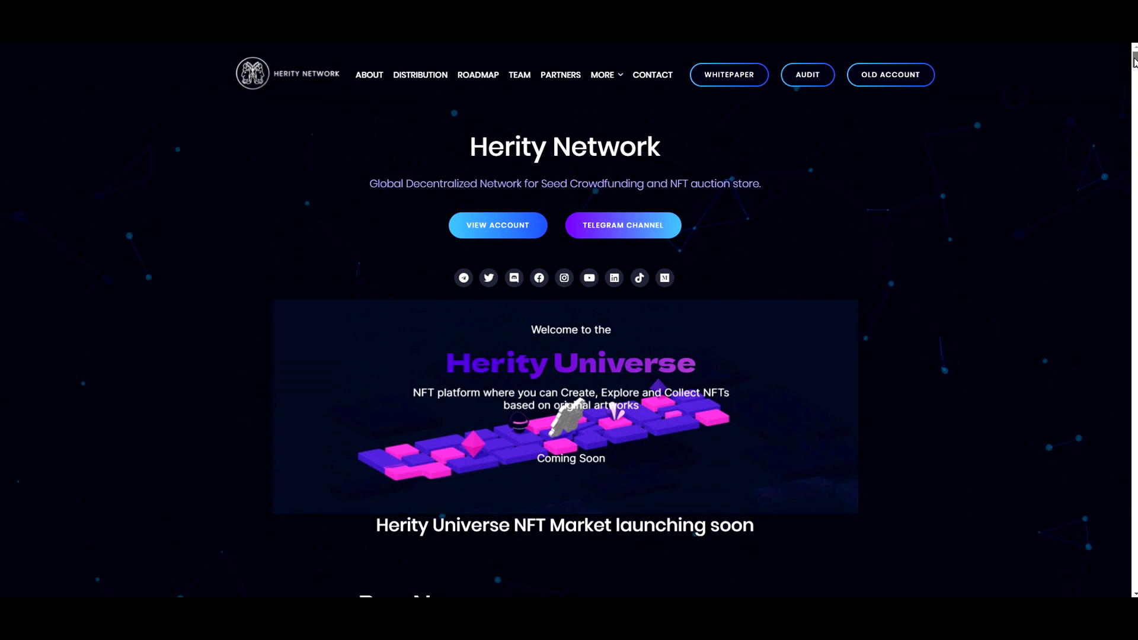
pyautogui.scroll(-3)
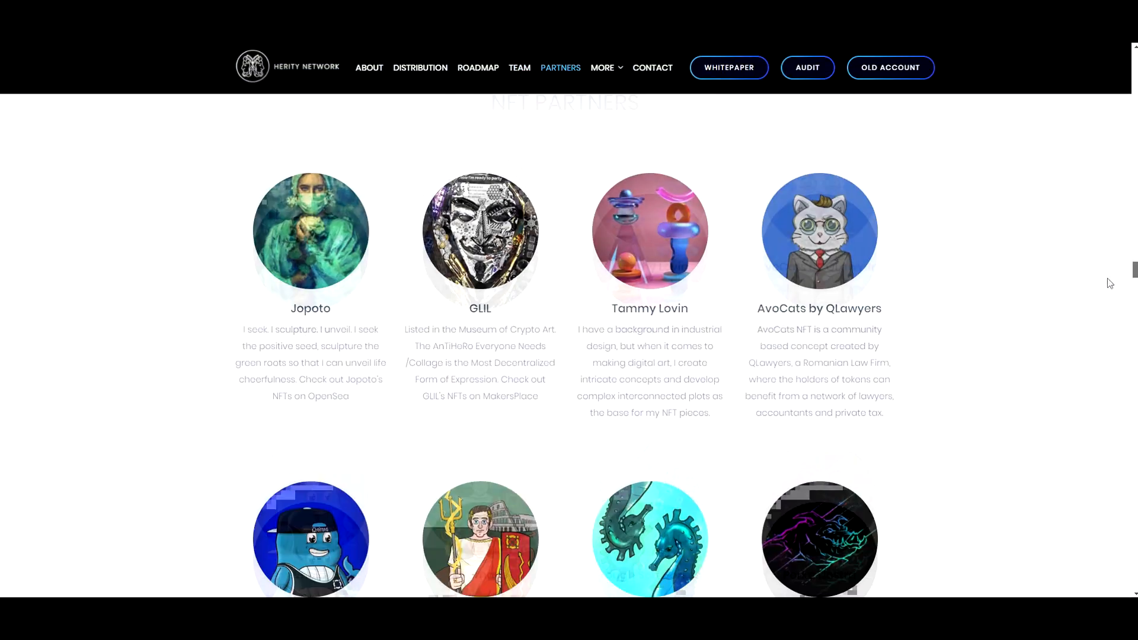
pyautogui.scroll(-3)
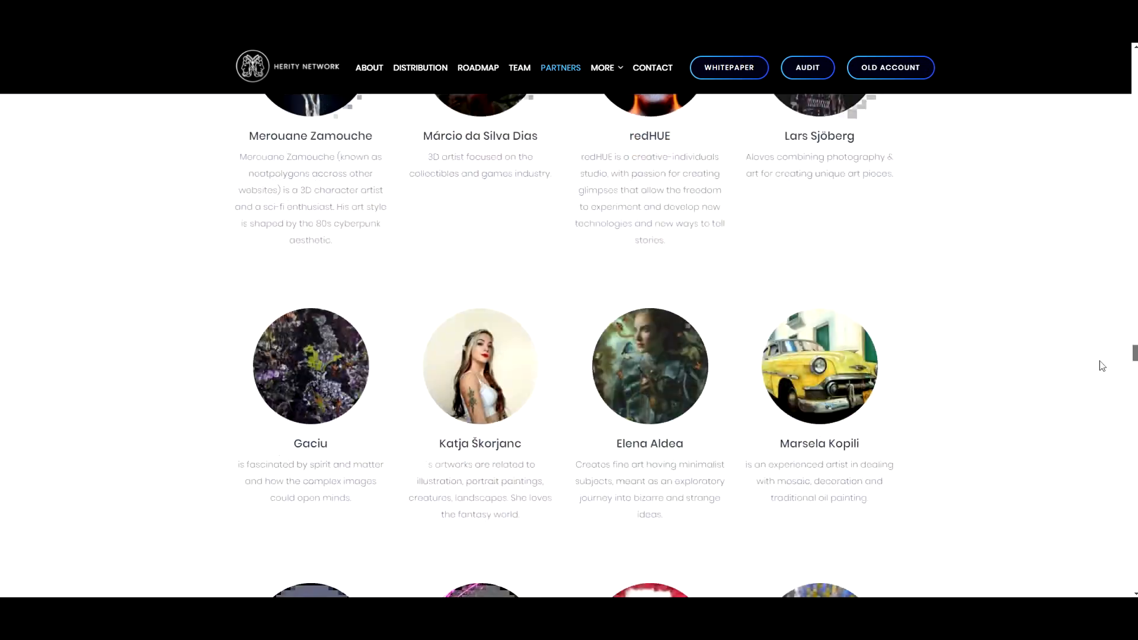
pyautogui.scroll(-3)
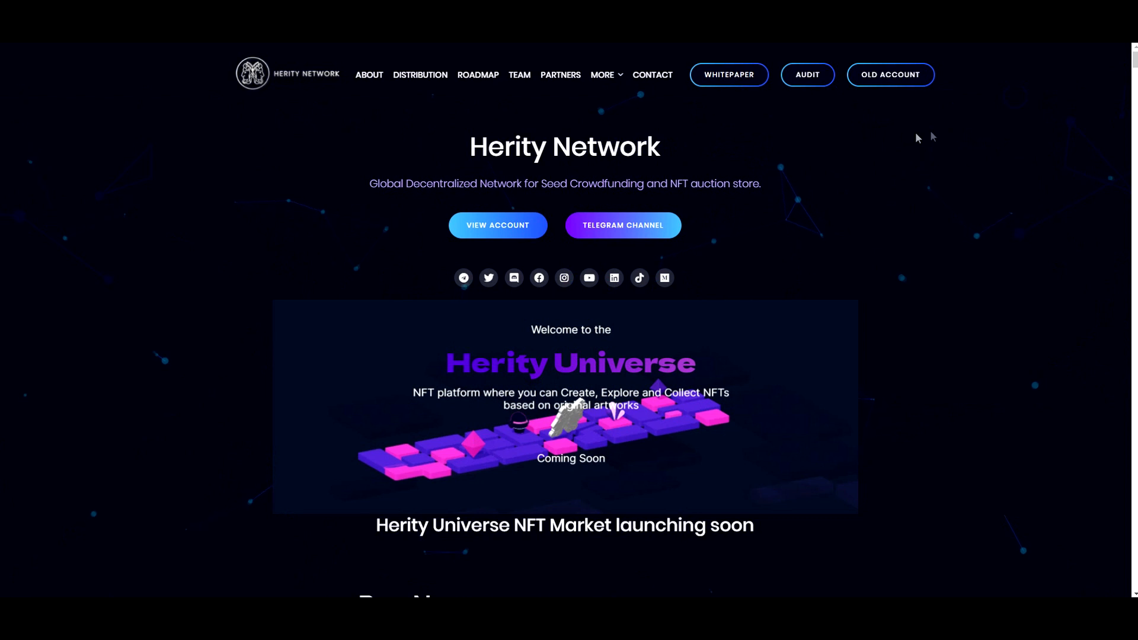
pyautogui.moveTo(1081, 50)
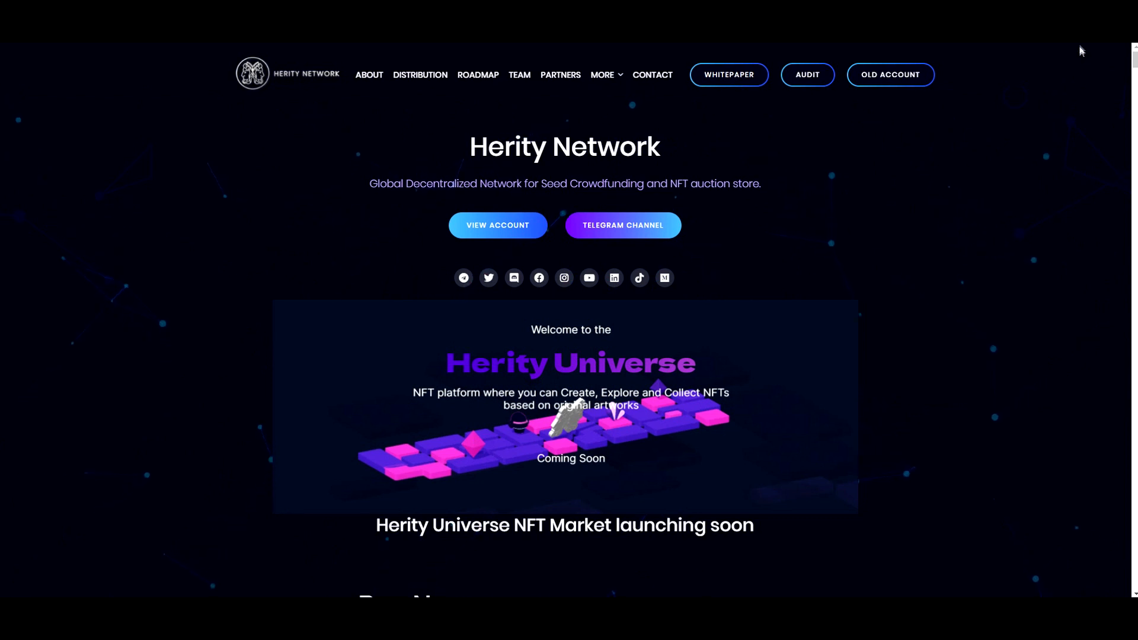